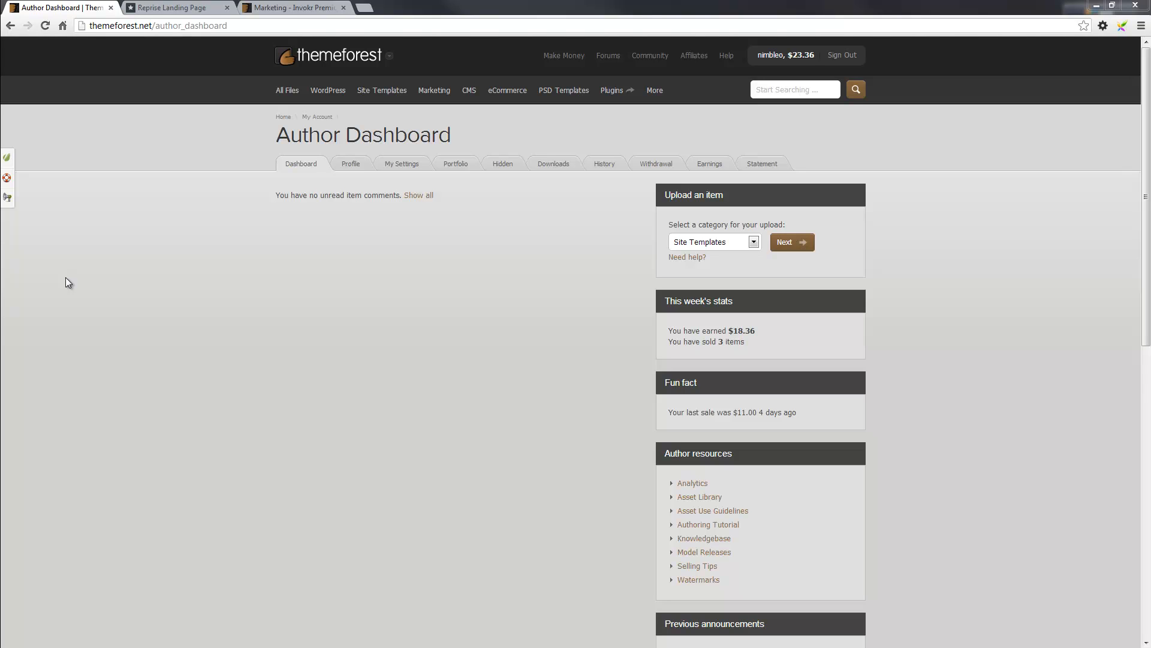
mouse_move(371, 576)
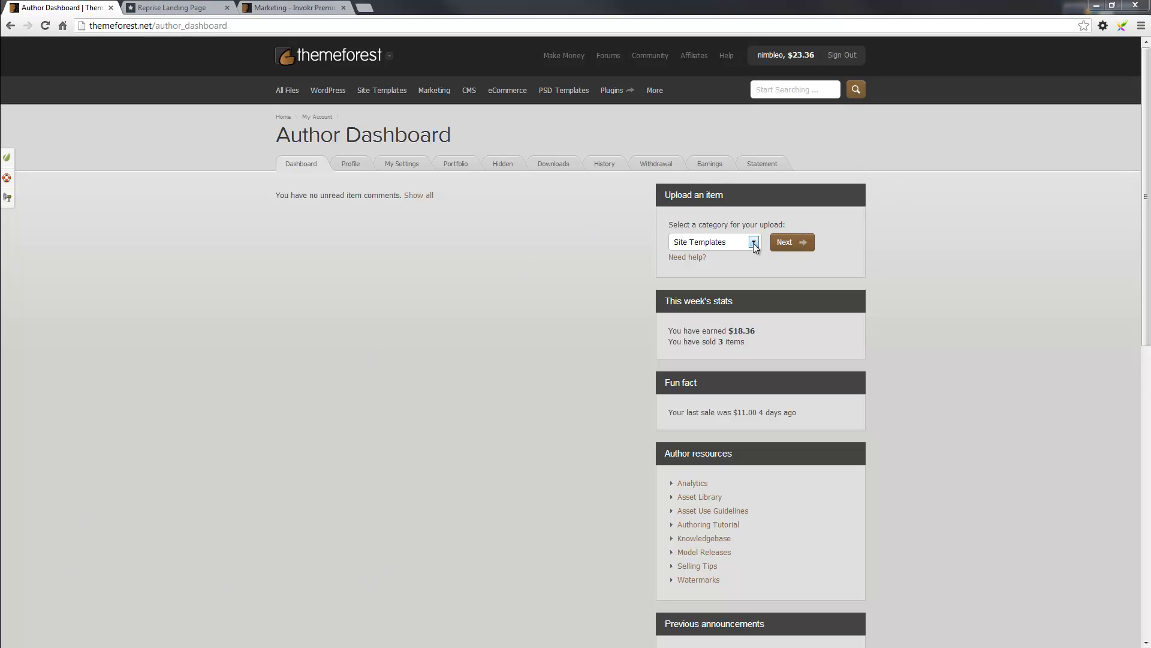
mouse_move(754, 250)
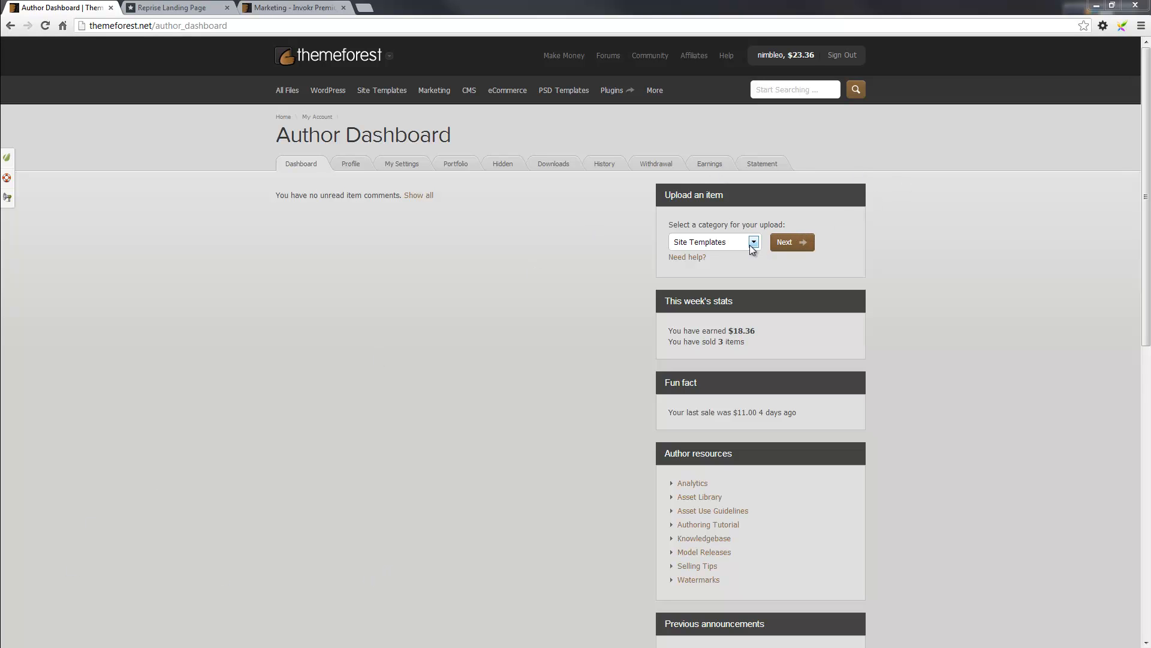
Choose Marketing as the upload category and continue to its upload form
click(752, 243)
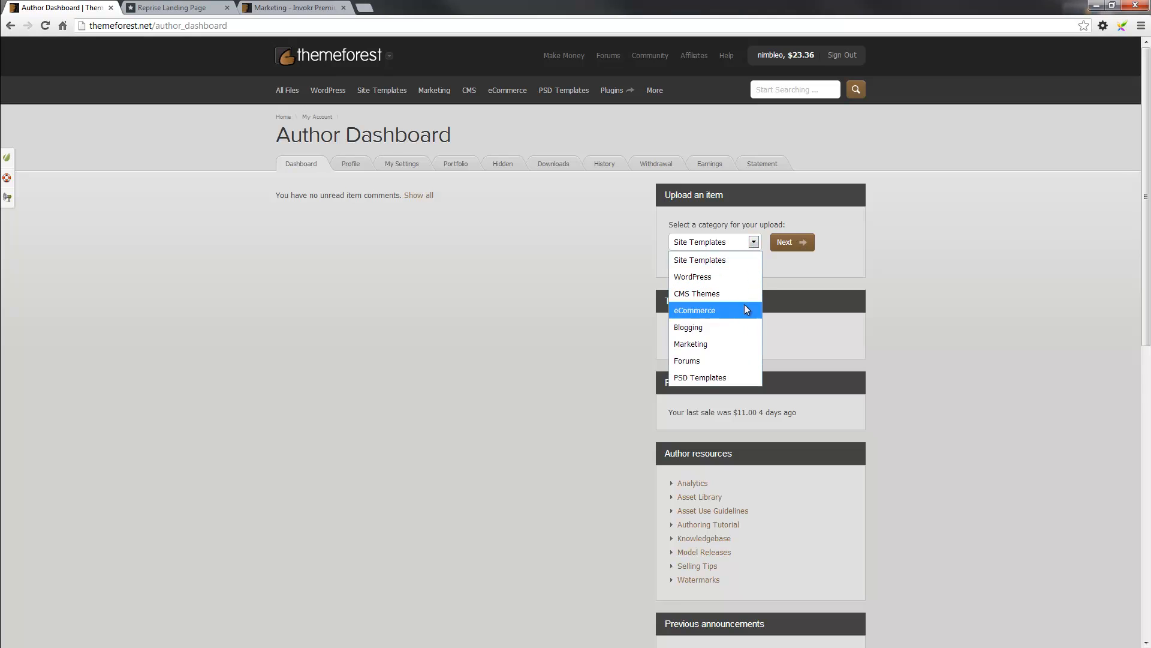
click(690, 344)
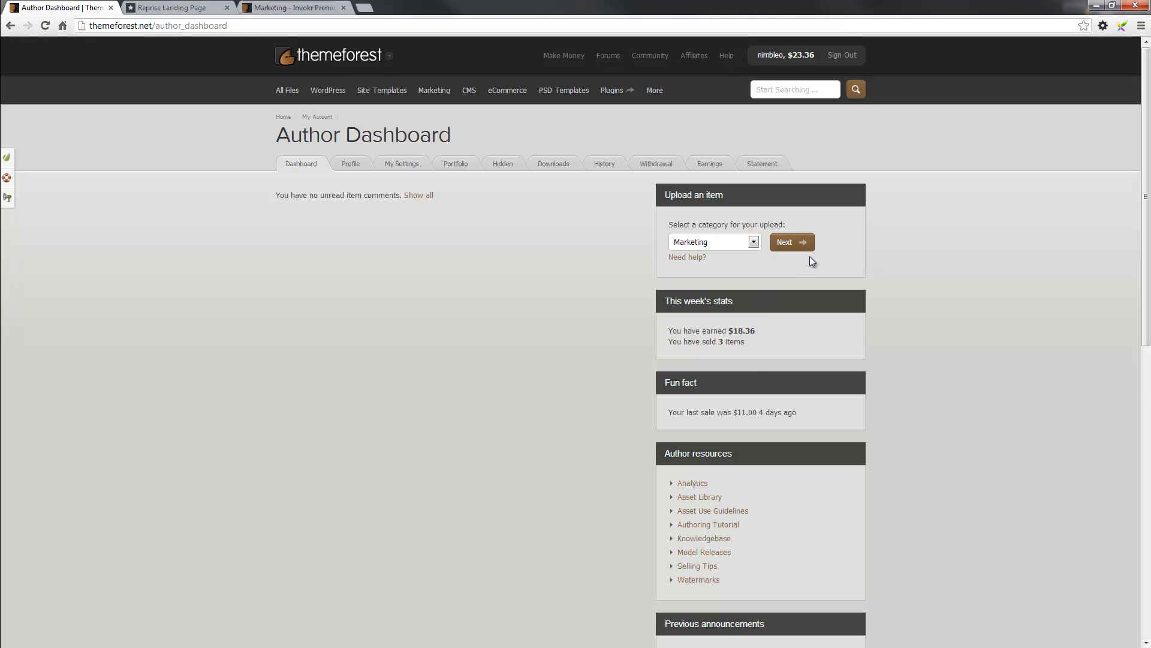
click(791, 242)
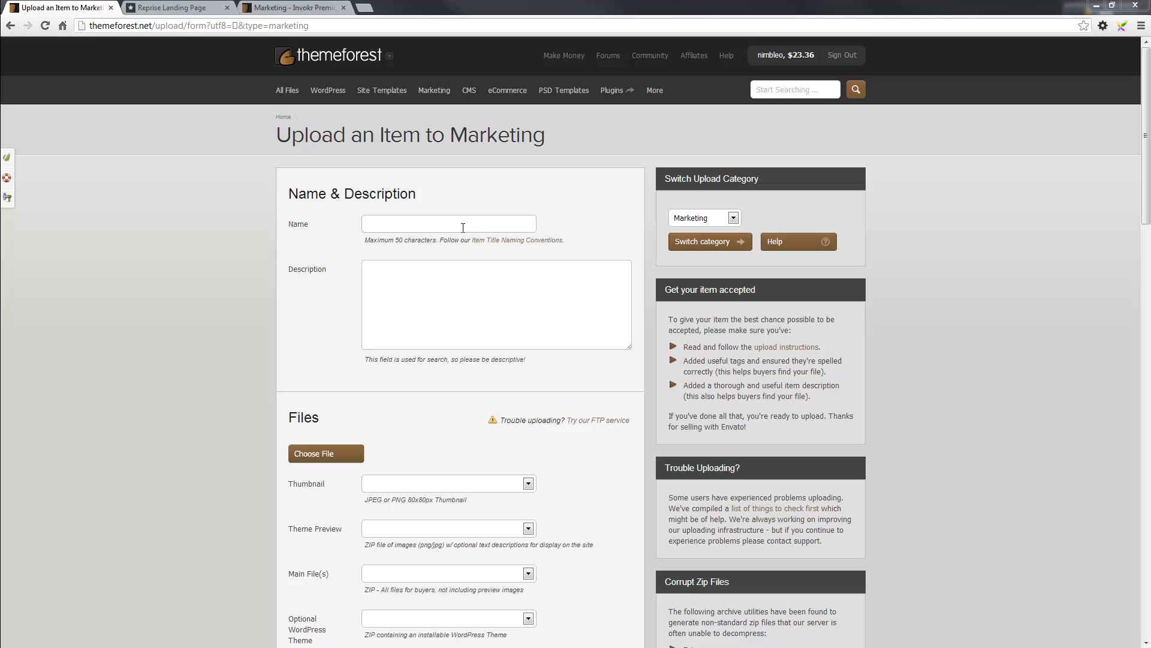
Enter the item name 'Reprise Responsive Landing Page' and its HTML description, reaching the Files section
text(Reprise Responsive Landing Page)
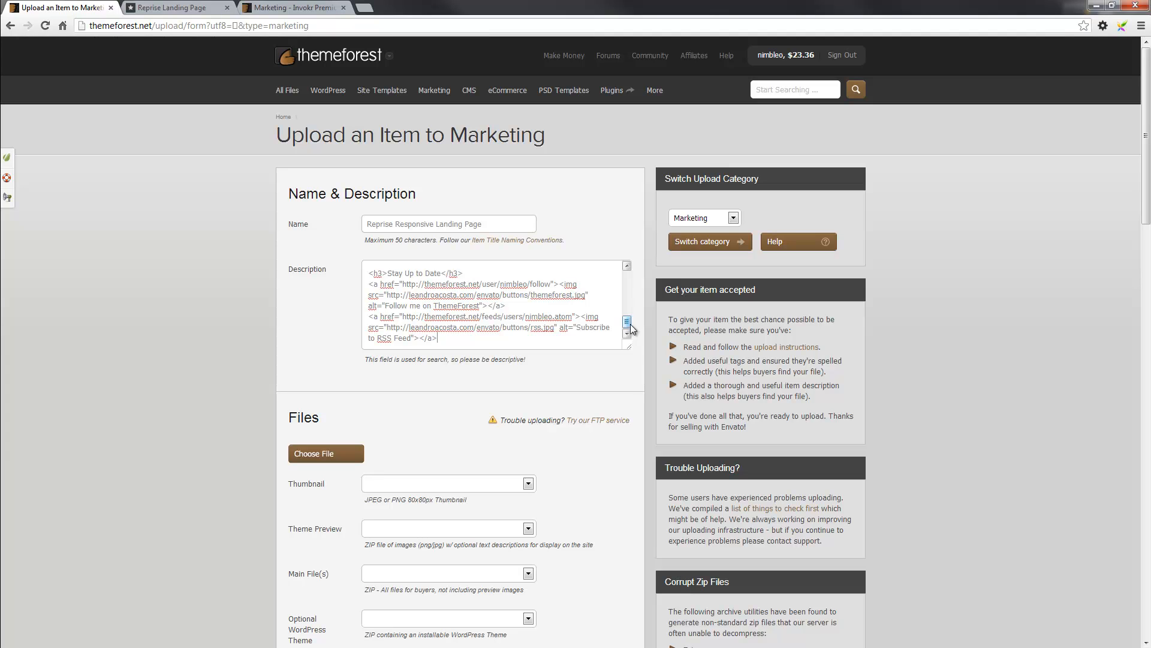
click(625, 314)
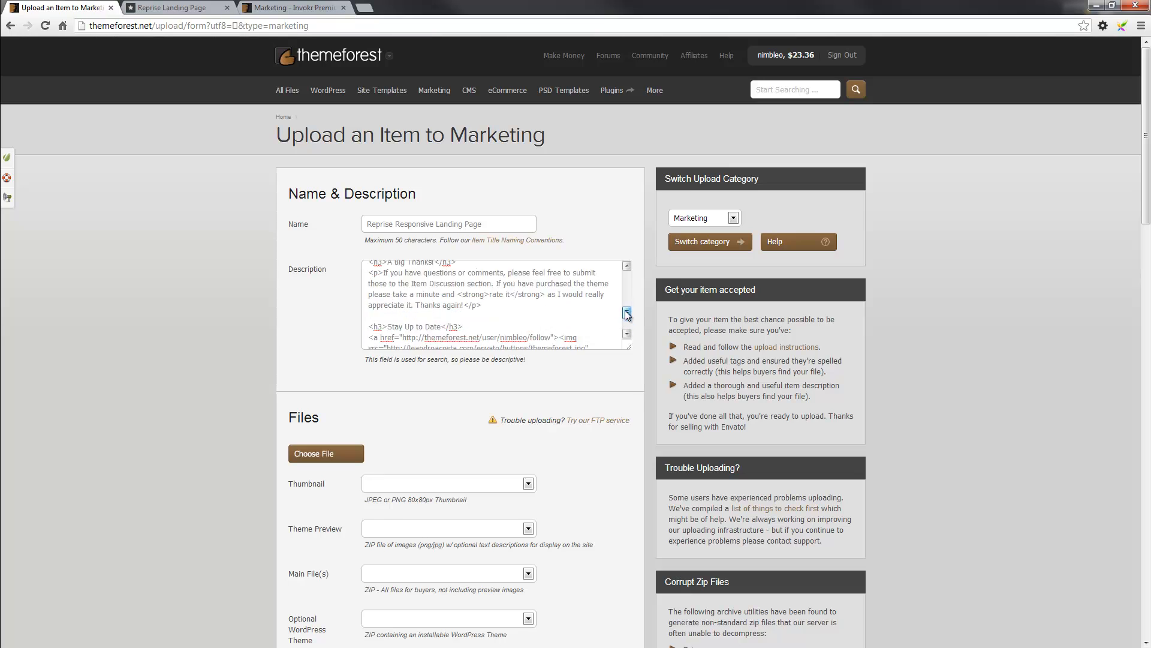
scroll(up, 3)
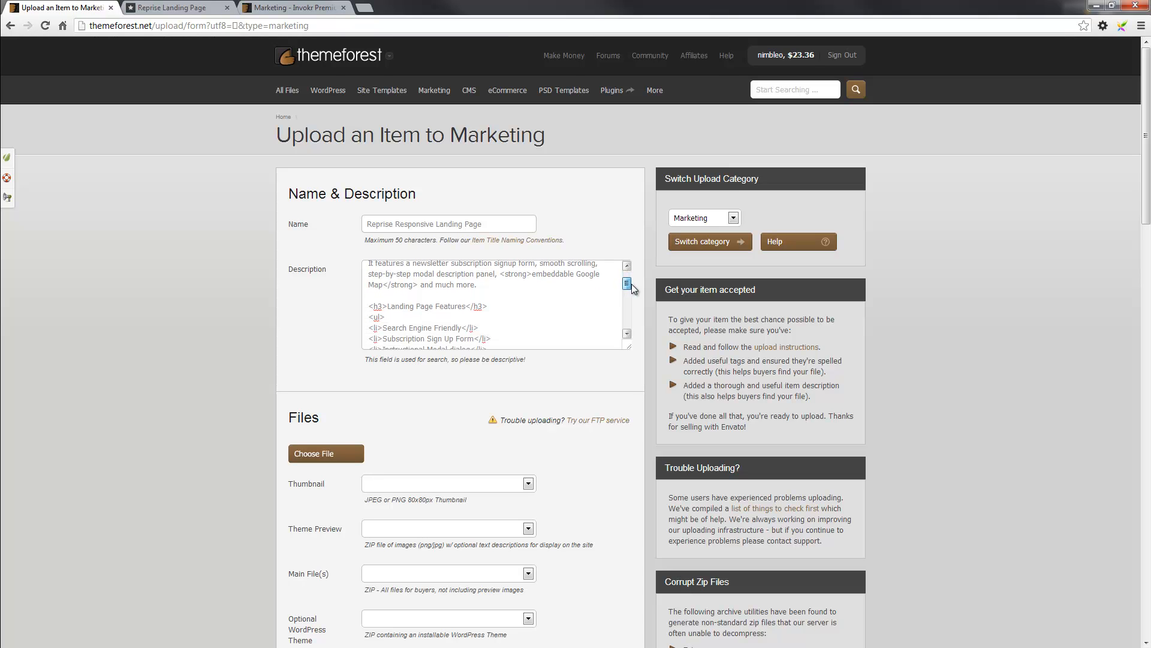
scroll(down, 3)
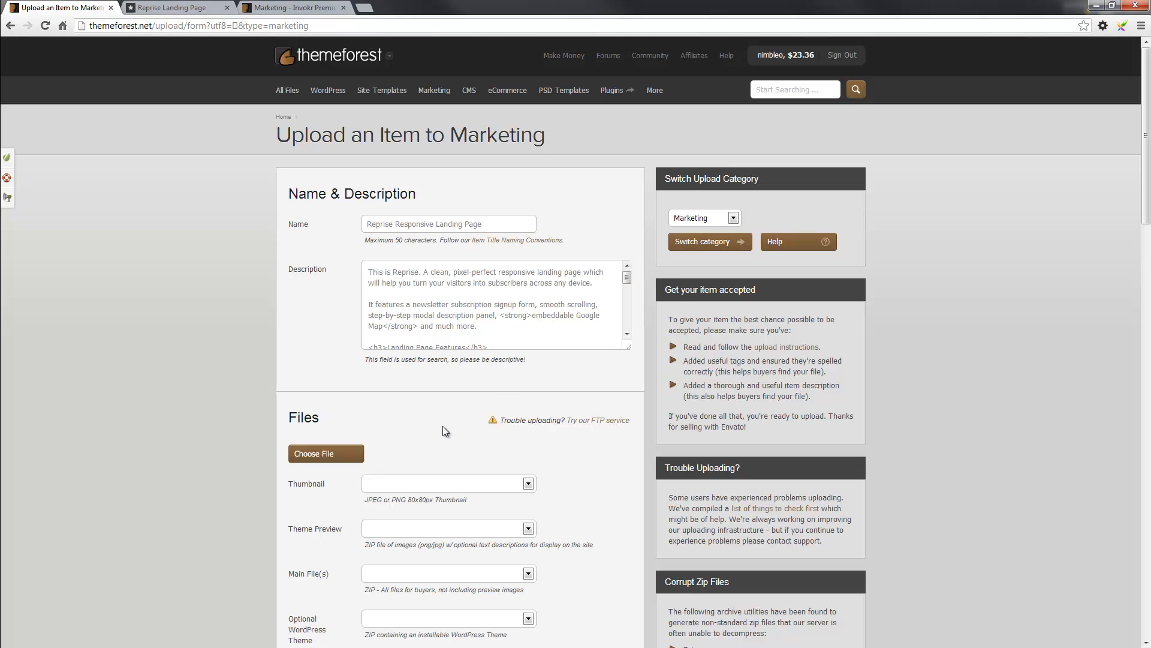
scroll(down, 3)
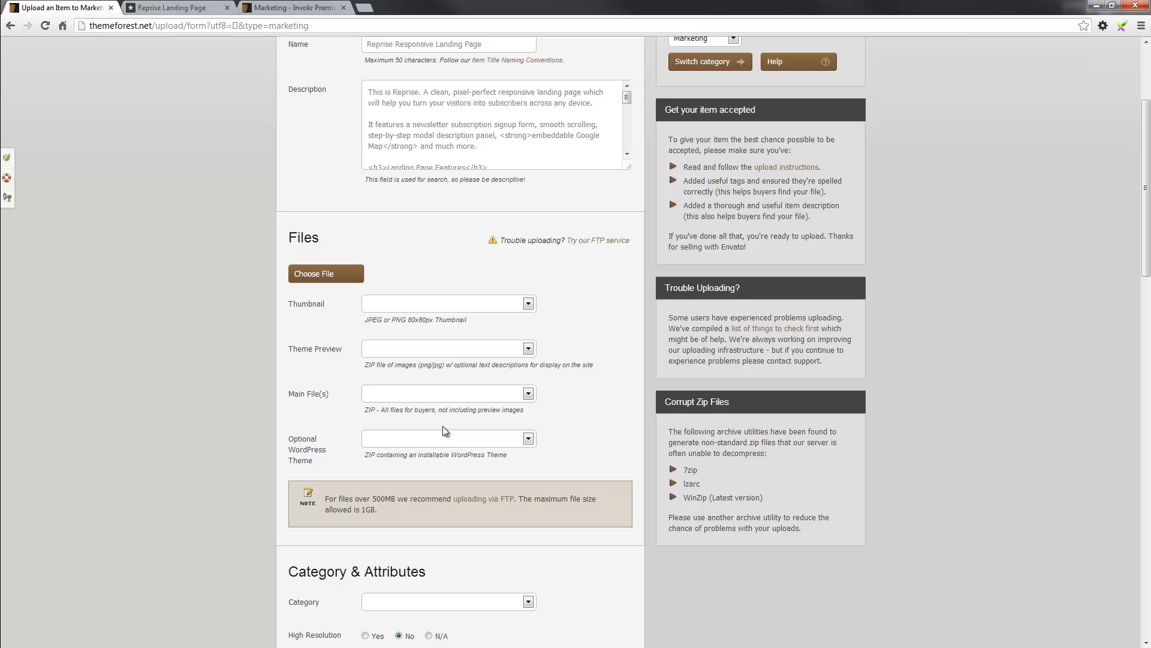
mouse_move(360, 477)
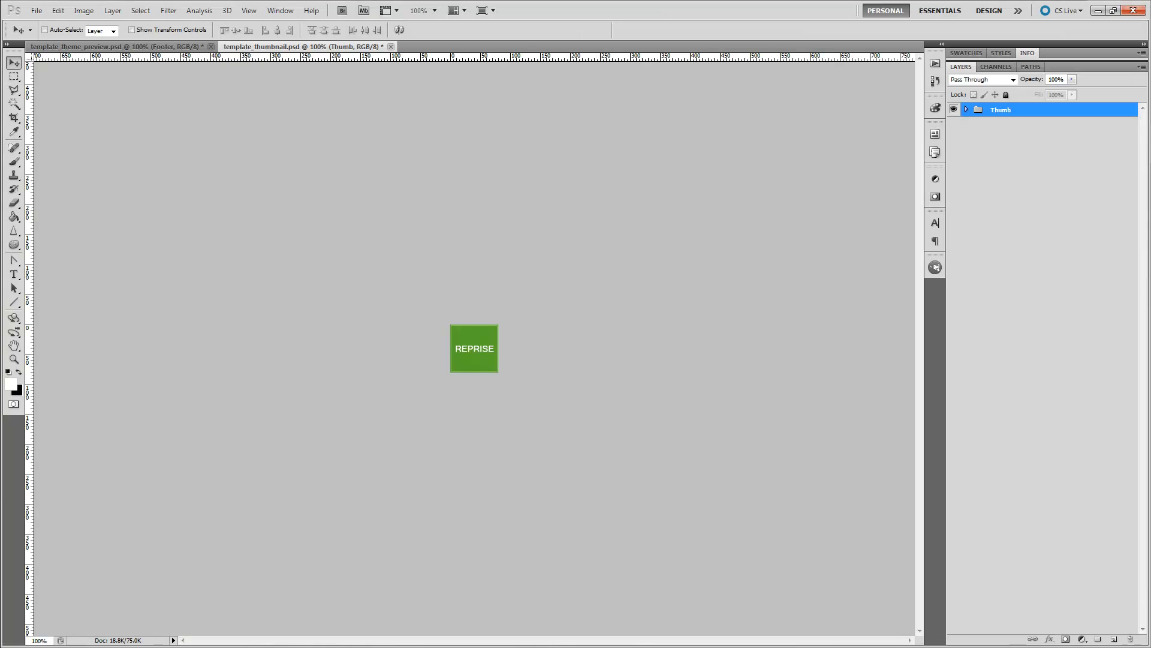
mouse_move(984, 138)
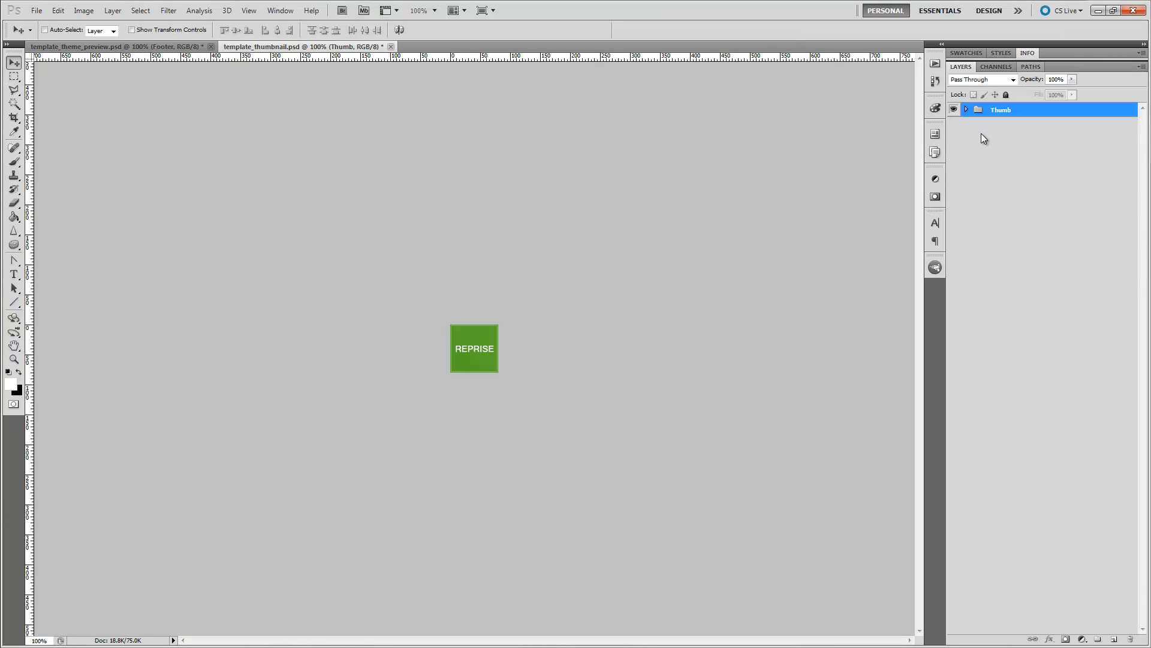
mouse_move(759, 262)
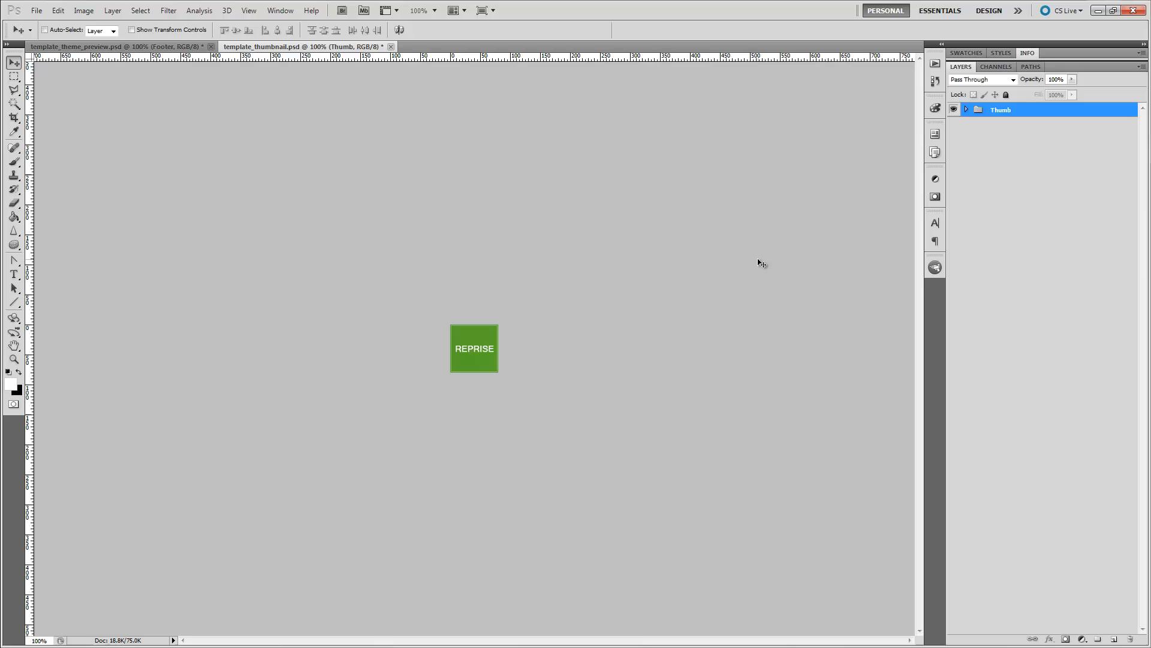
mouse_move(759, 264)
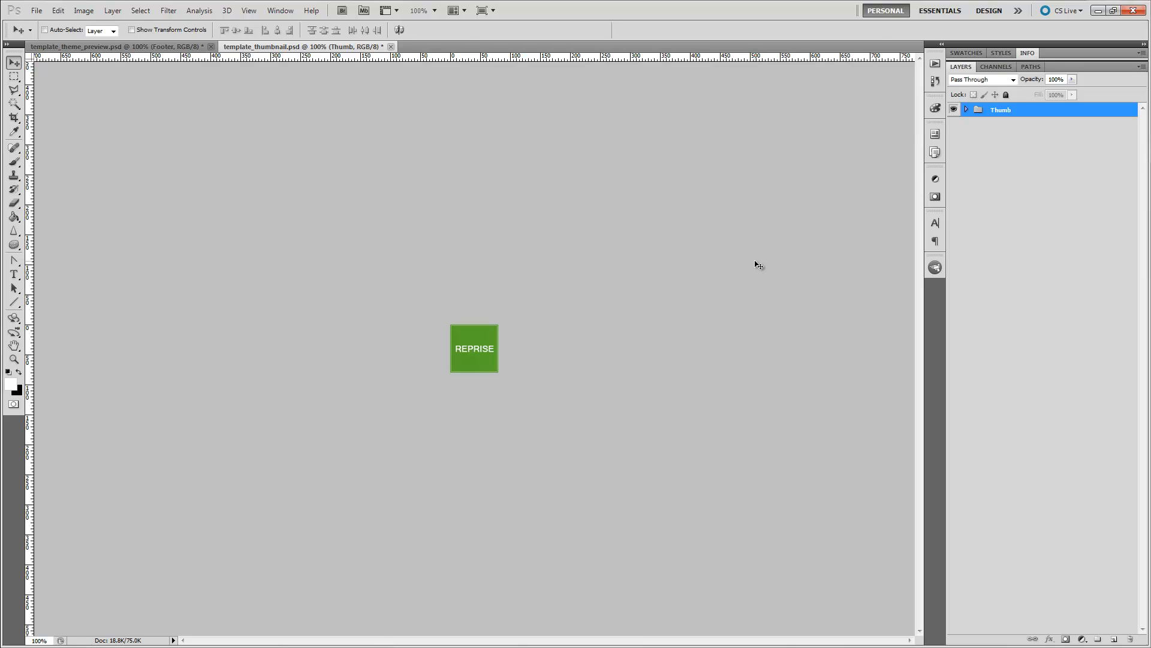
click(966, 109)
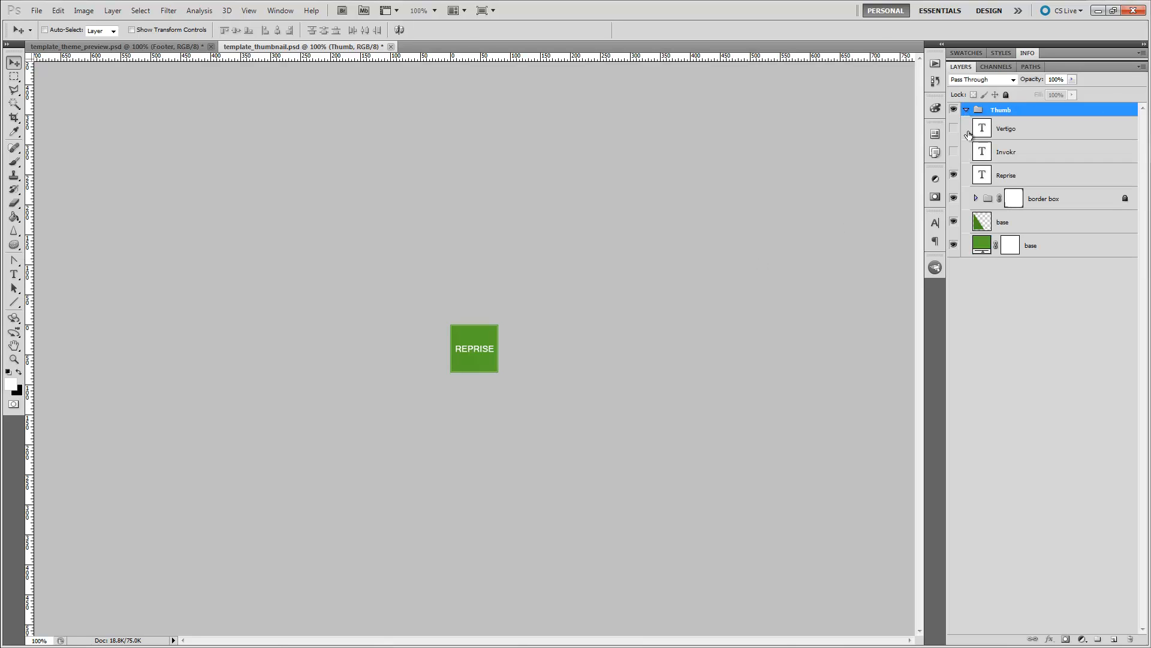
click(954, 151)
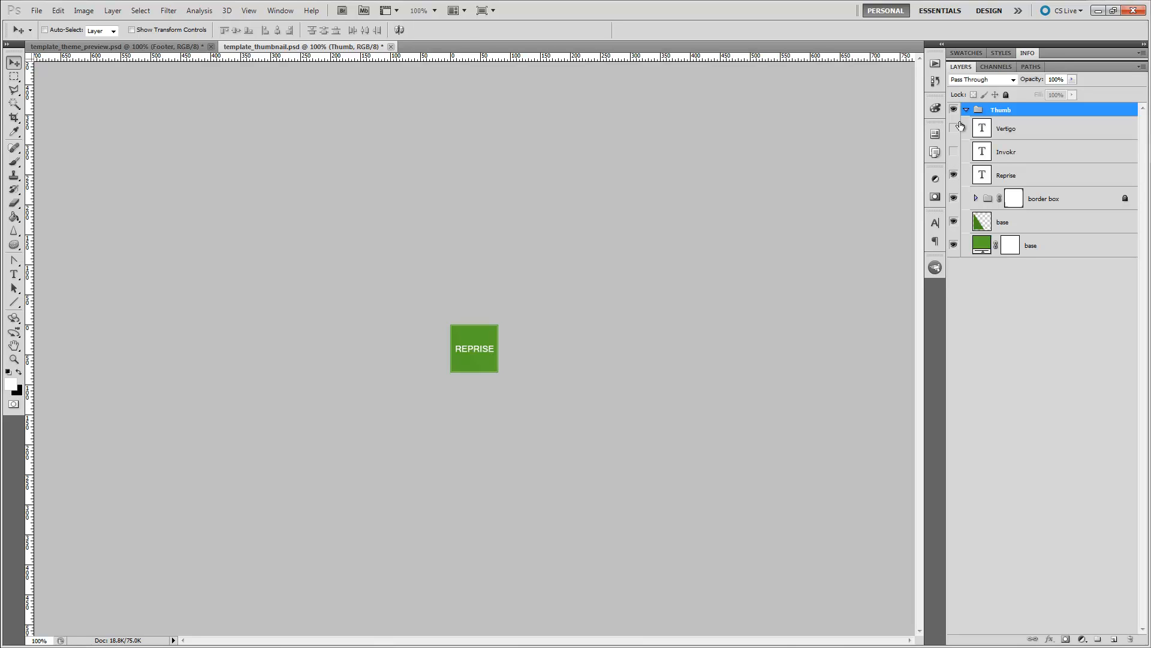
click(967, 109)
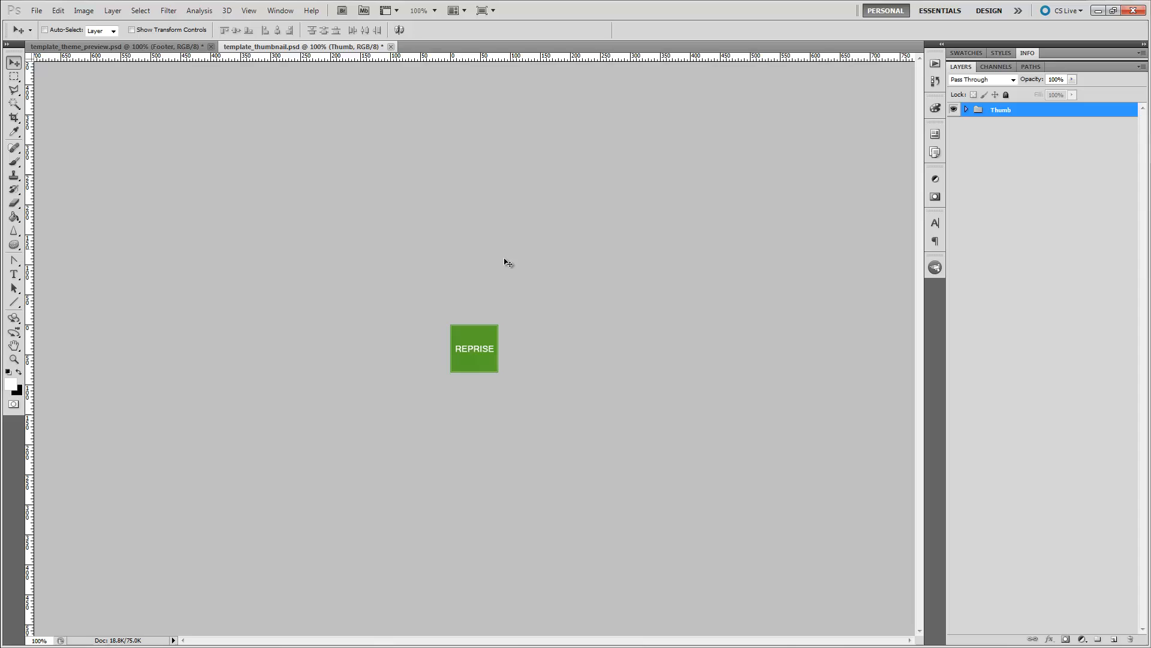
mouse_move(509, 208)
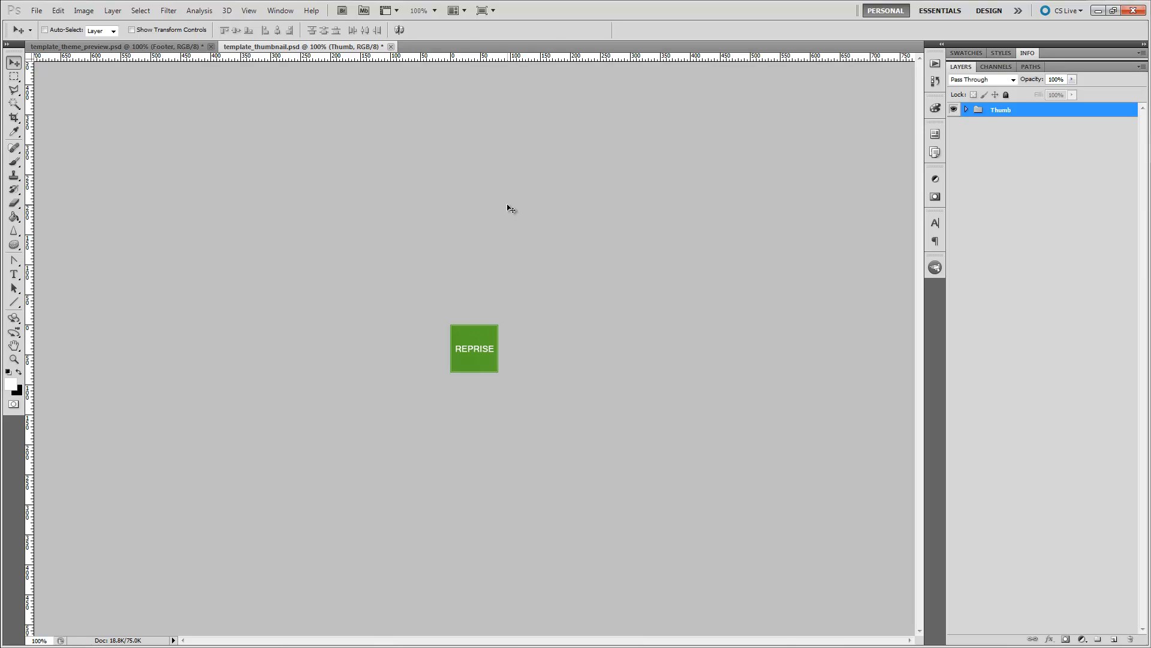
mouse_move(446, 282)
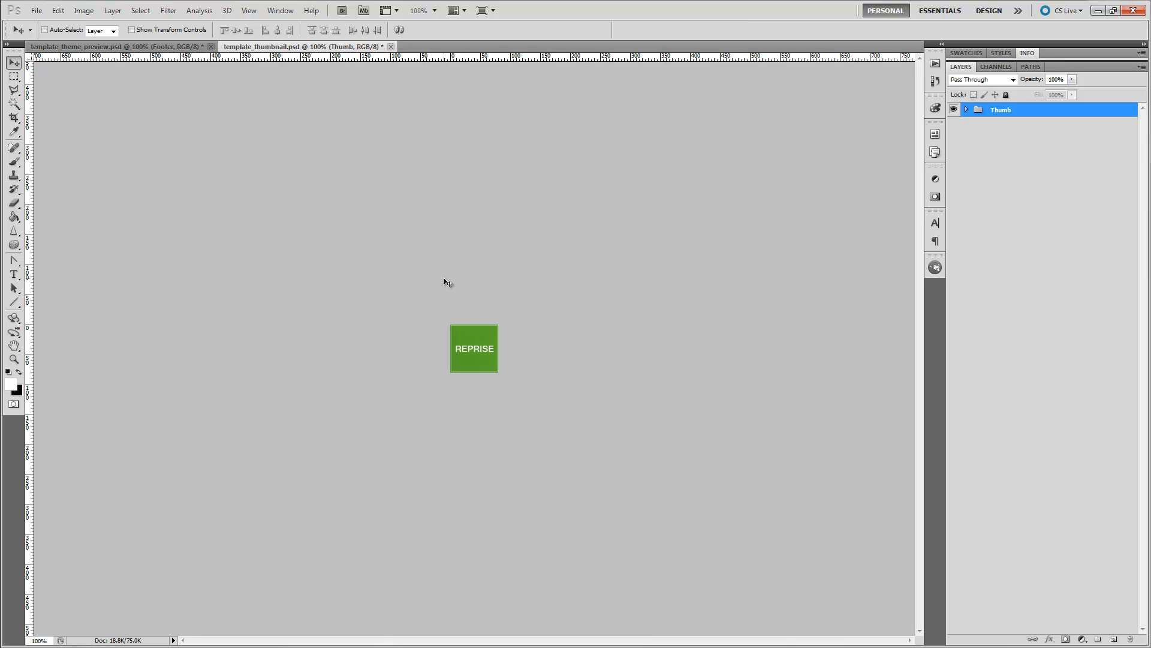
mouse_move(176, 99)
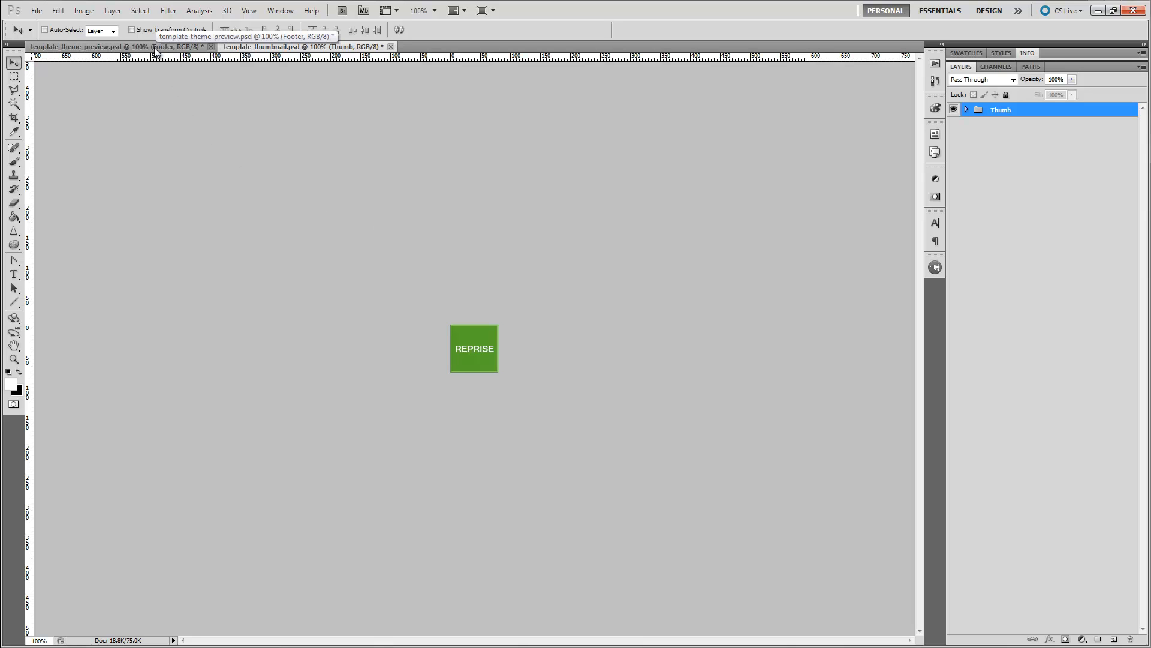
In the theme preview document, show the Reprise artwork group and hide the Vertigo group
click(88, 46)
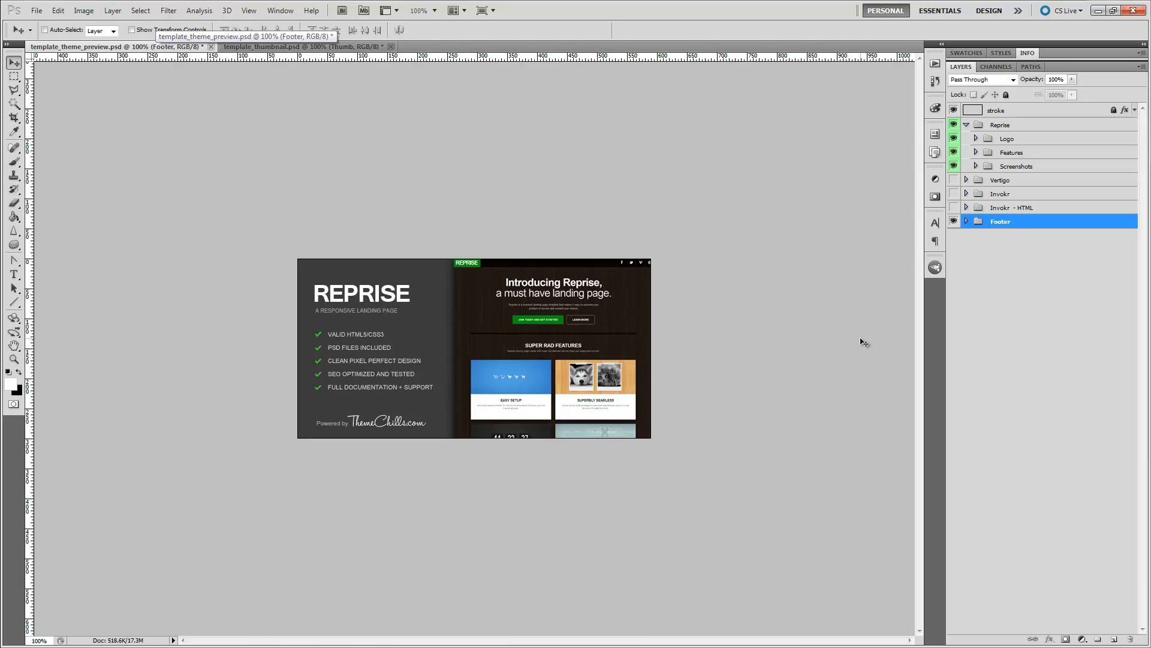
mouse_move(995, 209)
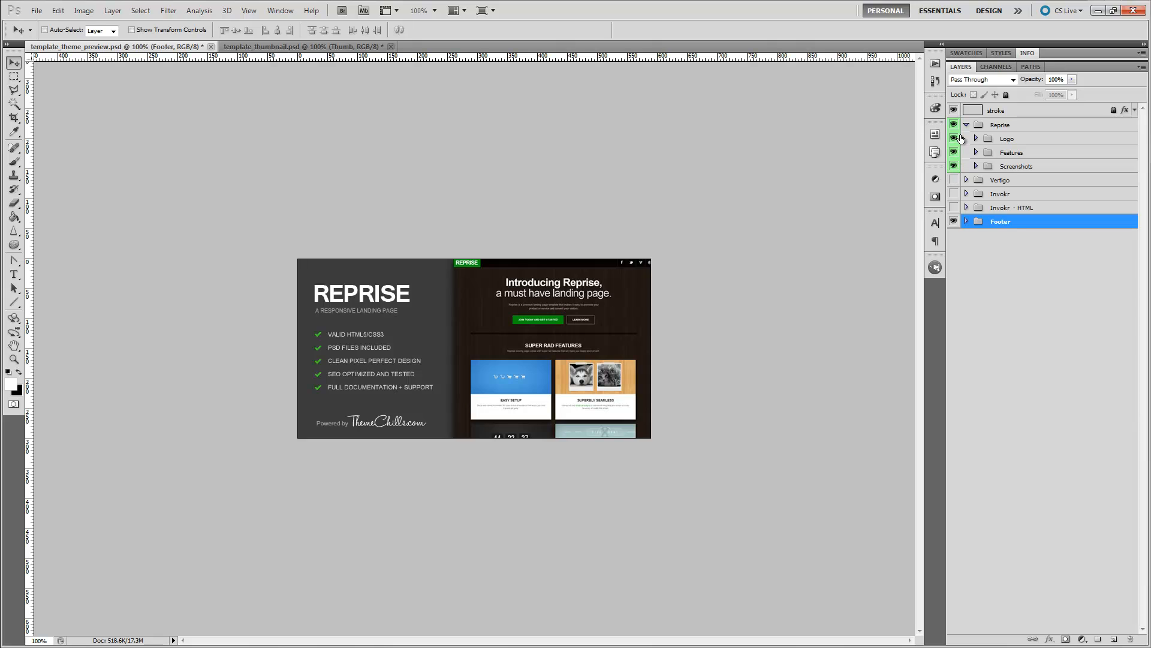
click(966, 124)
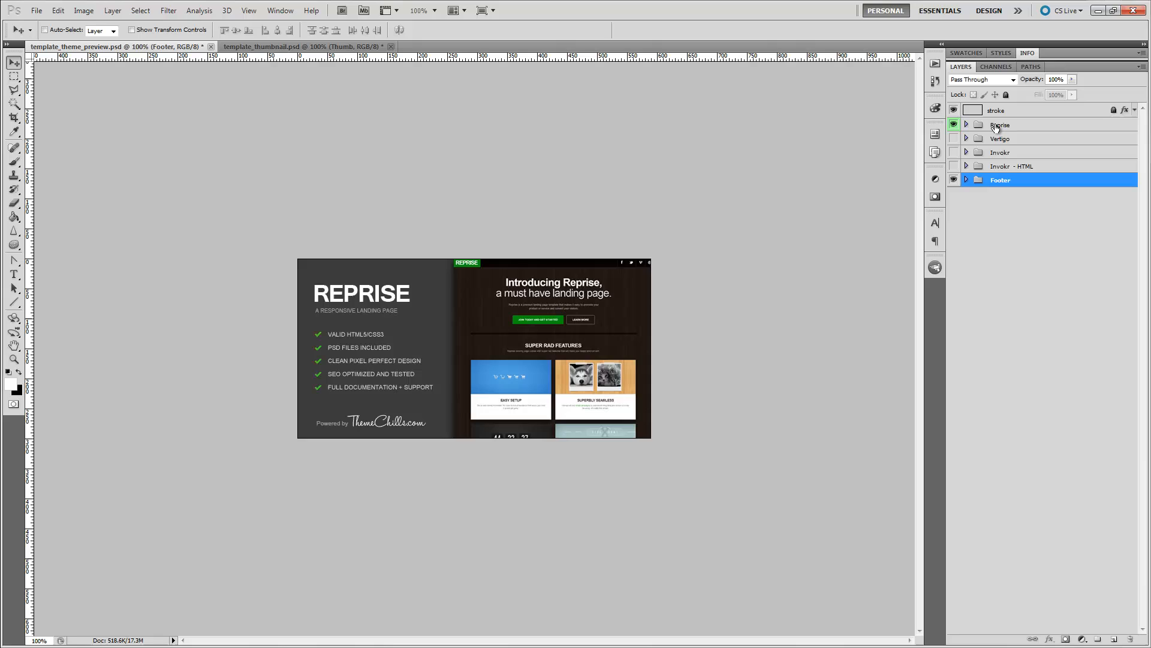
mouse_move(1009, 131)
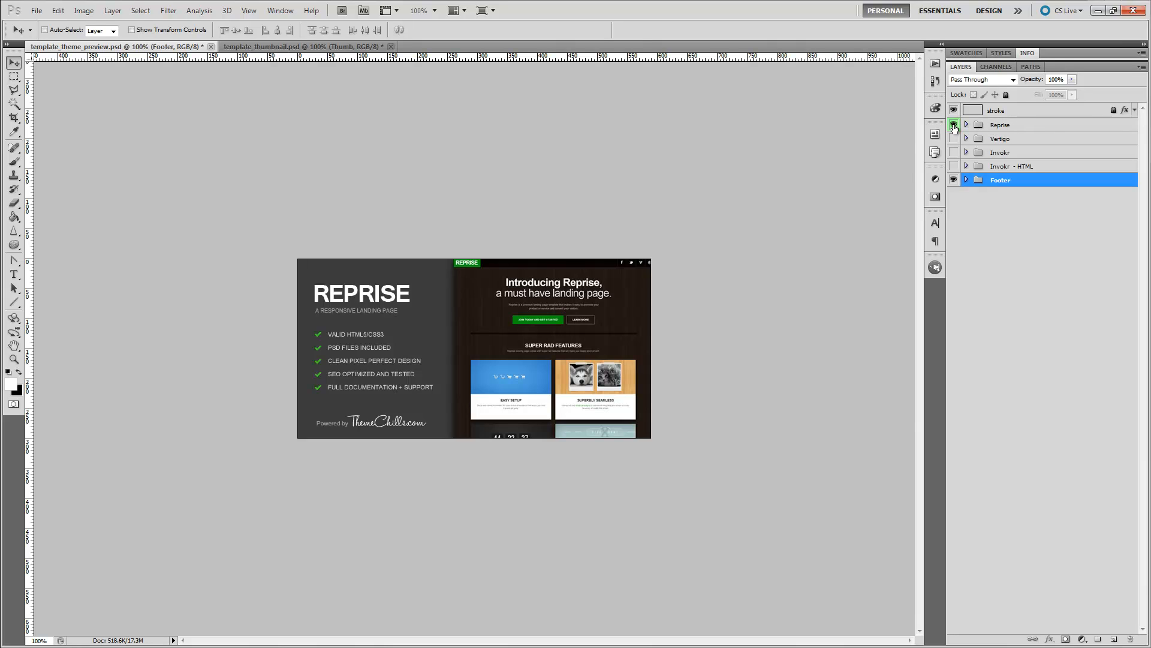
click(954, 125)
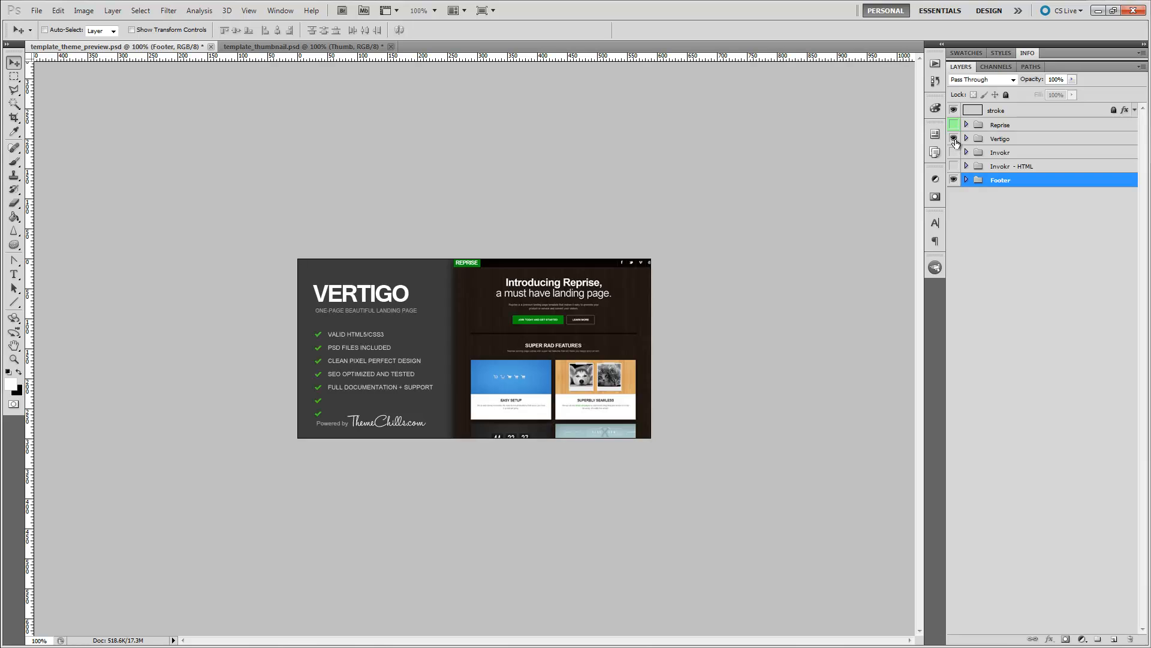
click(954, 138)
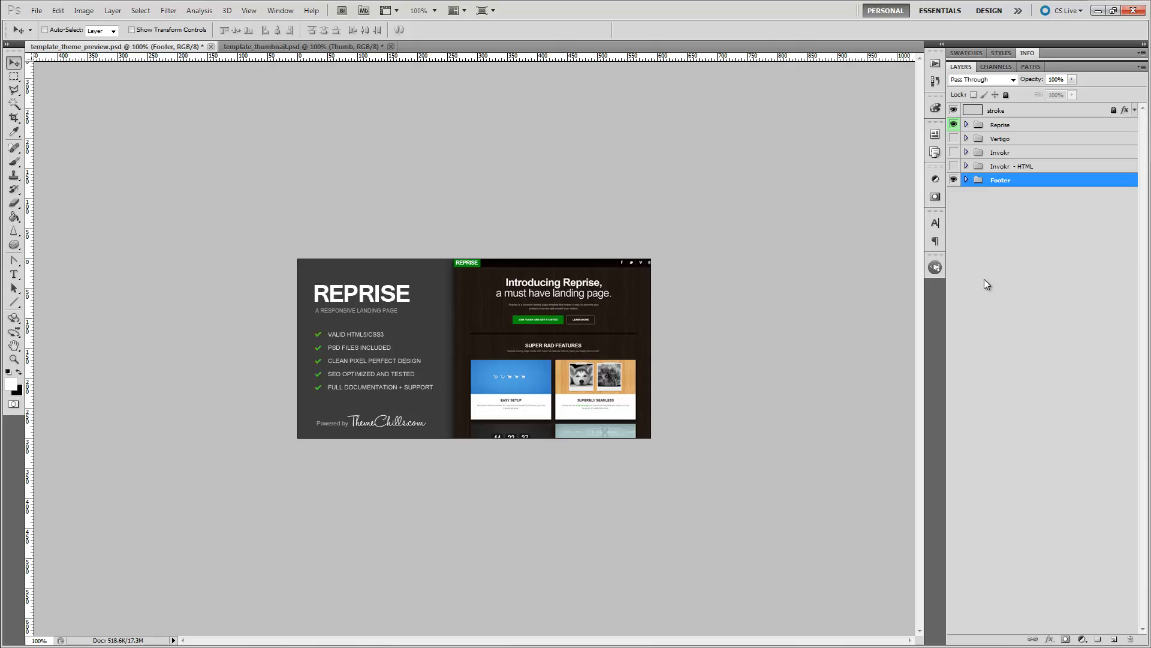
mouse_move(893, 428)
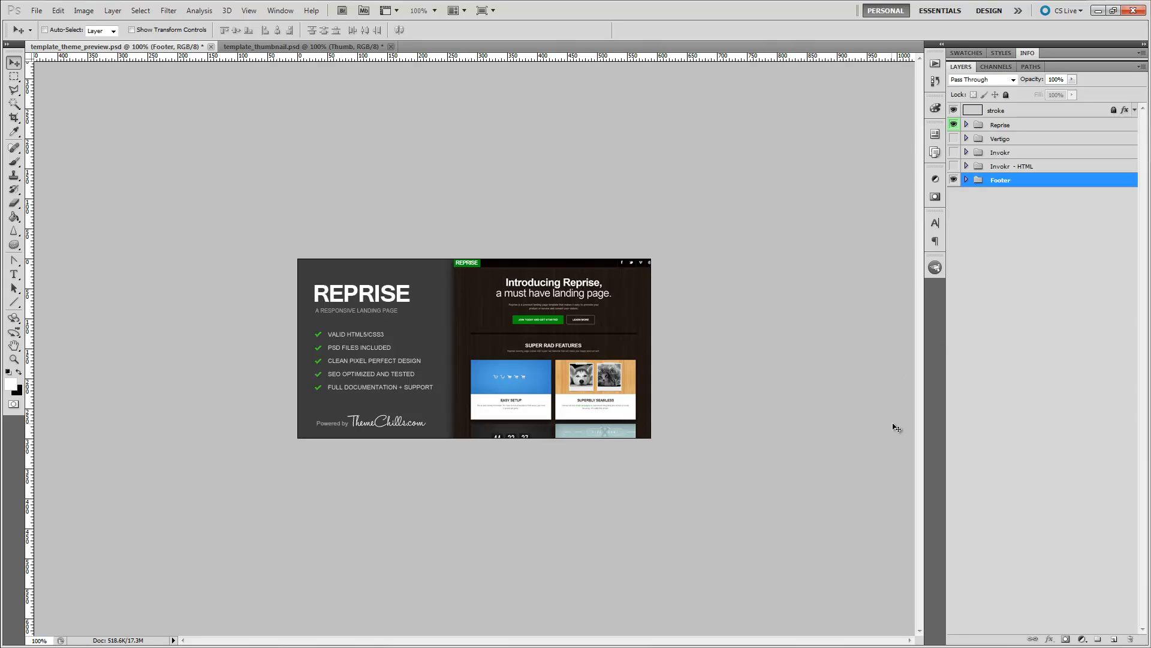
mouse_move(1094, 28)
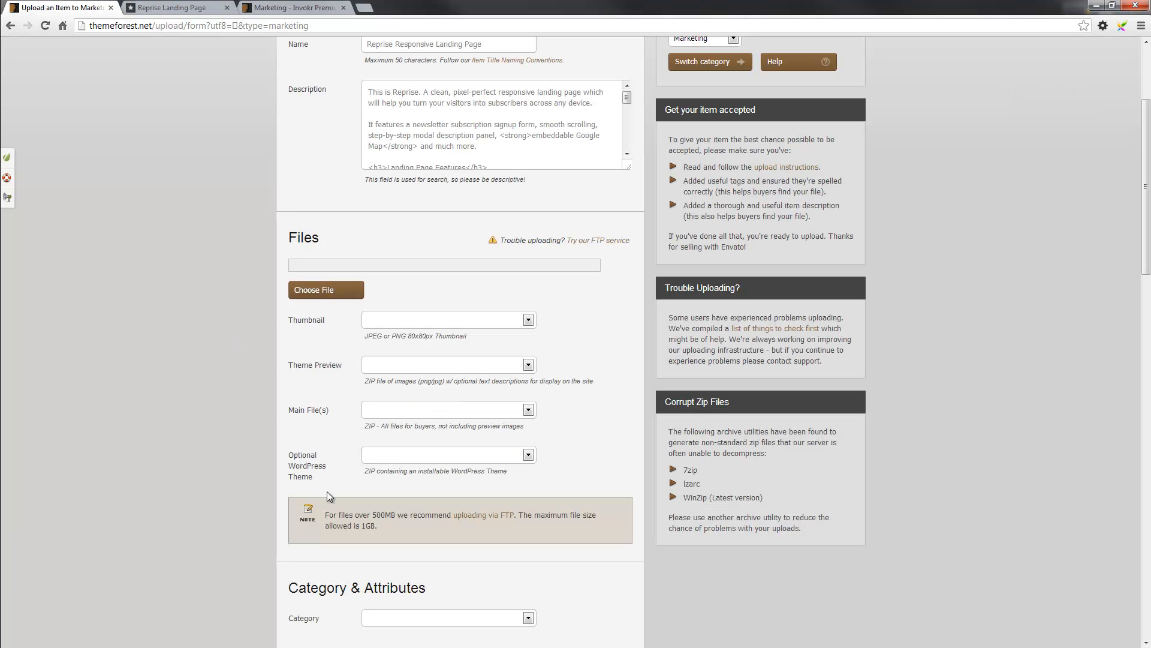
mouse_move(230, 354)
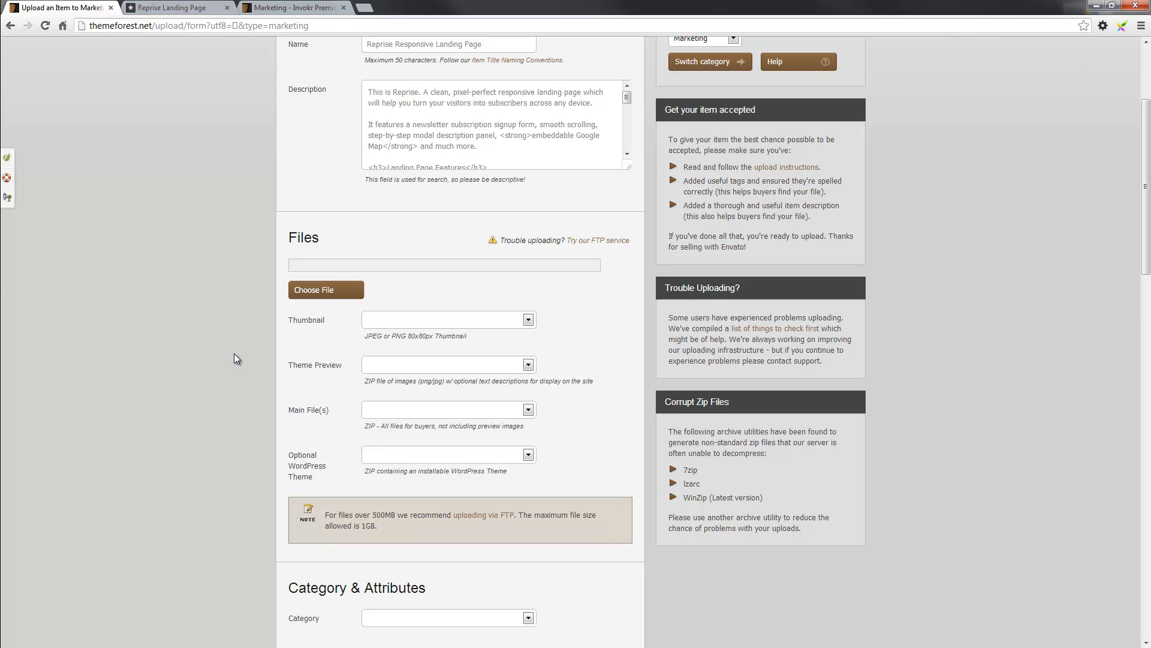
Start the file picker from the upload form's Files section
click(325, 289)
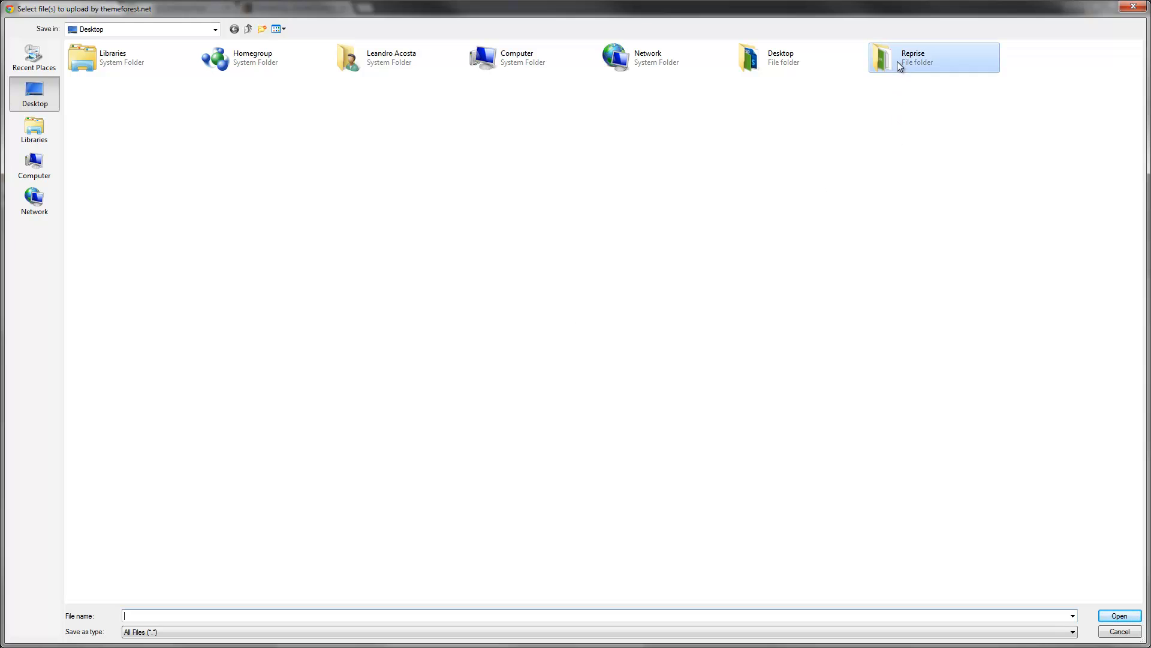
Upload reprise_thumbnail from the Reprise folder as the item thumbnail
double_click(912, 58)
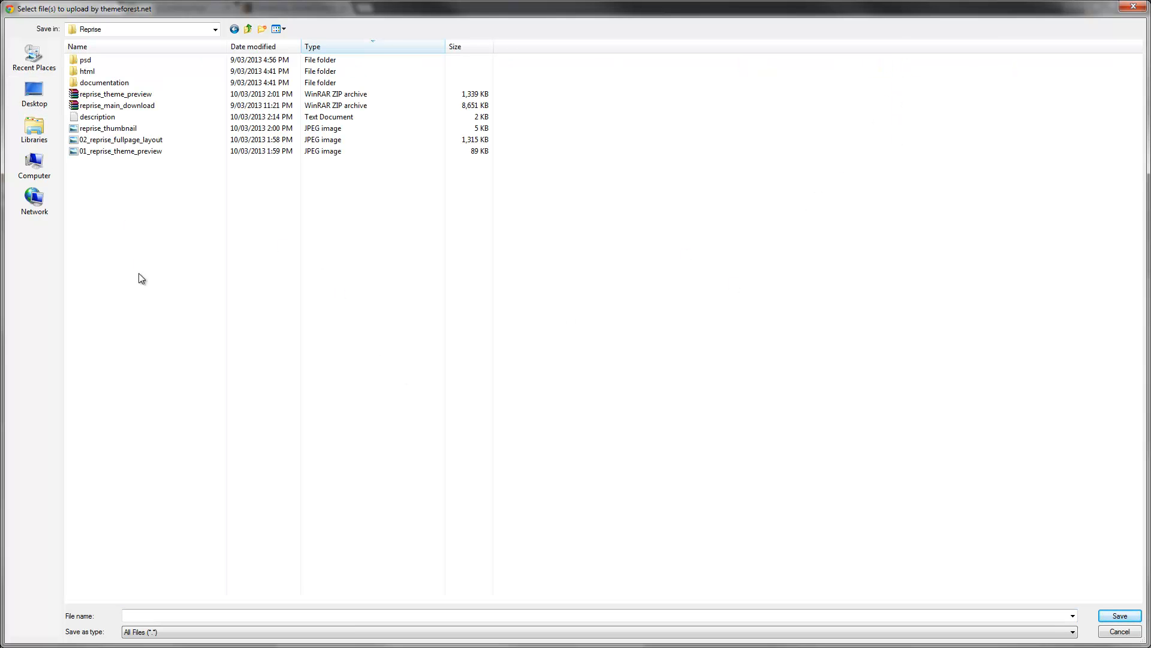
mouse_move(167, 304)
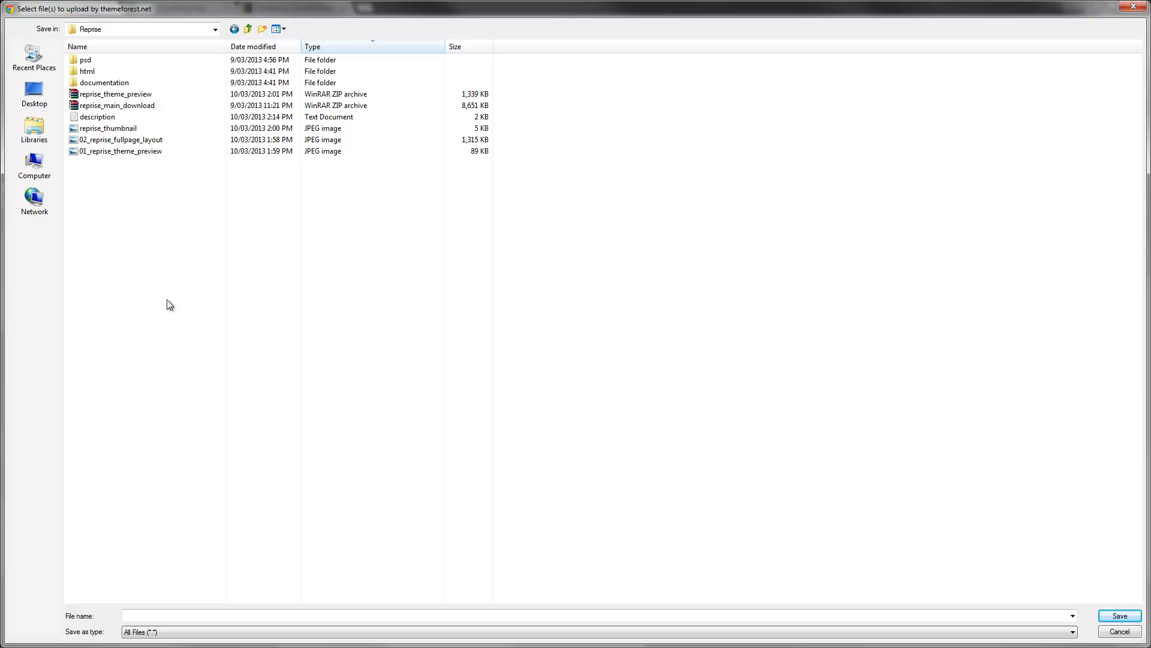
mouse_move(122, 185)
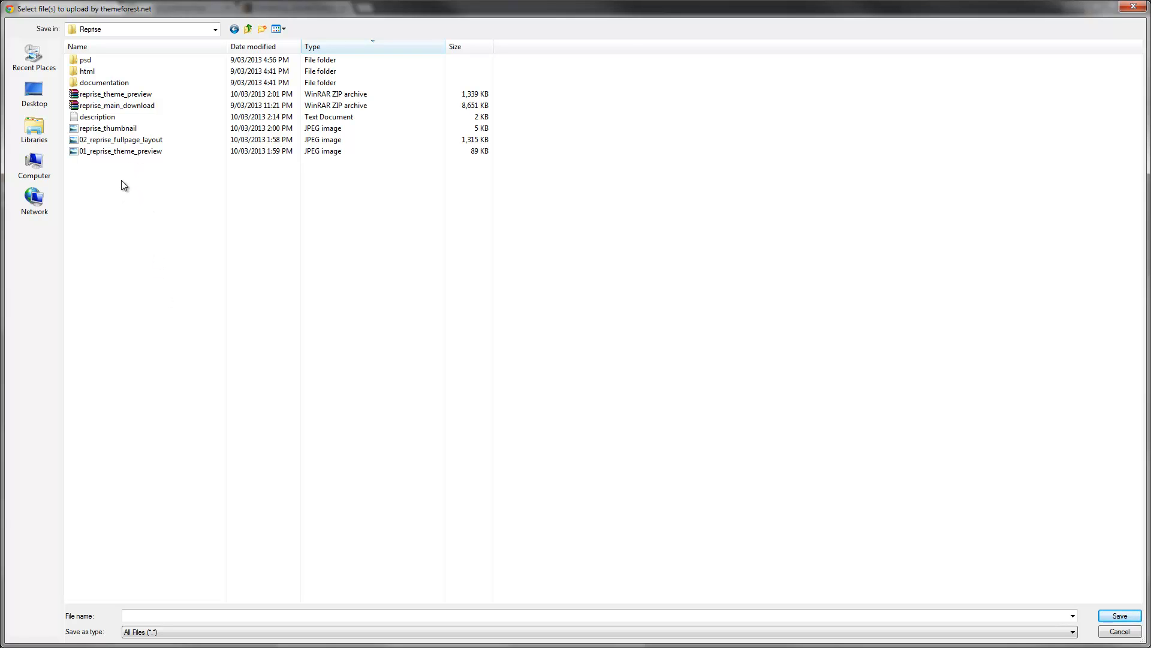
click(108, 128)
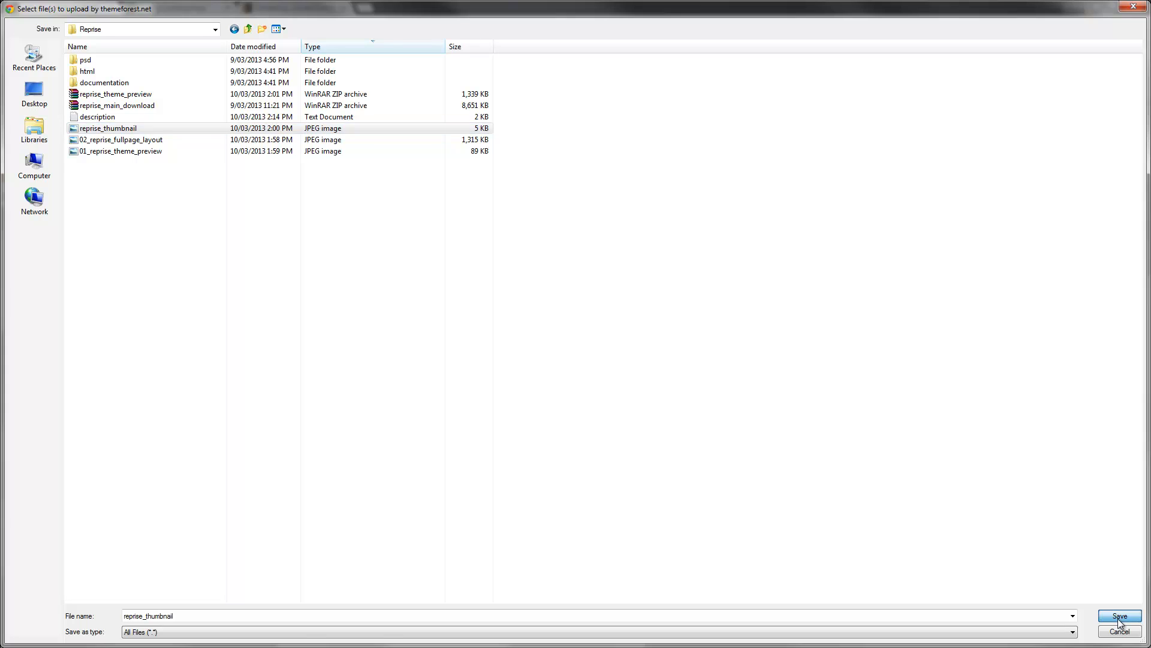
click(1119, 615)
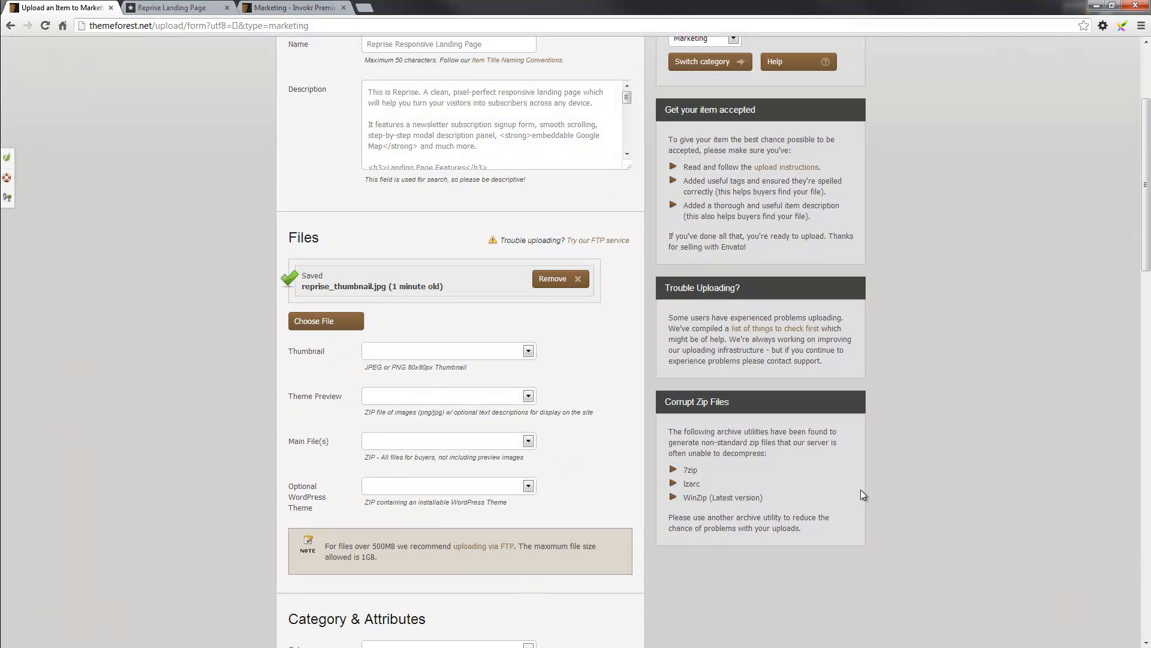
mouse_move(644, 504)
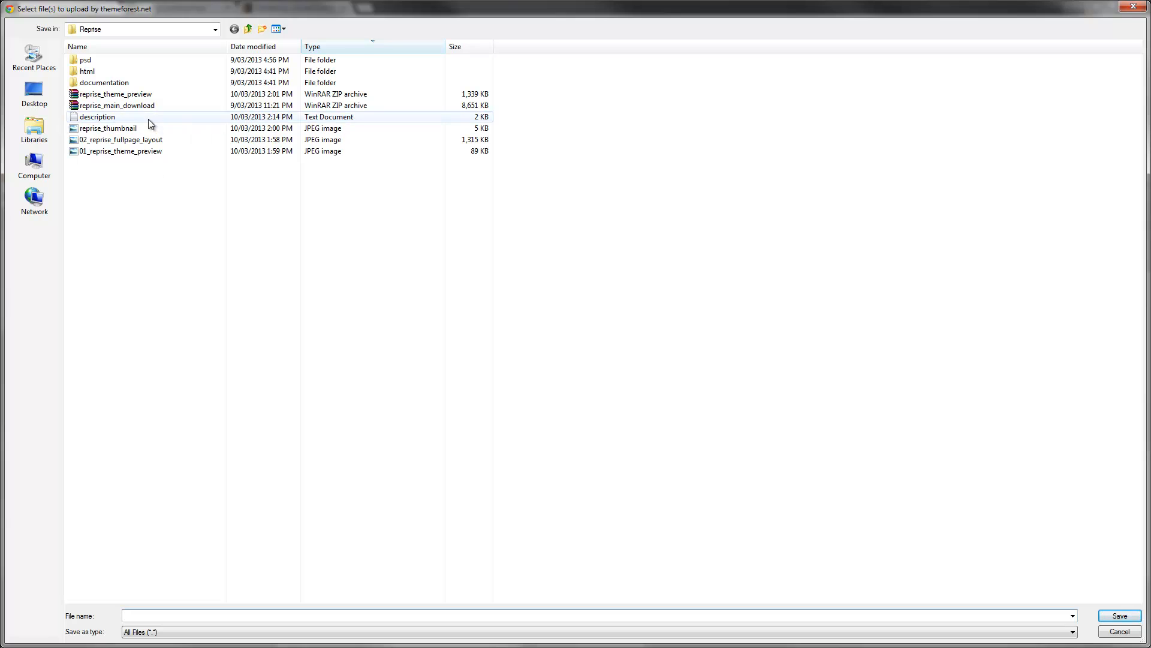
Upload the reprise_theme_preview and reprise_main_download archives
click(114, 94)
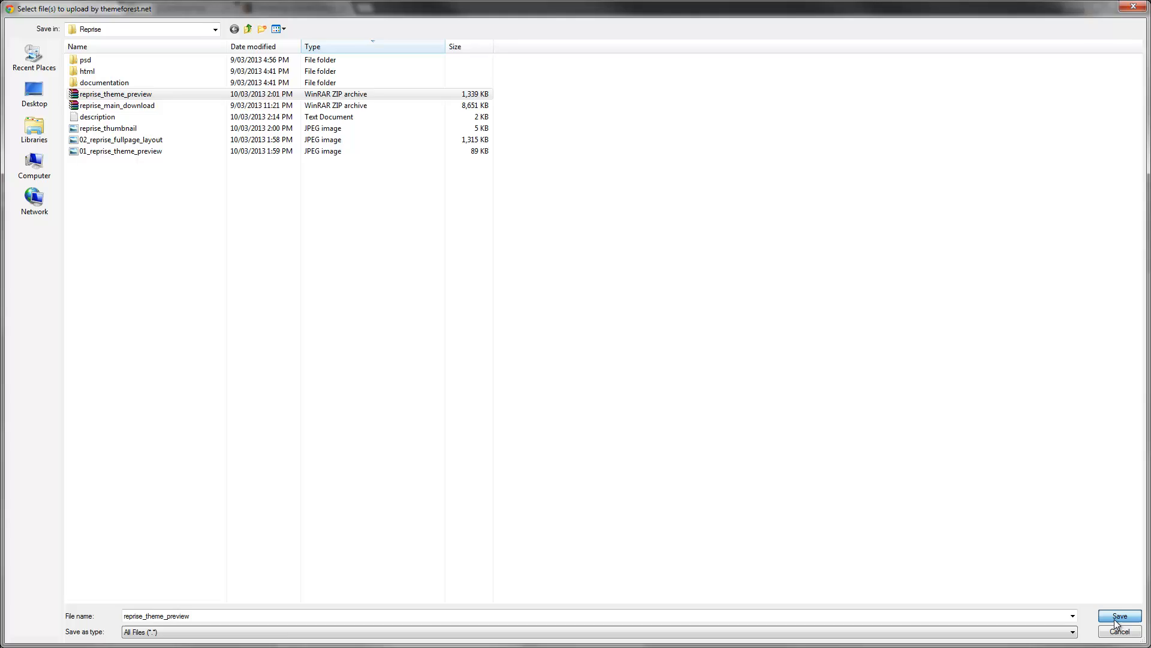
click(1117, 615)
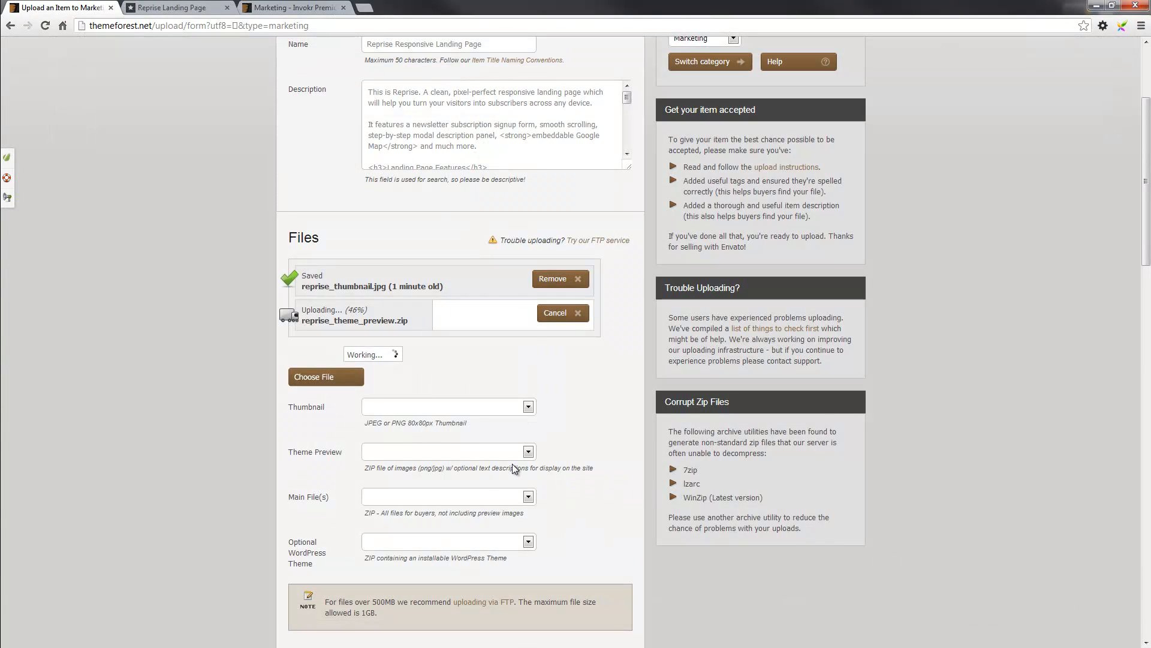
click(325, 376)
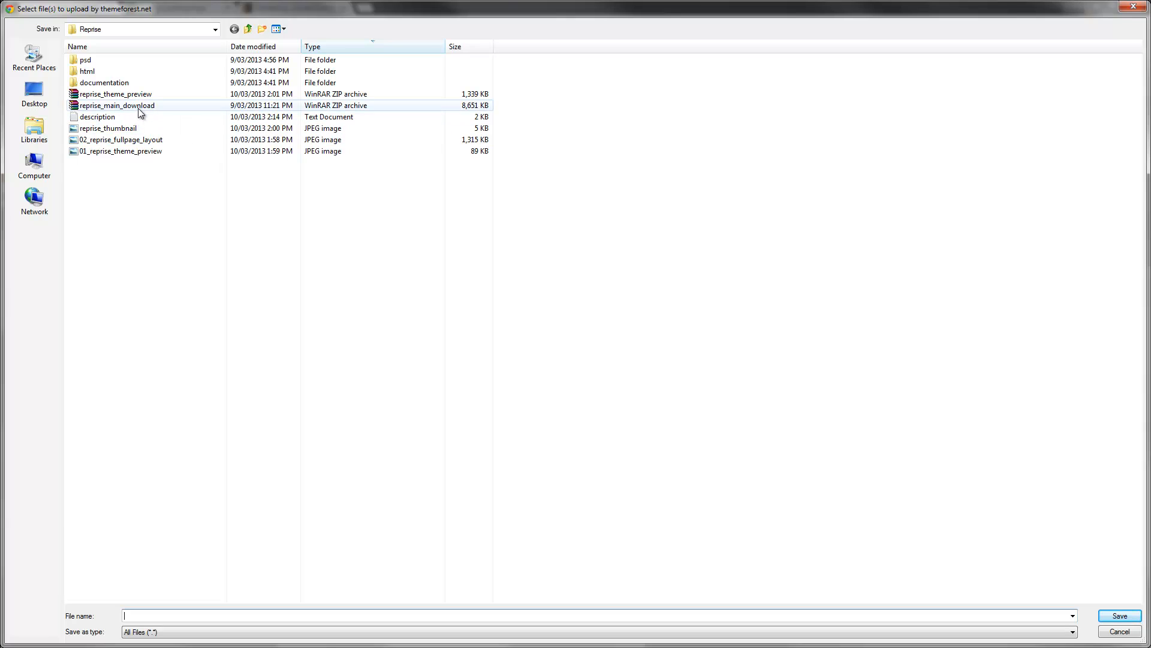
mouse_move(140, 105)
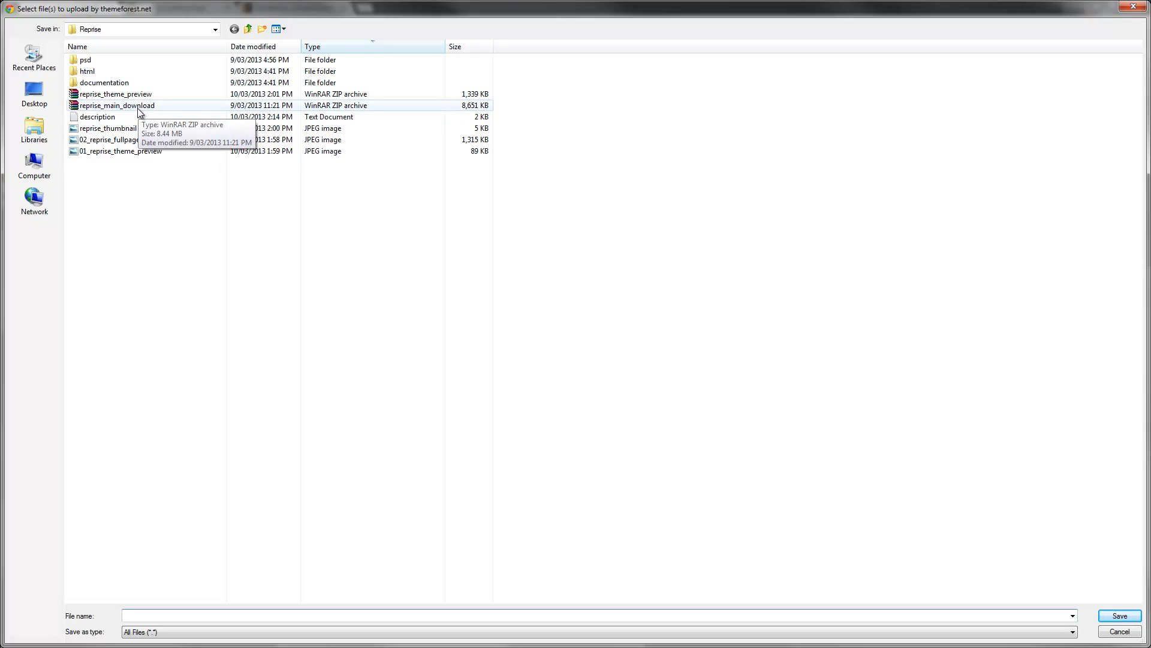
click(115, 105)
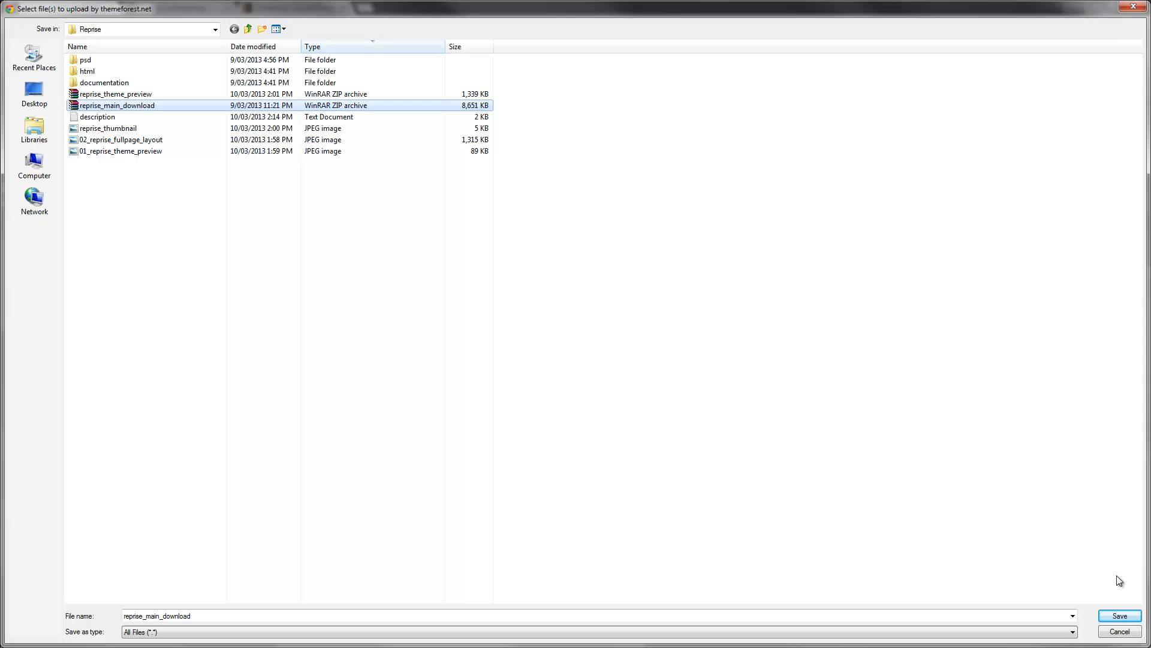
mouse_move(920, 462)
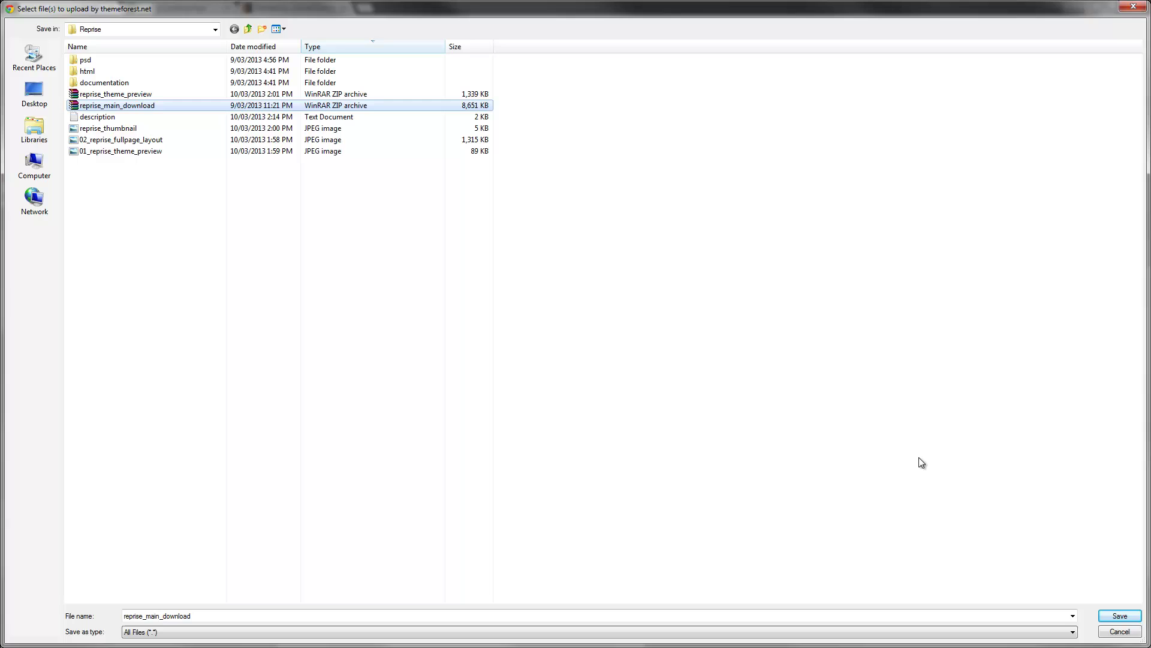
click(1118, 615)
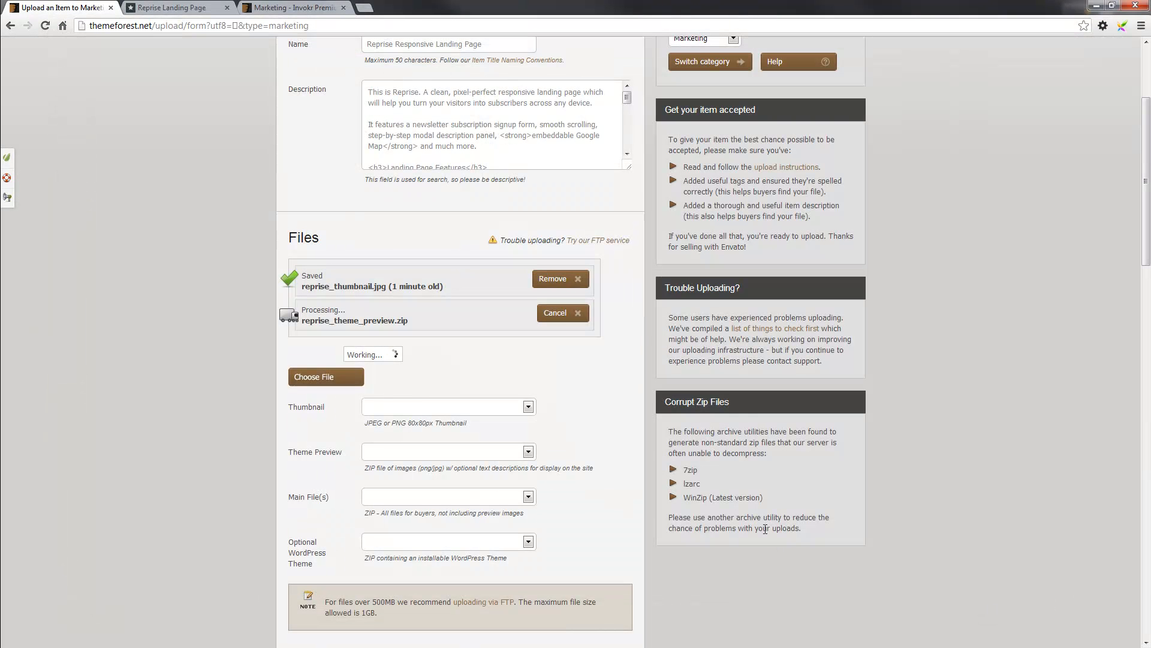
mouse_move(593, 411)
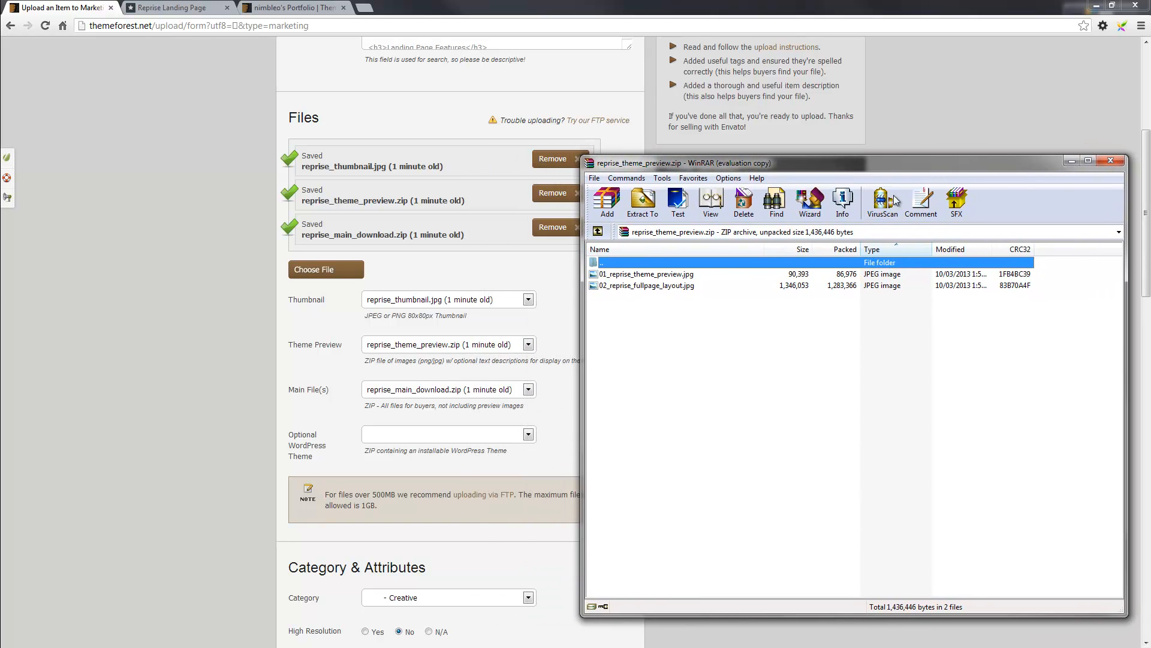
mouse_move(599, 282)
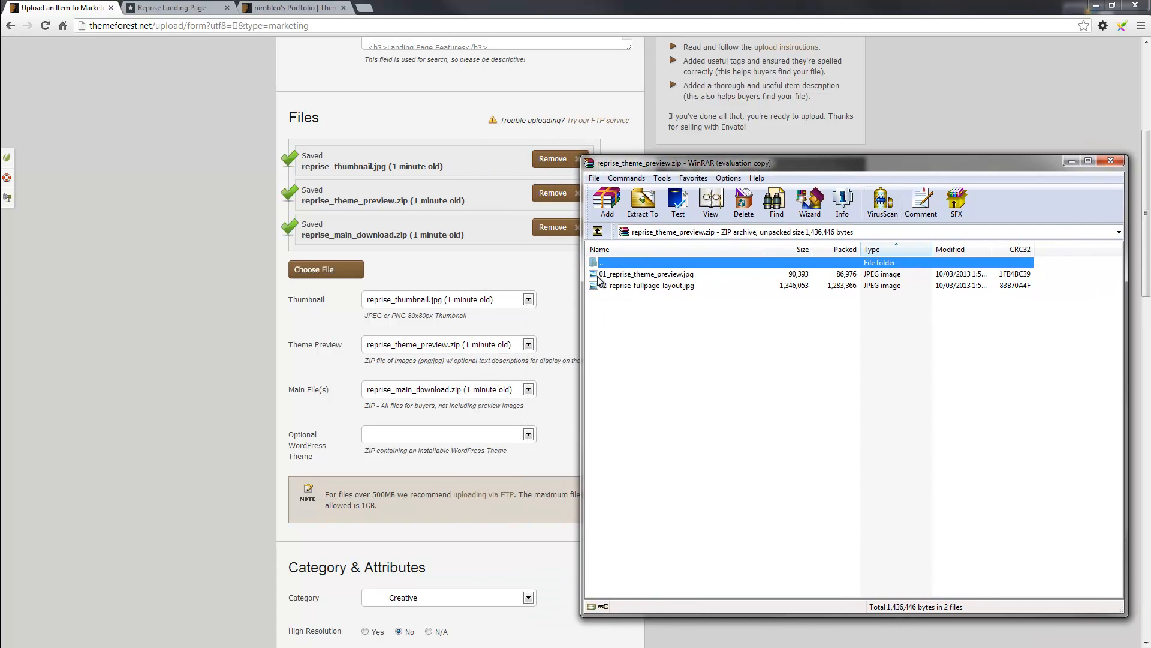
mouse_move(626, 274)
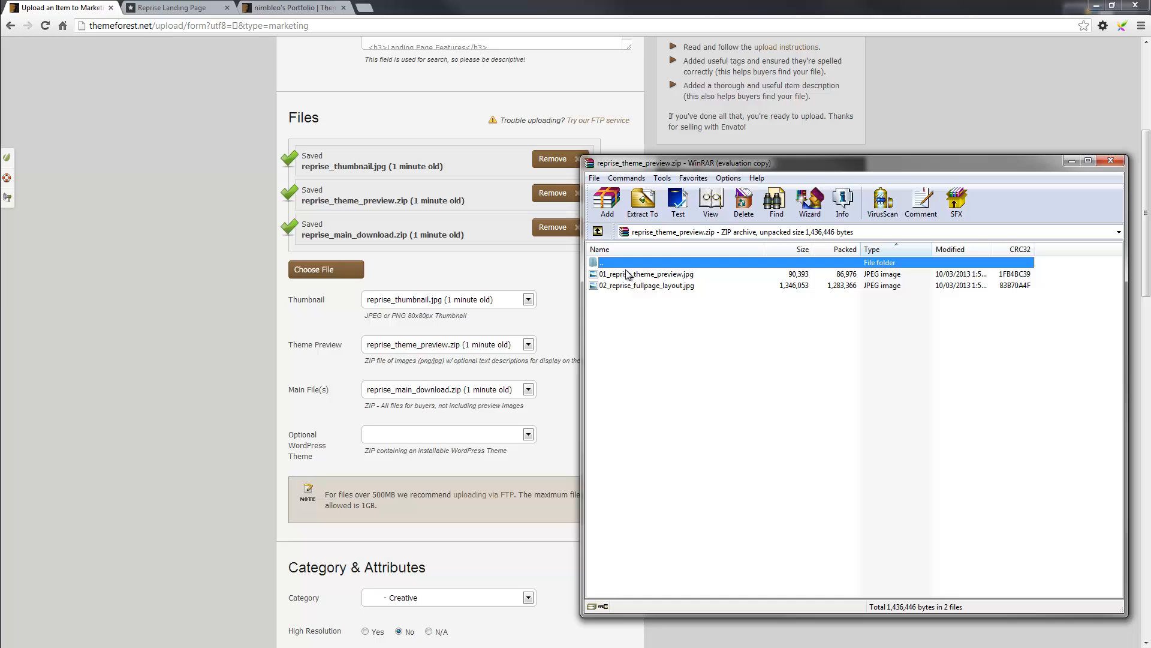
mouse_move(649, 292)
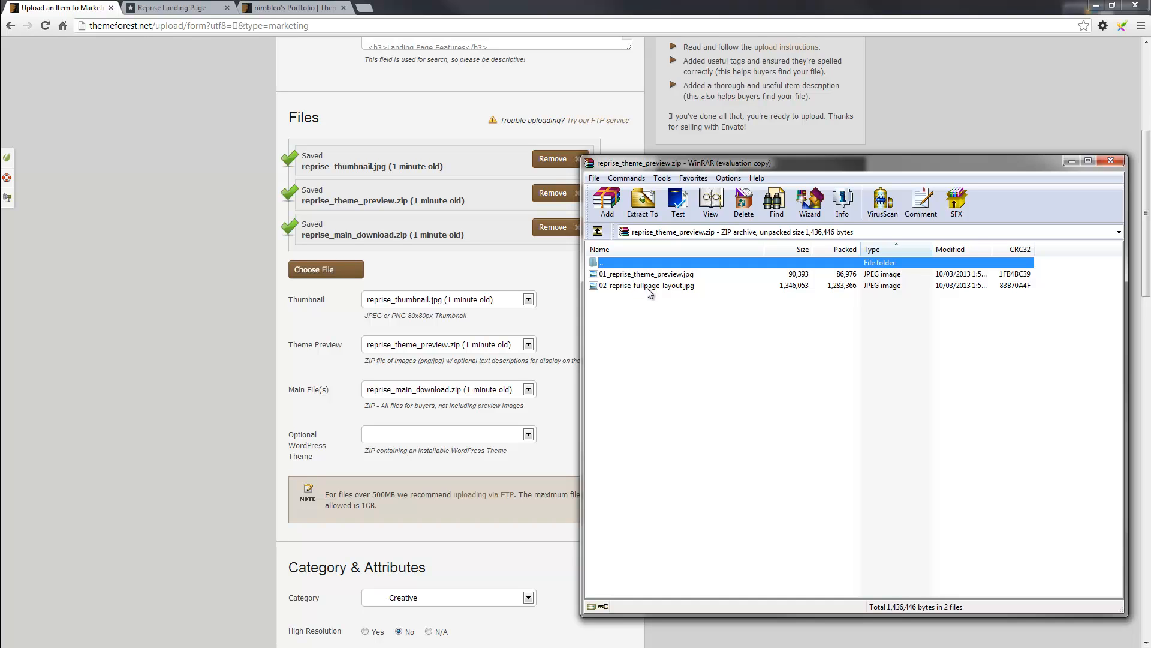
mouse_move(603, 285)
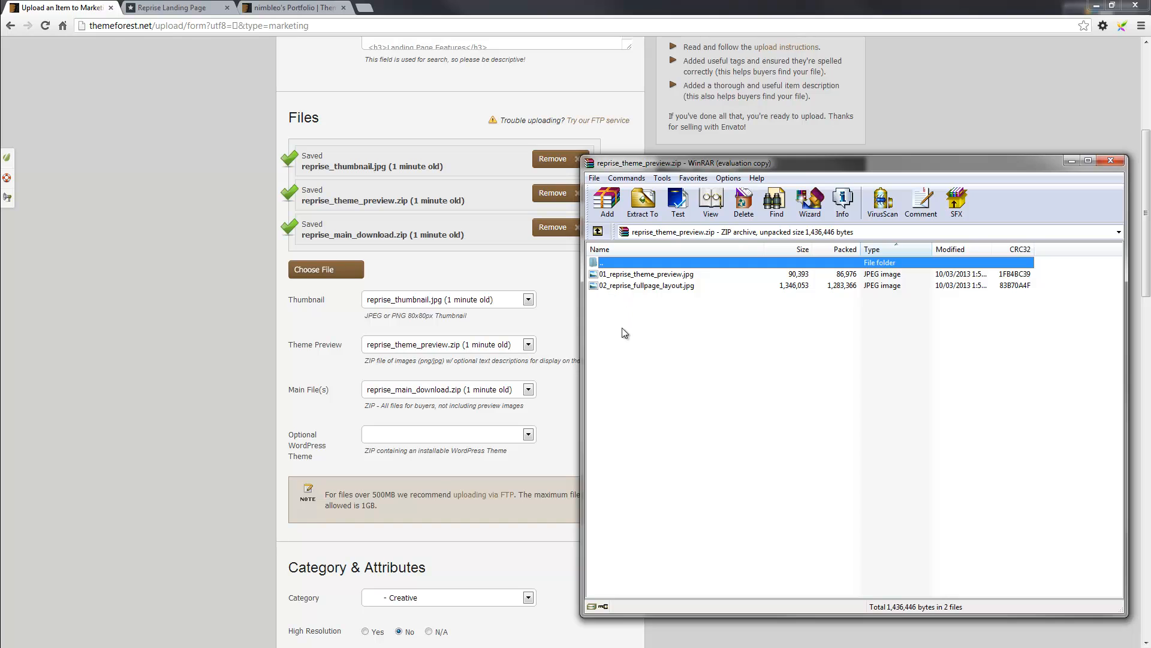
mouse_move(782, 299)
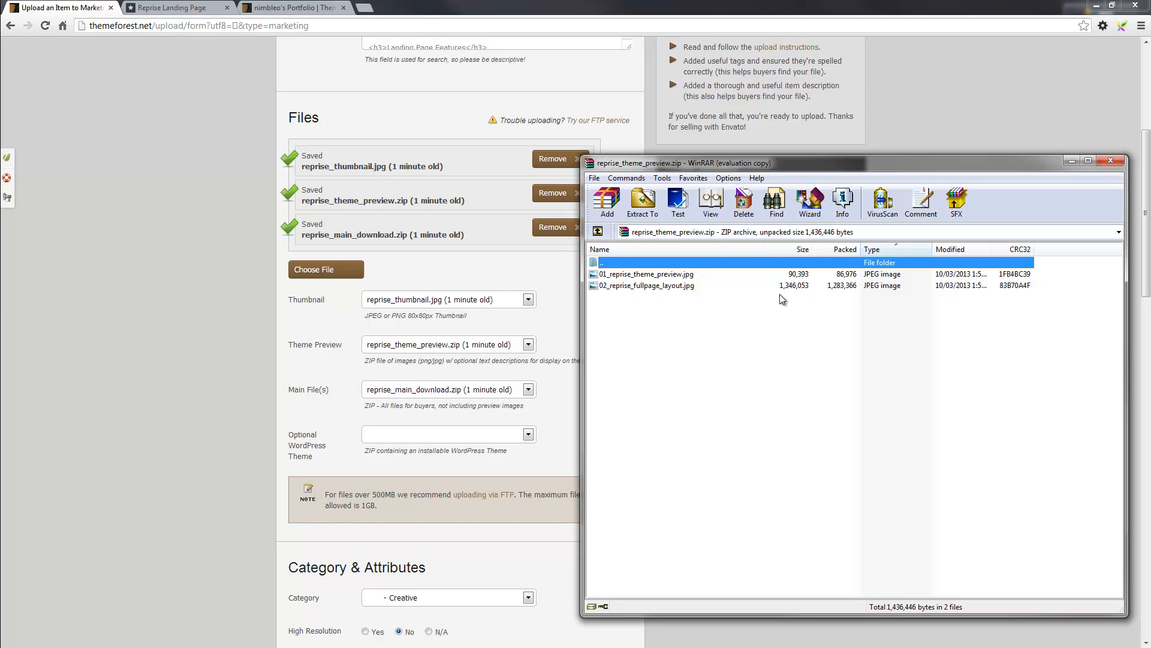
mouse_move(732, 353)
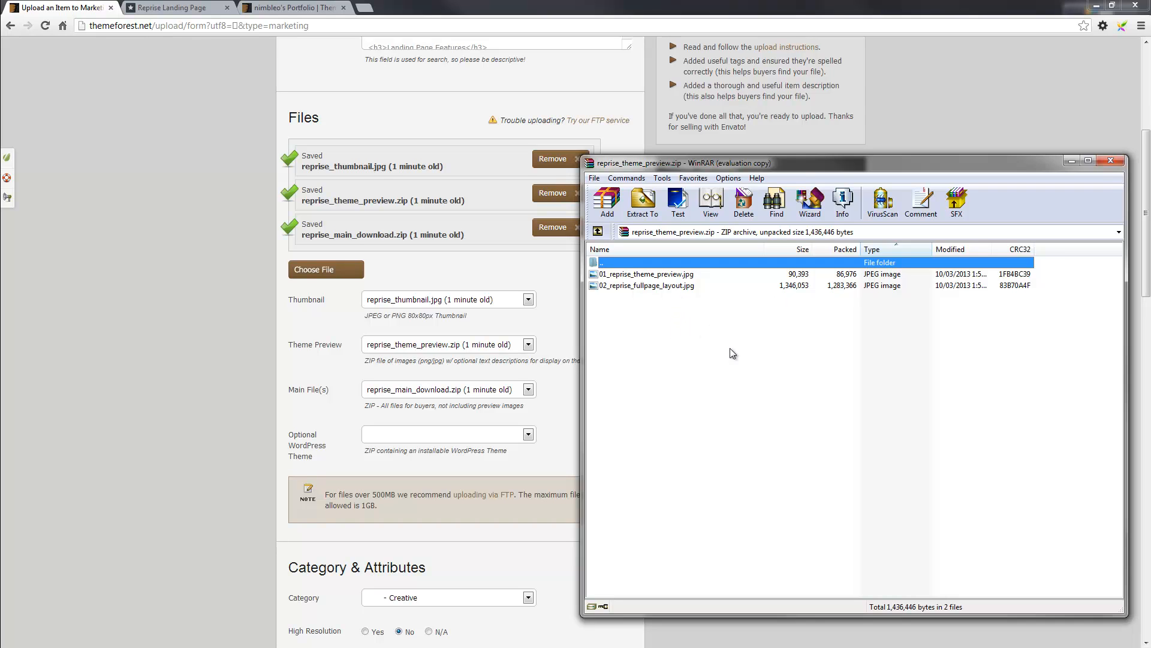
mouse_move(733, 389)
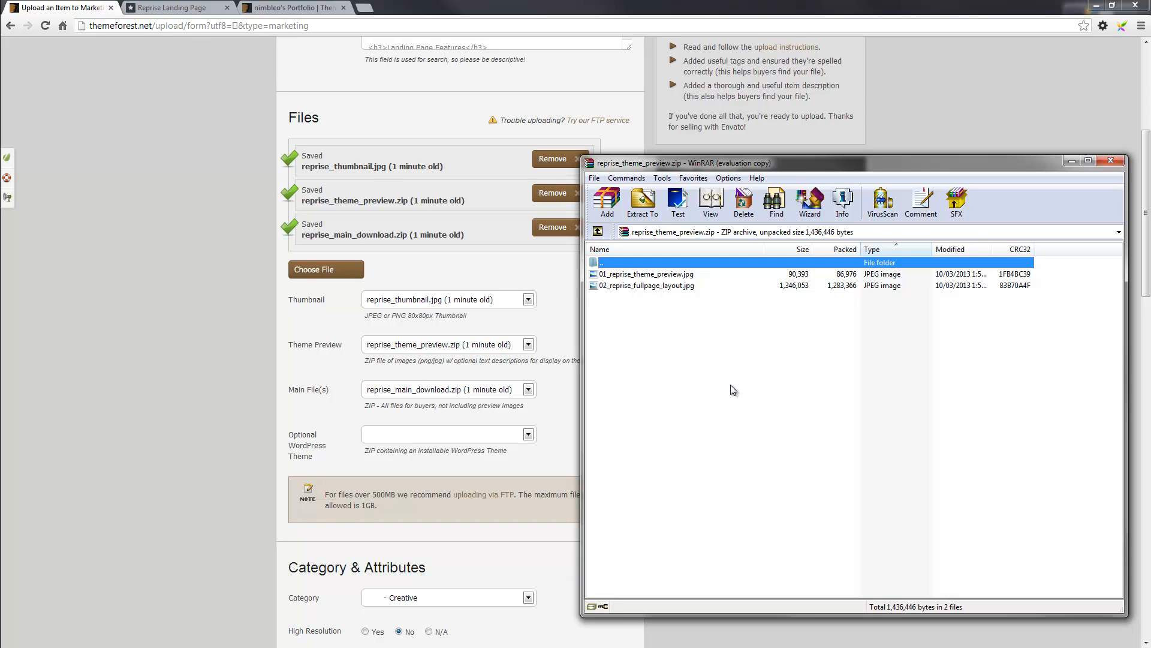
mouse_move(798, 171)
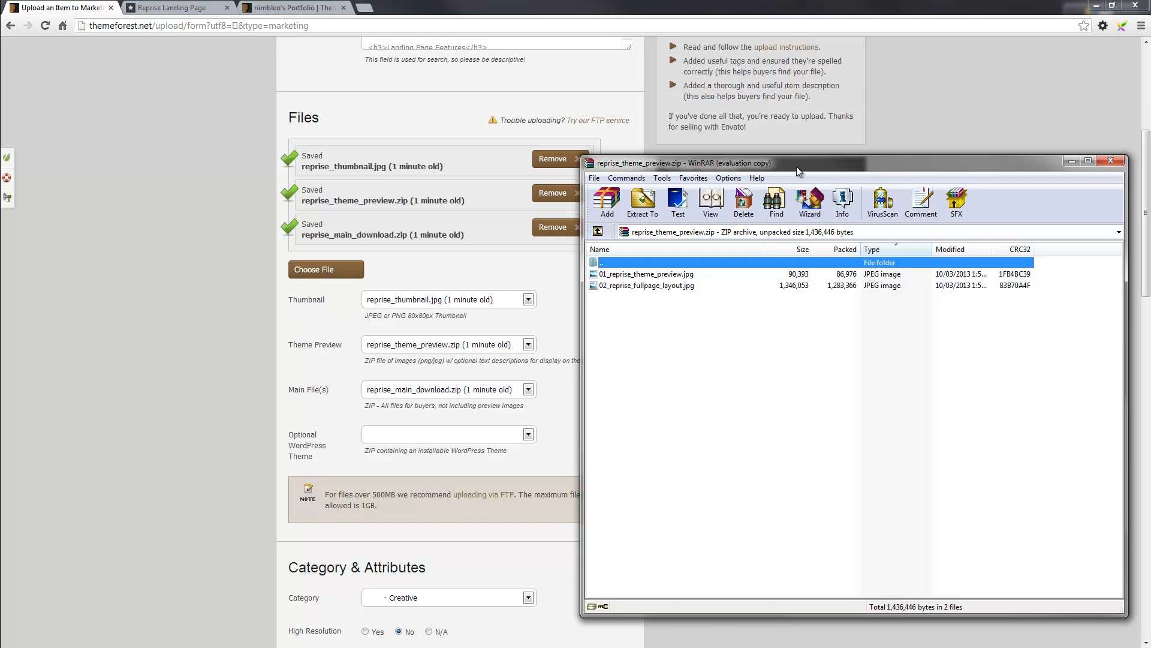
mouse_move(777, 263)
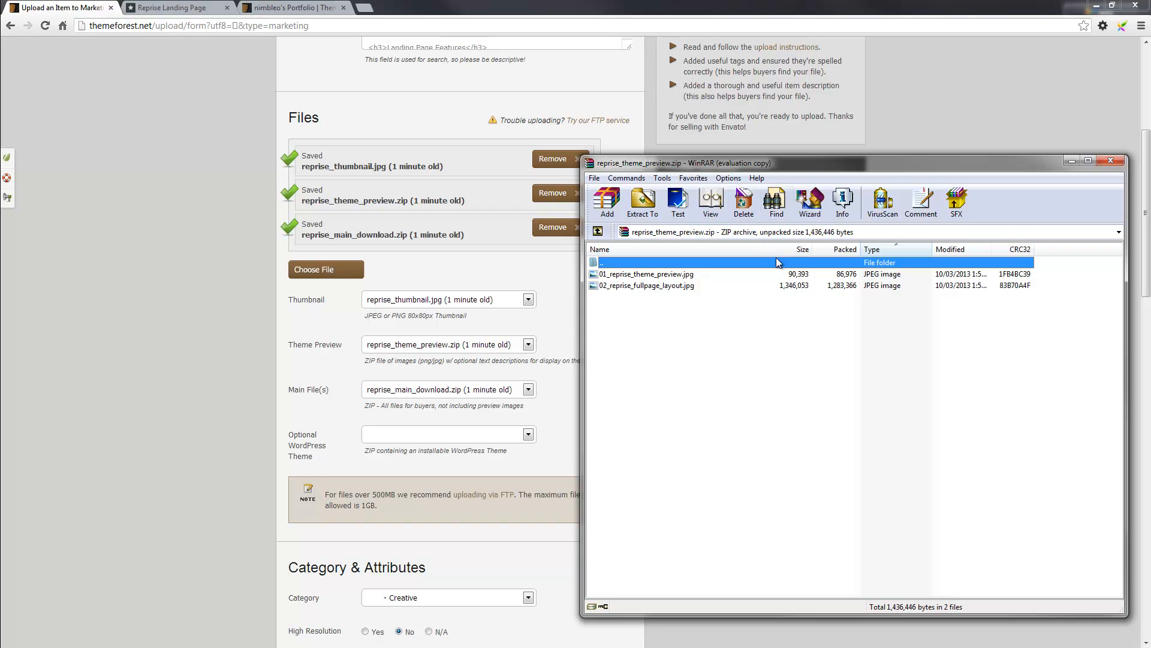
mouse_move(785, 274)
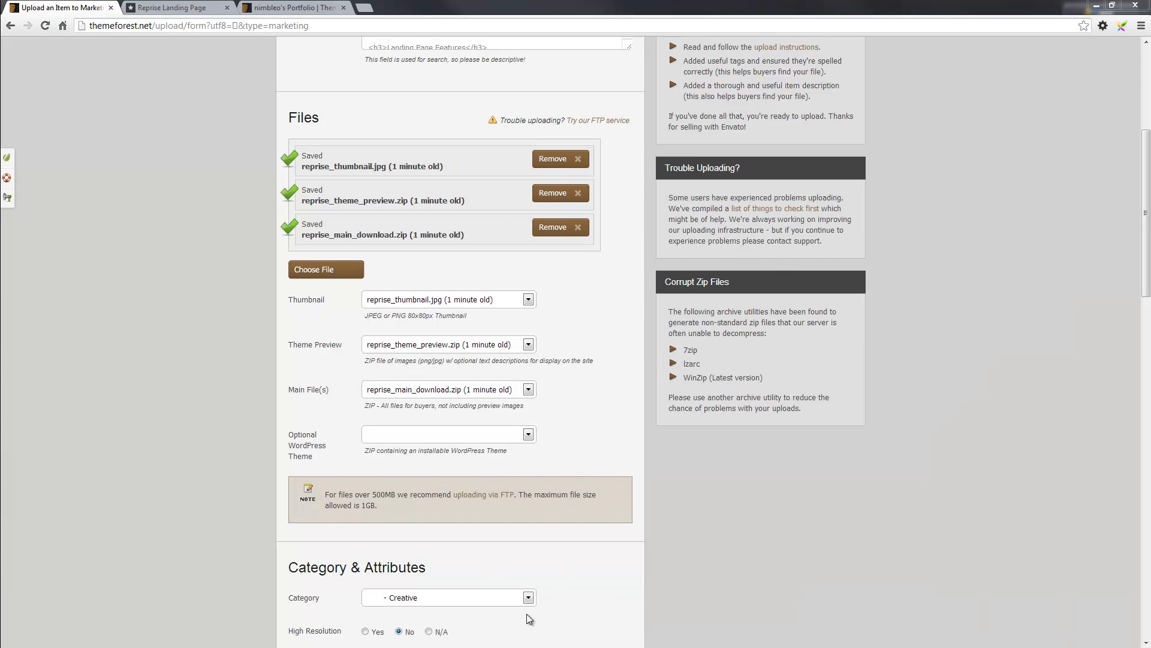
mouse_move(613, 343)
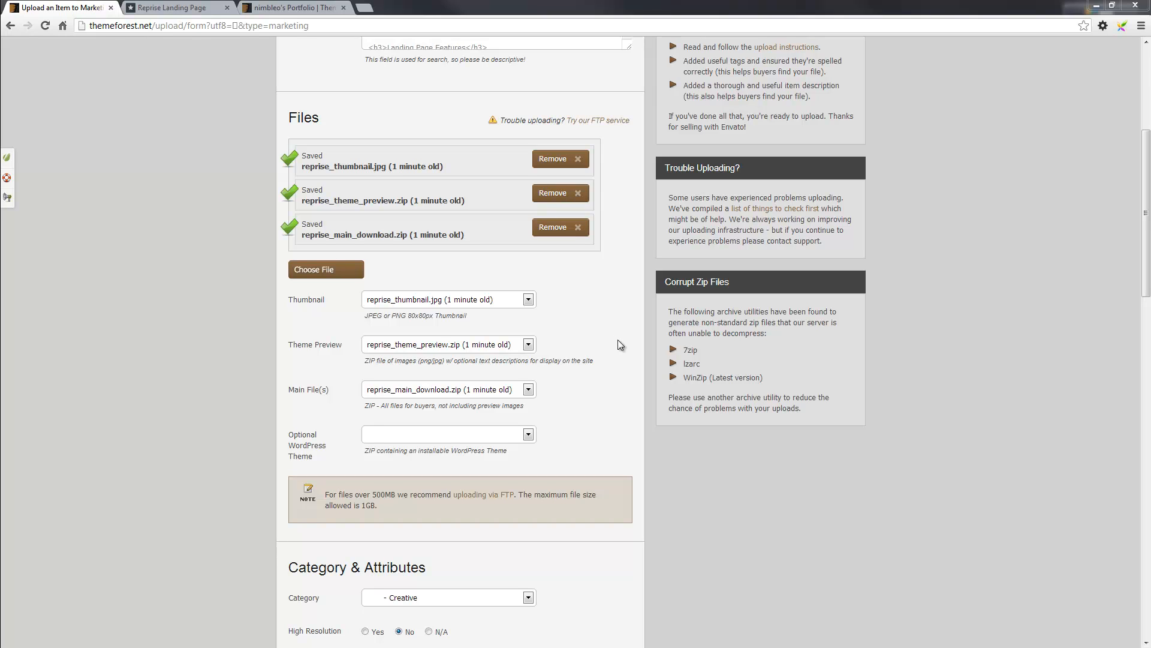
scroll(down, 3)
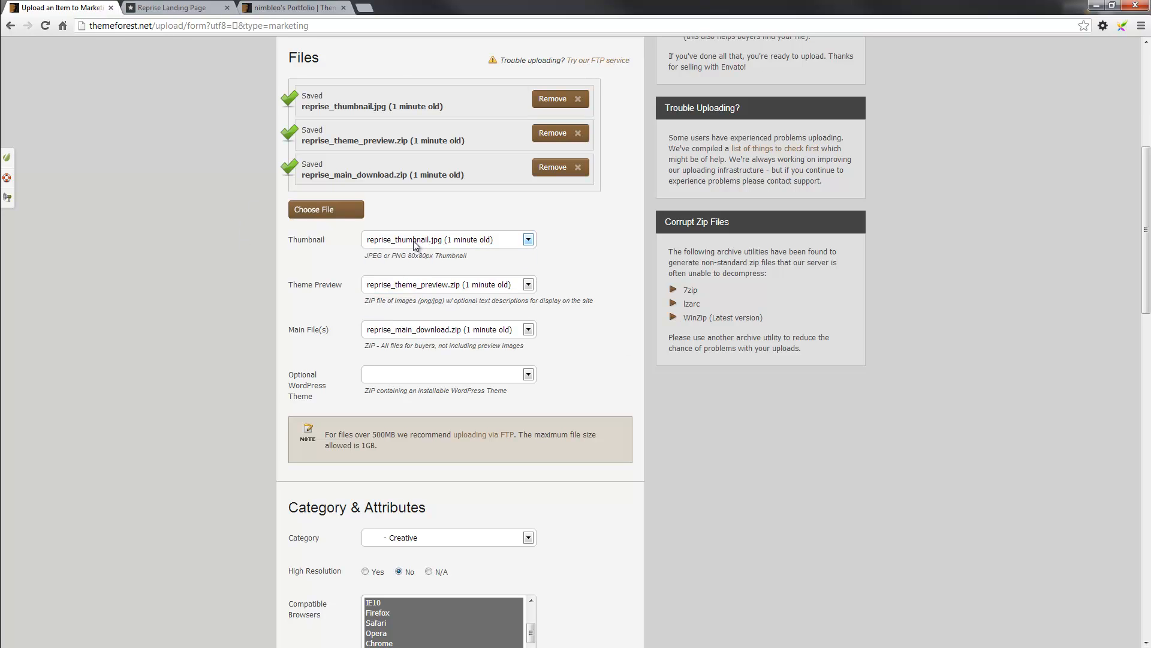
mouse_move(313, 251)
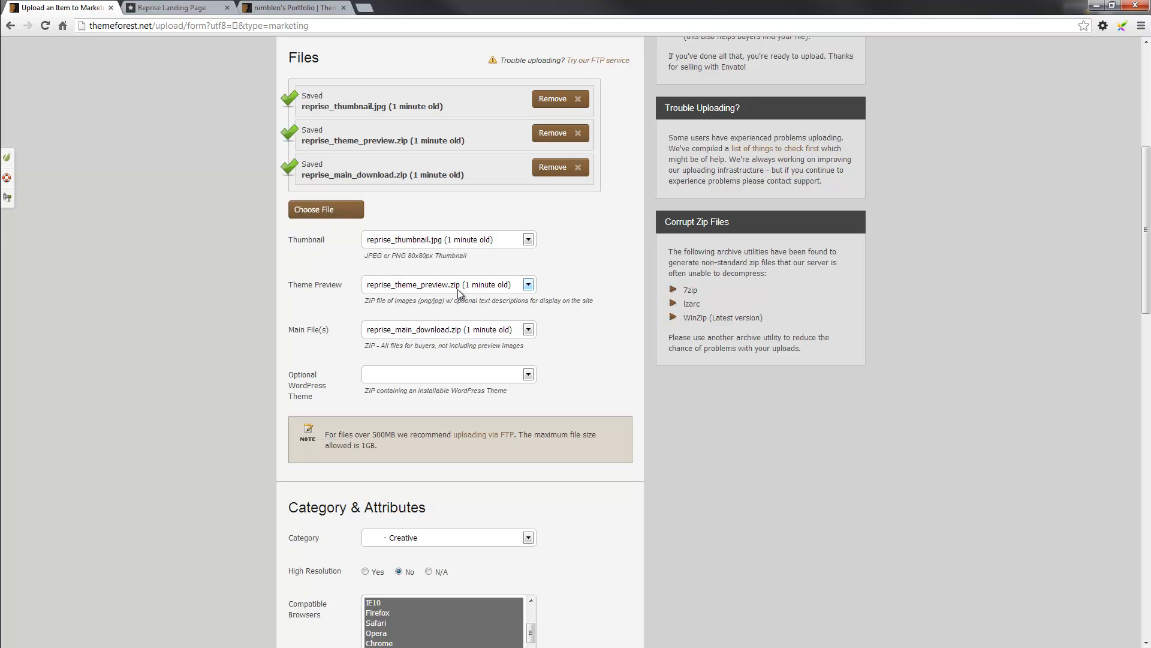
mouse_move(544, 368)
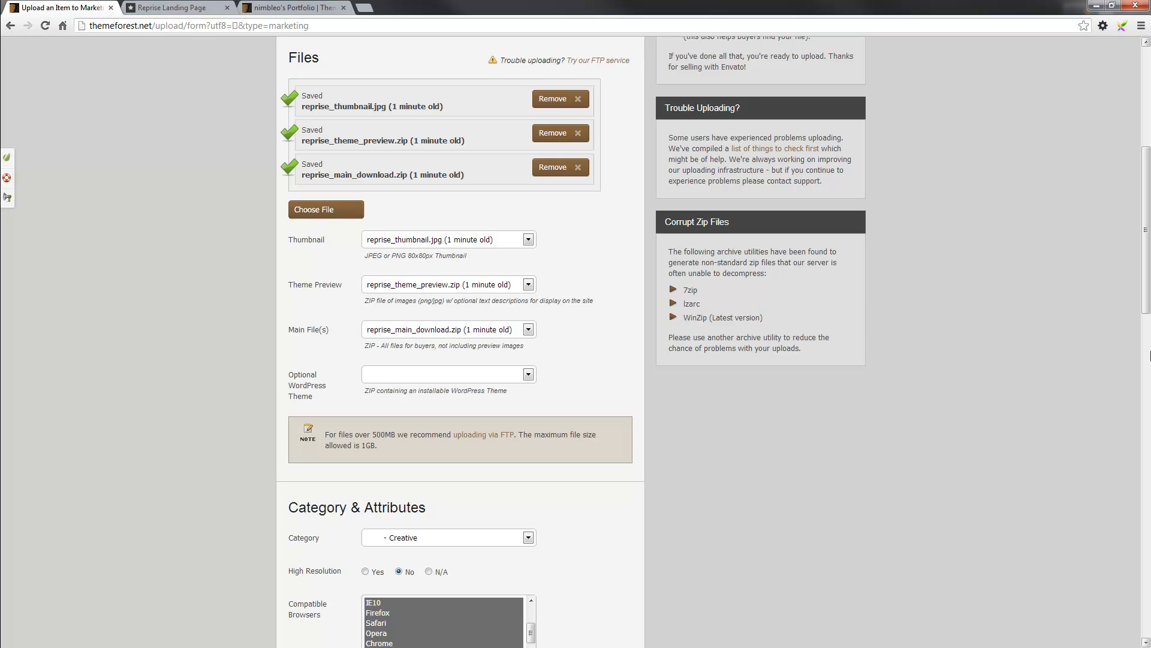
scroll(down, 3)
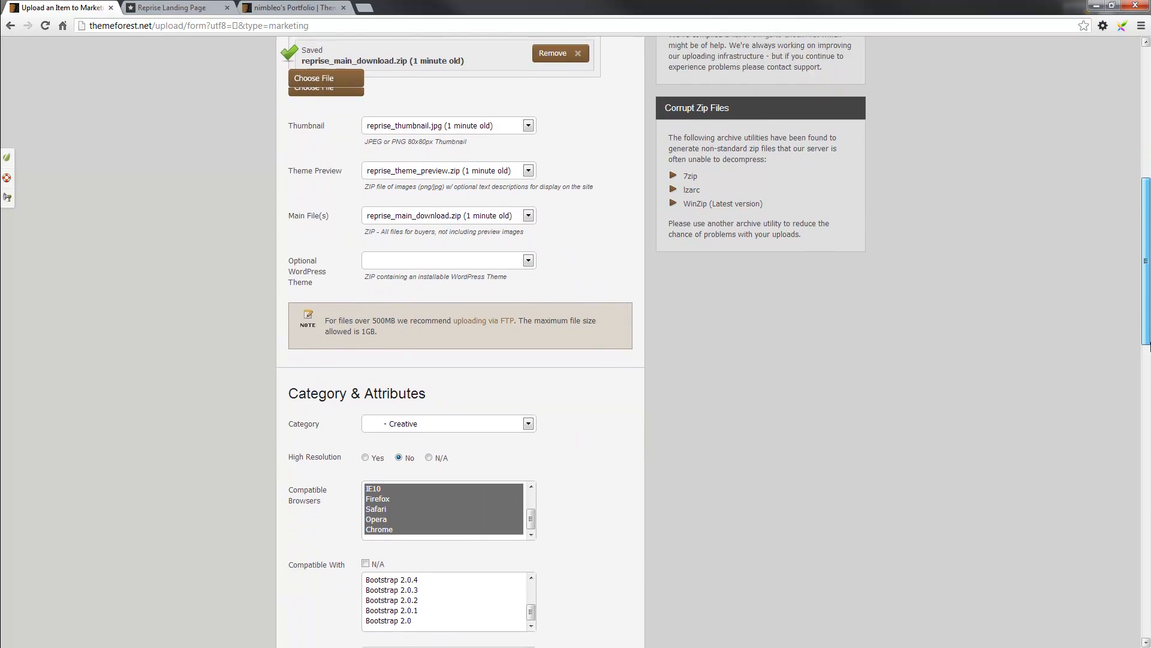
Set High Resolution to N/A and mark compatibility with Bootstrap 2.3.x
scroll(down, 3)
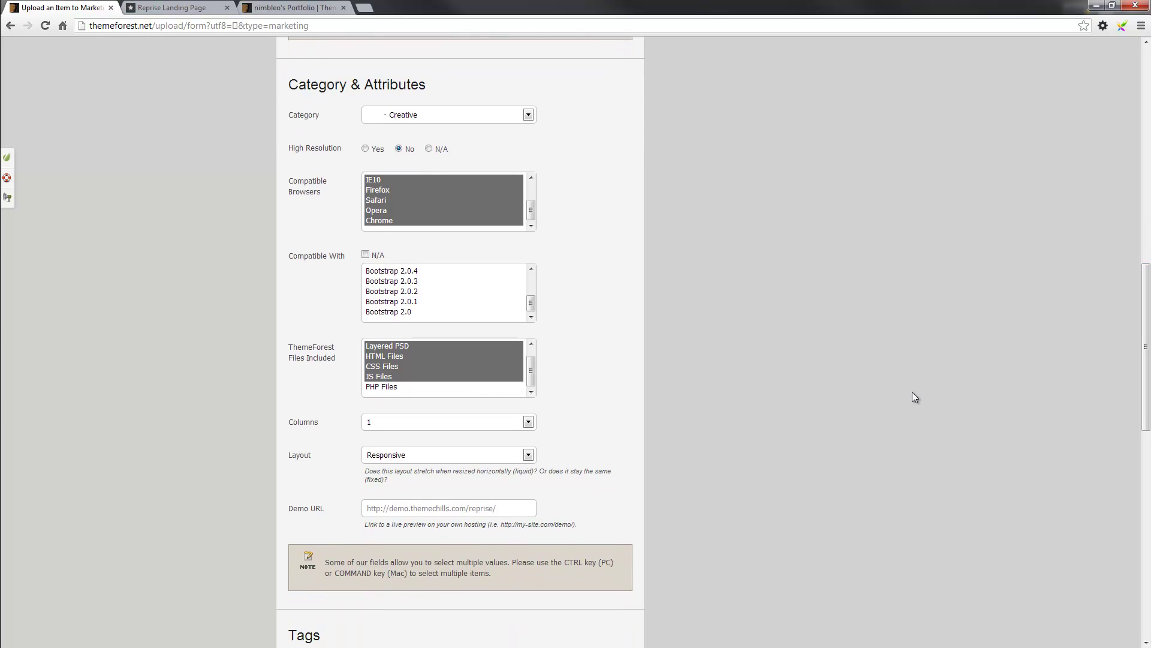
click(528, 114)
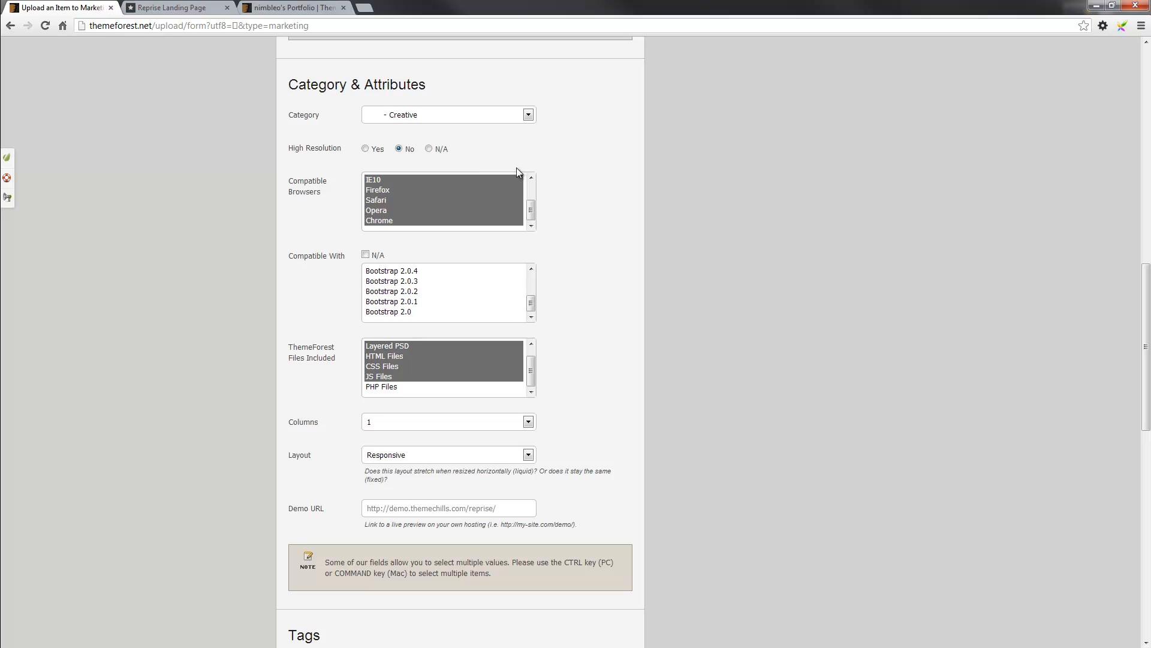
mouse_move(462, 181)
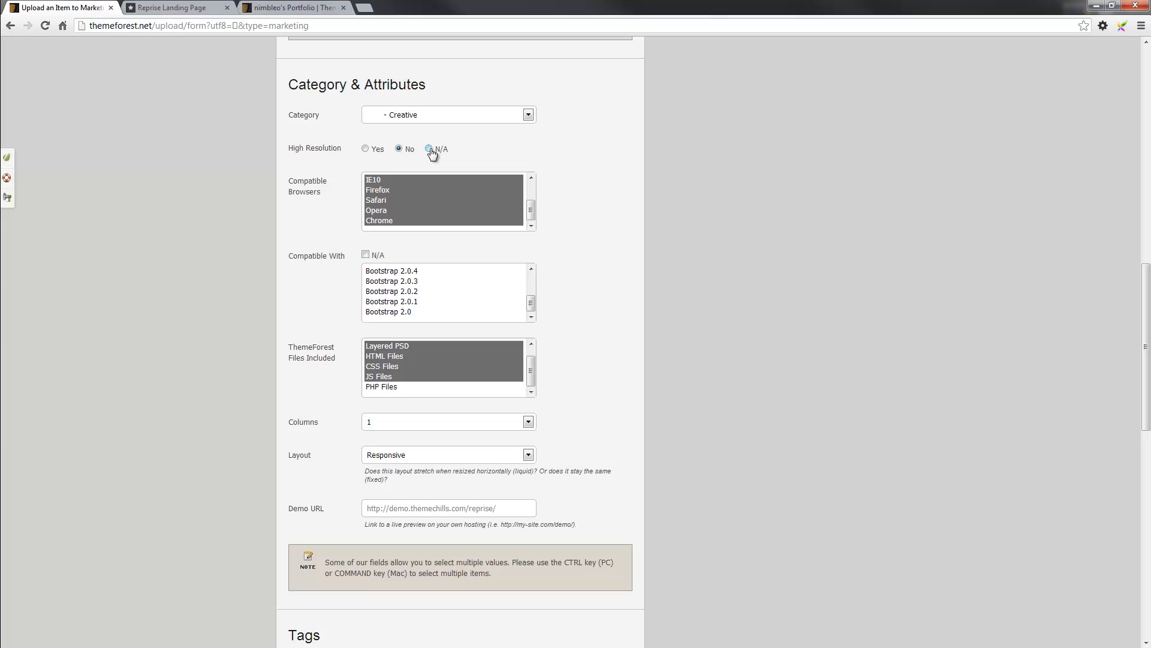
click(430, 150)
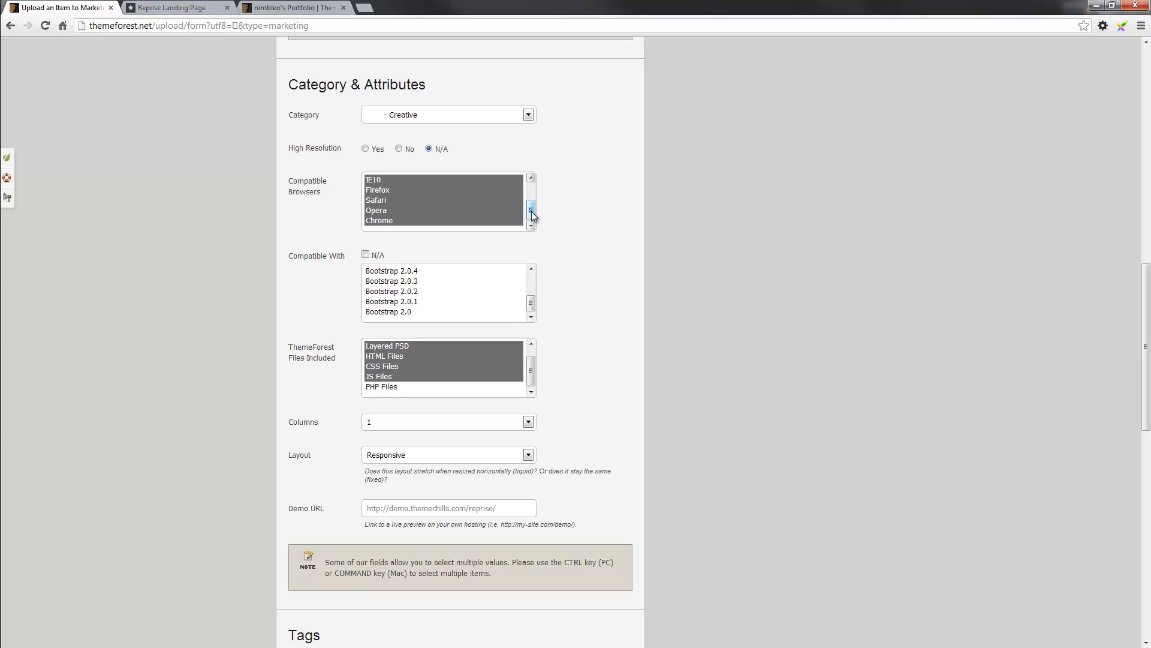
click(530, 180)
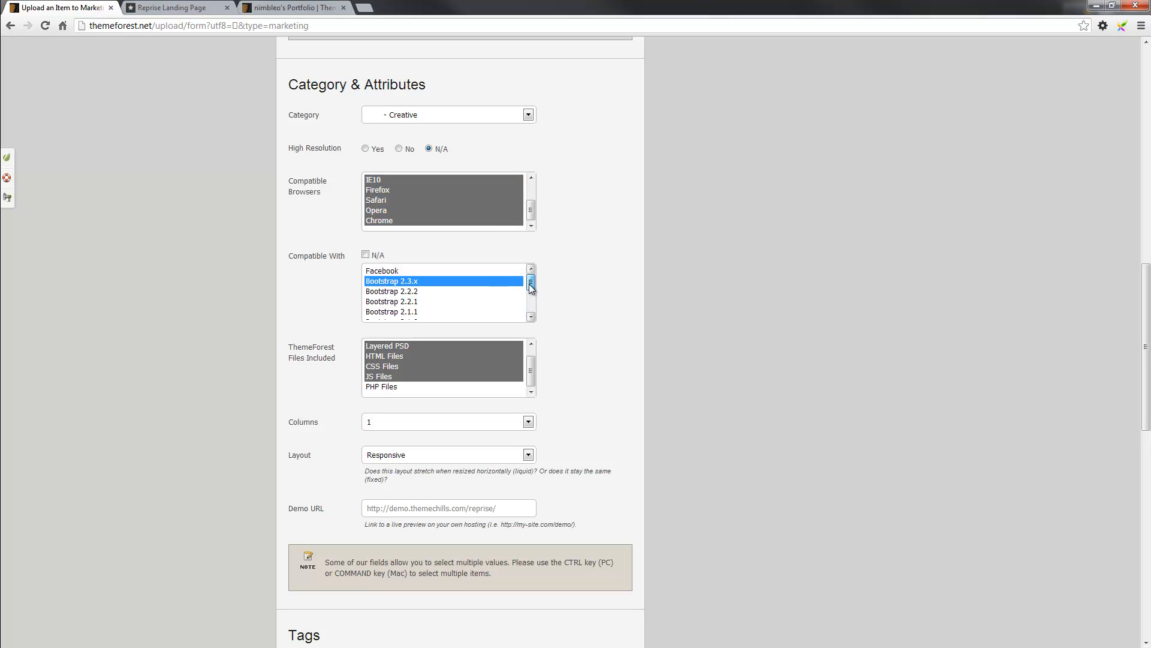
mouse_move(575, 321)
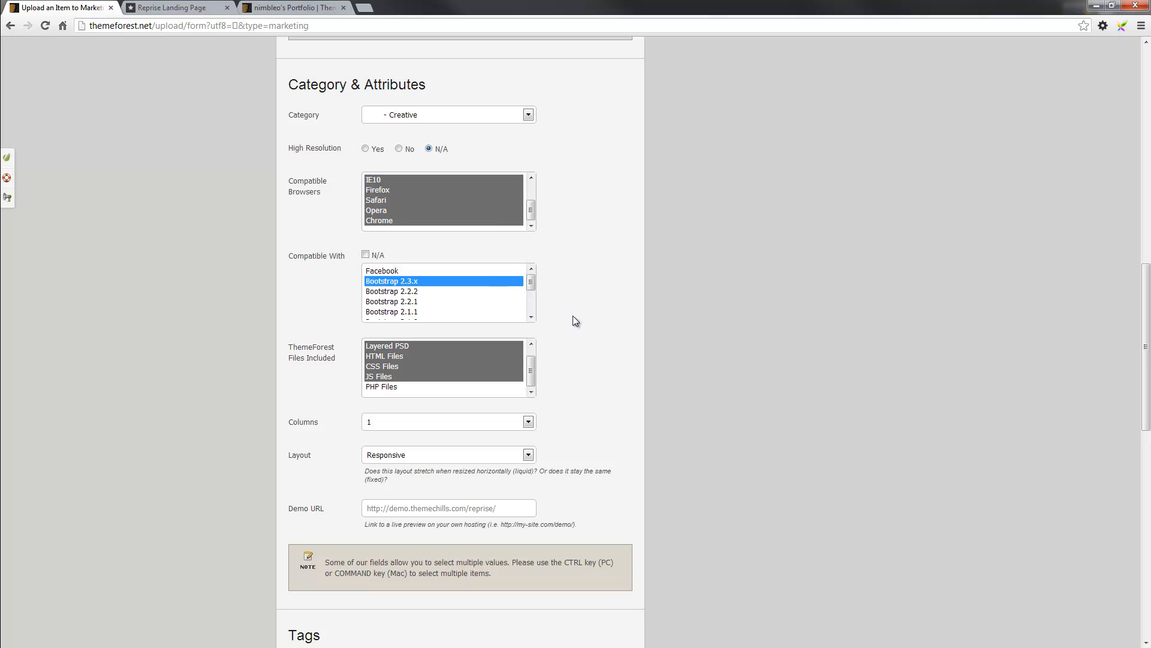
mouse_move(604, 343)
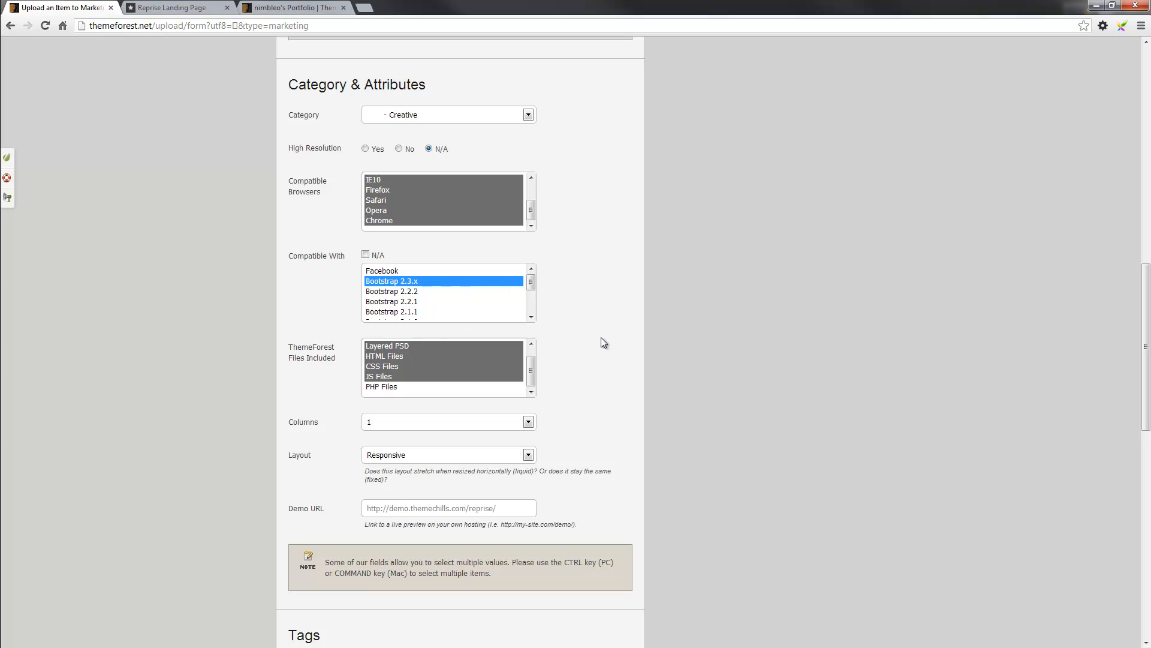
mouse_move(539, 298)
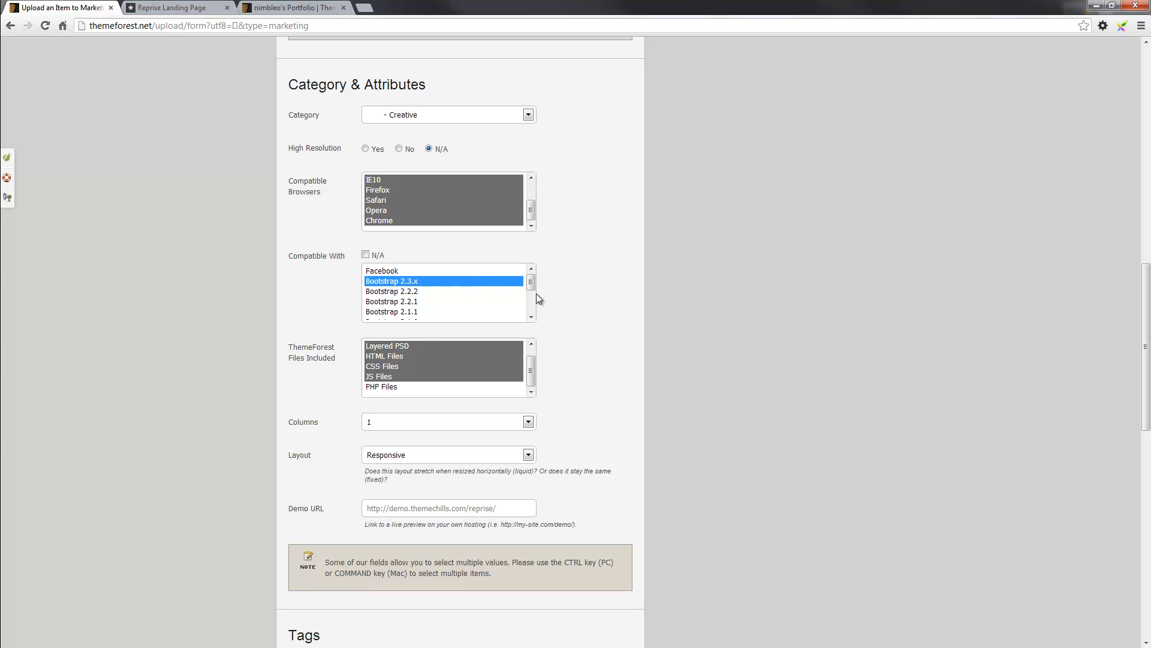
mouse_move(575, 336)
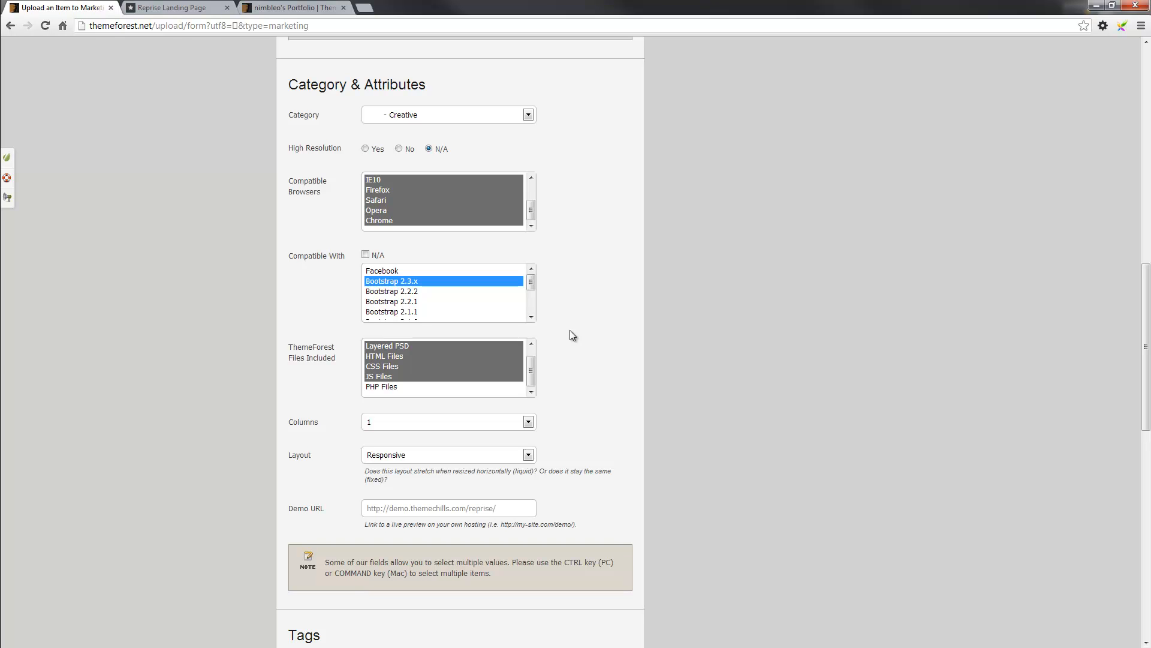
mouse_move(547, 300)
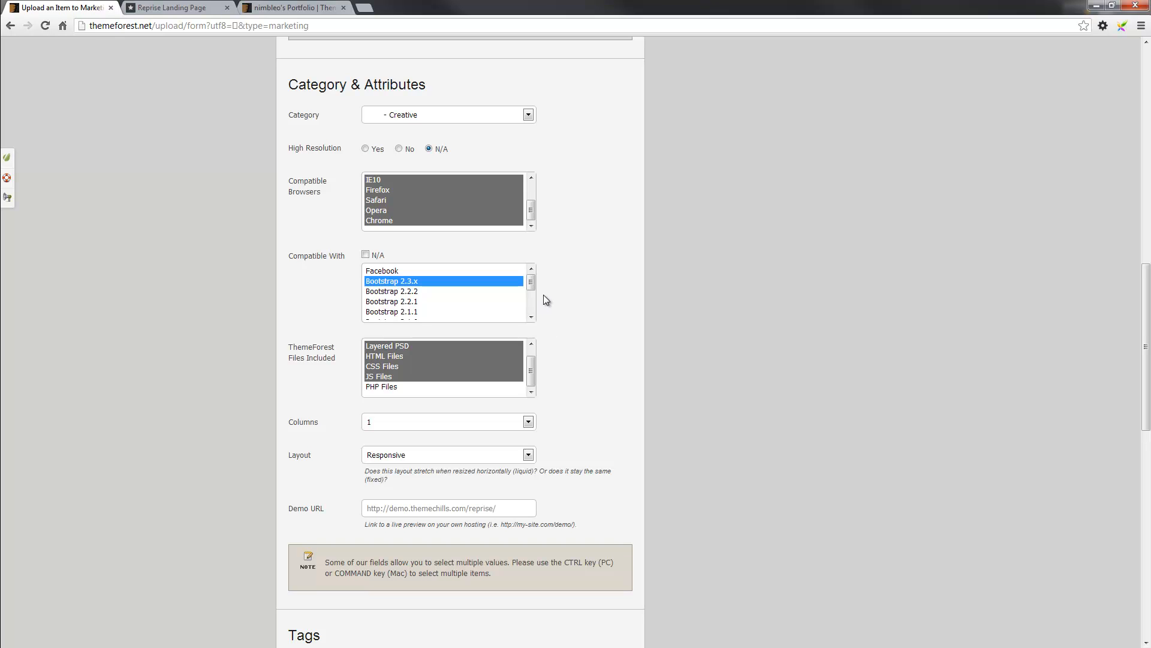
Confirm the Columns attribute stays at 1
scroll(down, 3)
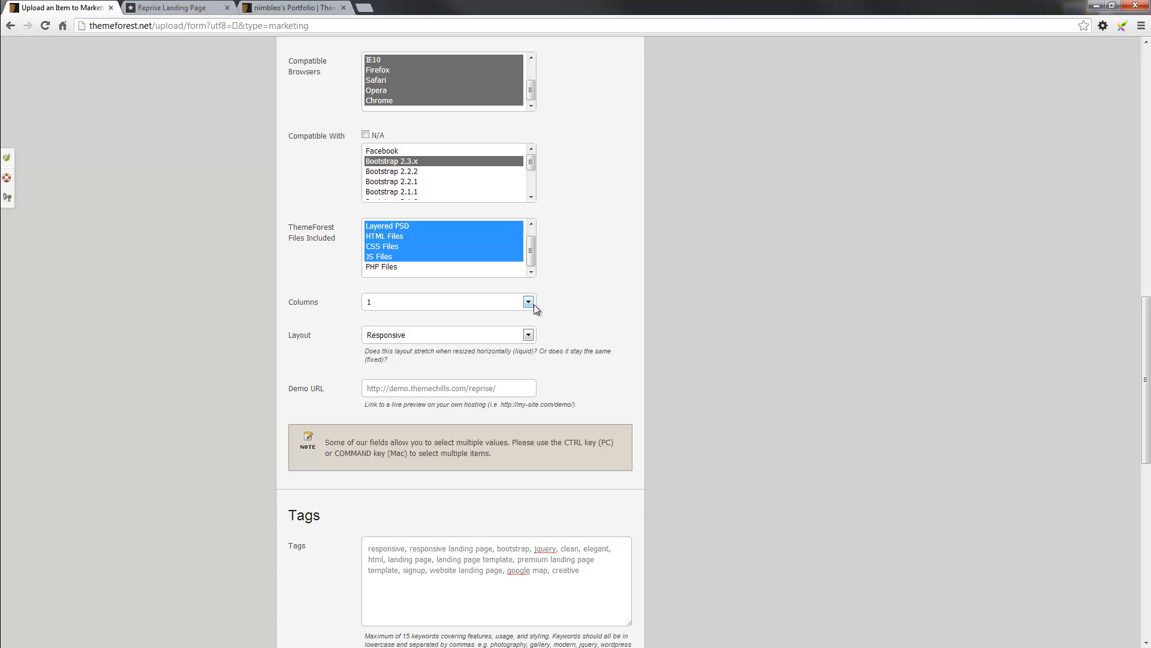
click(528, 302)
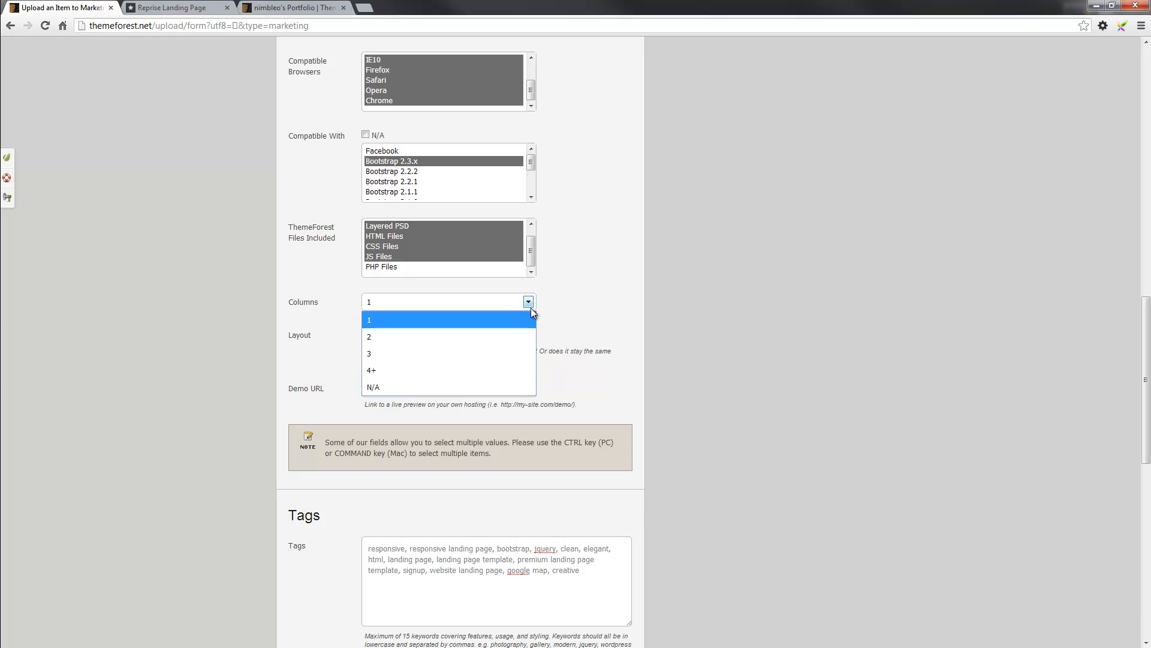
click(369, 320)
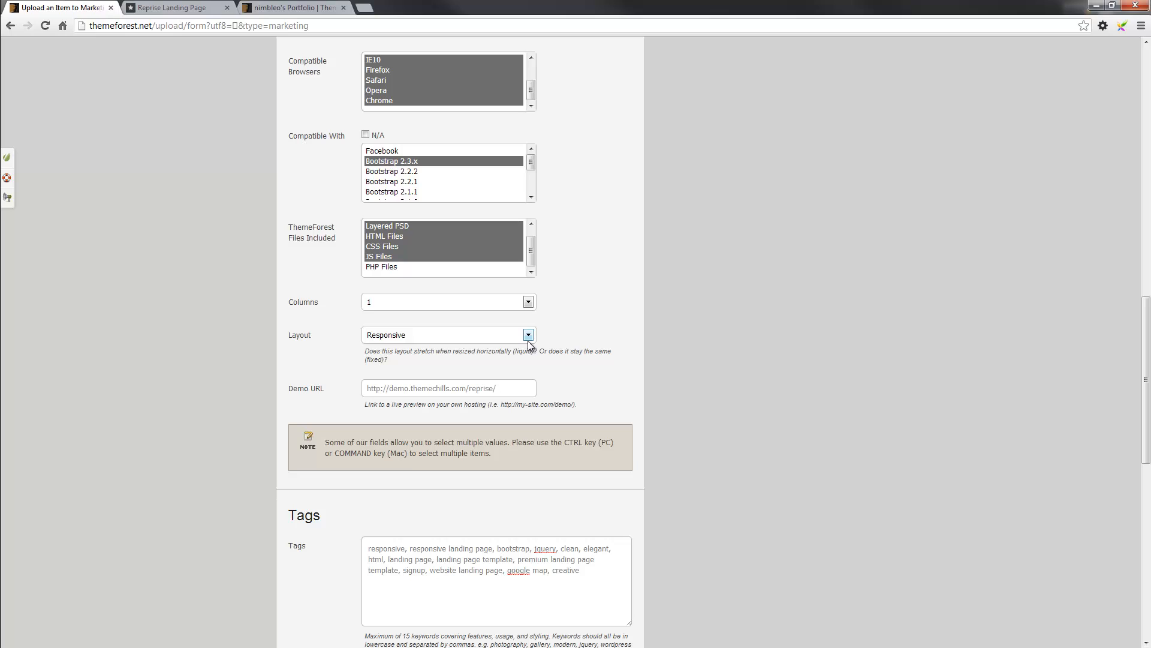
mouse_move(1004, 298)
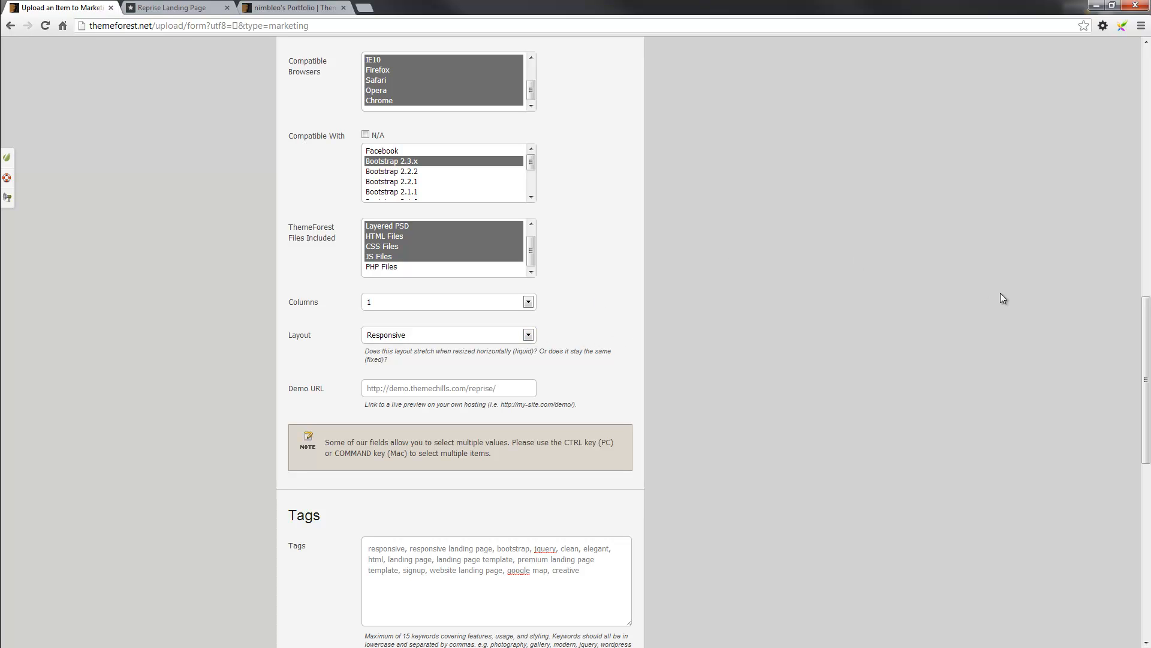
scroll(down, 3)
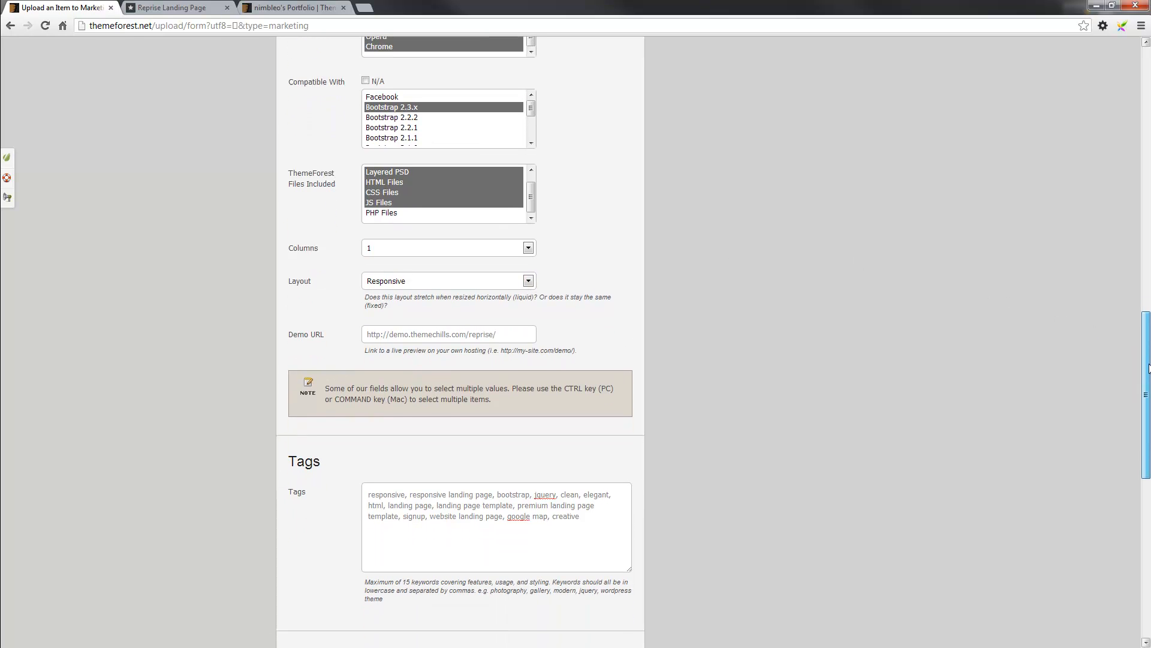
scroll(down, 3)
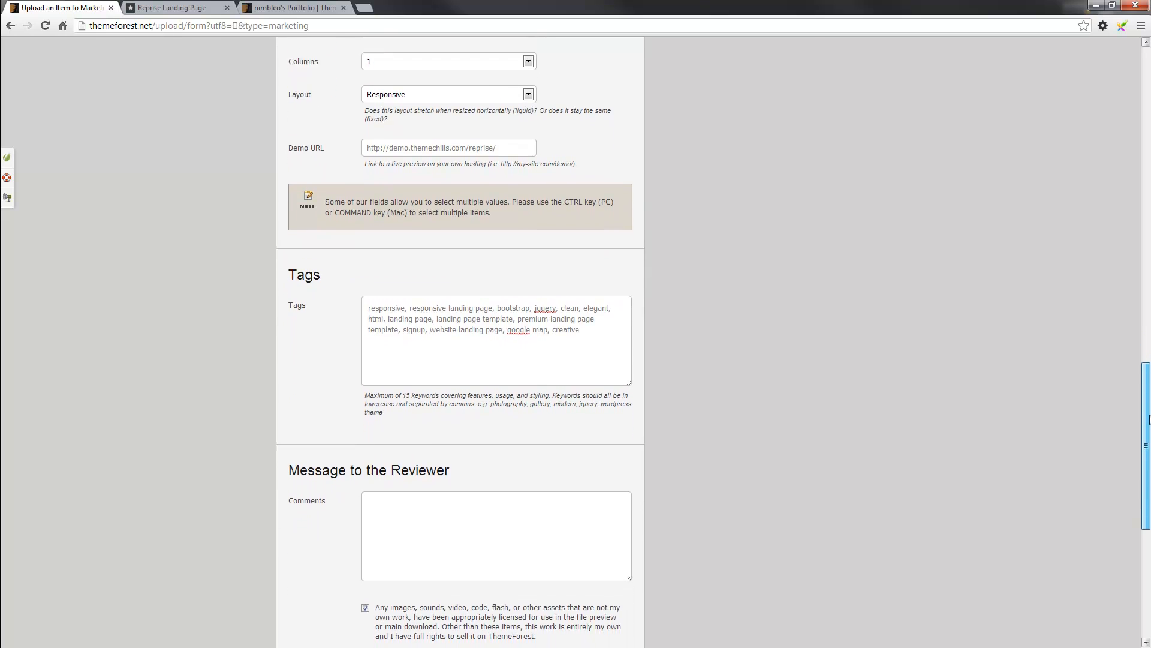
scroll(down, 3)
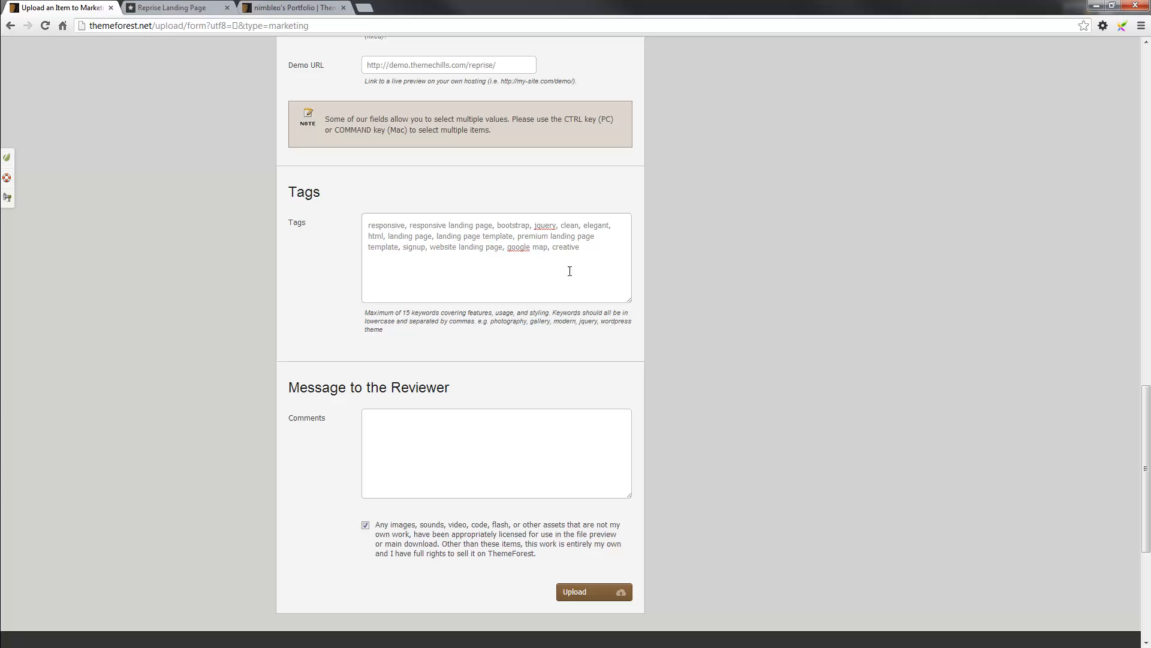
mouse_move(601, 265)
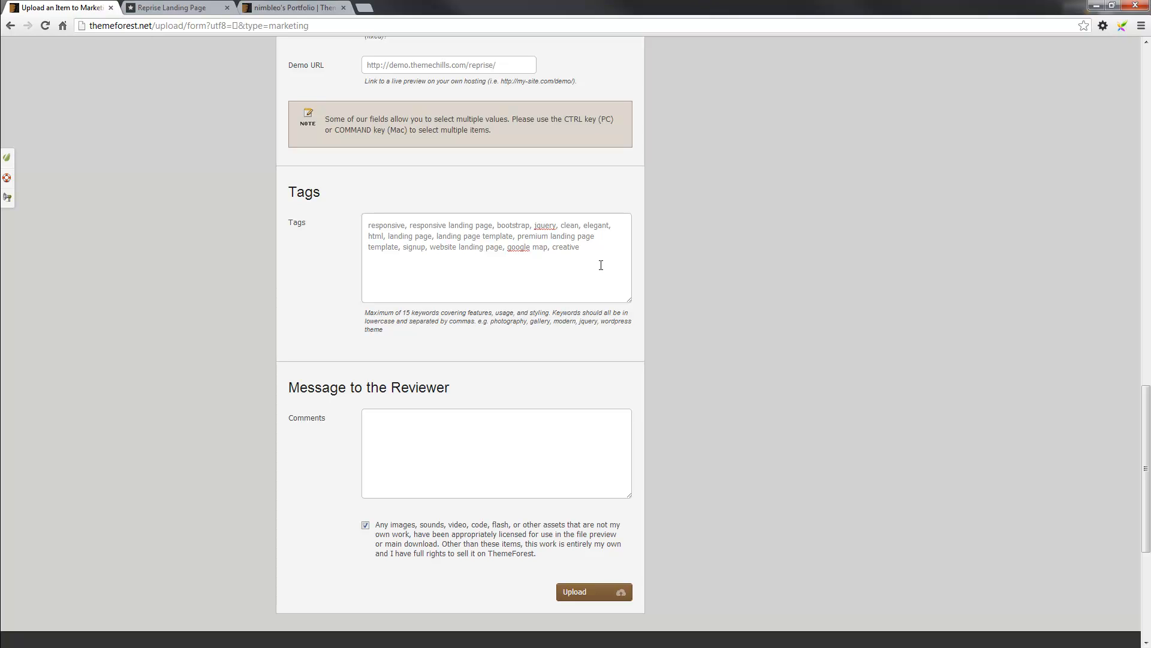
mouse_move(210, 367)
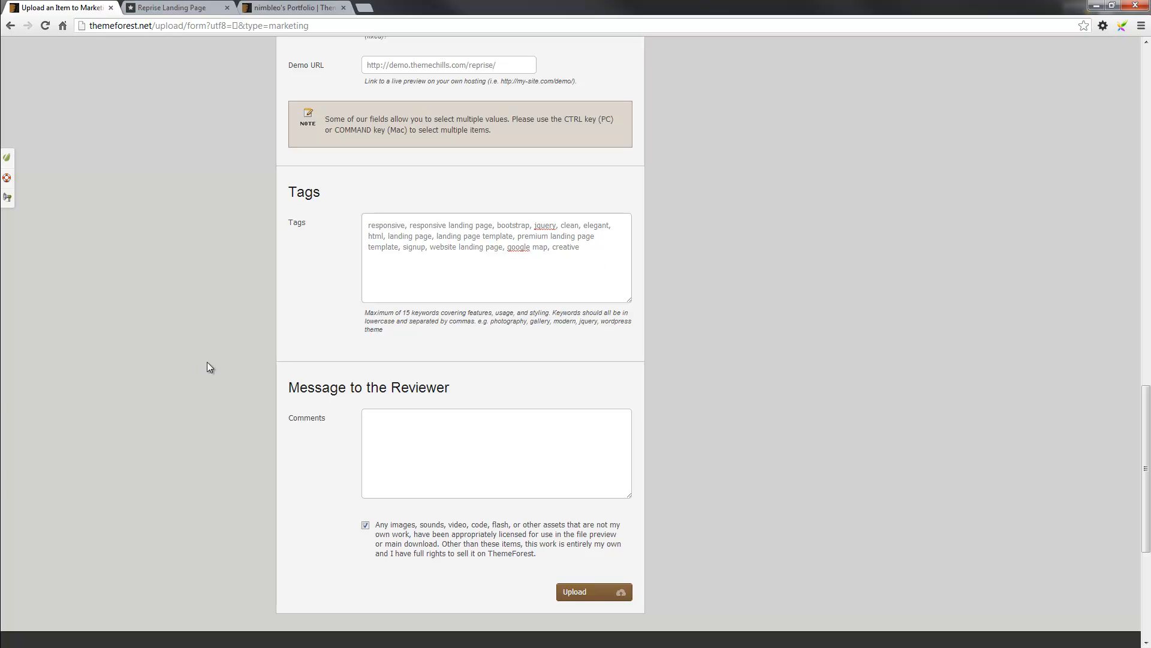
double_click(408, 312)
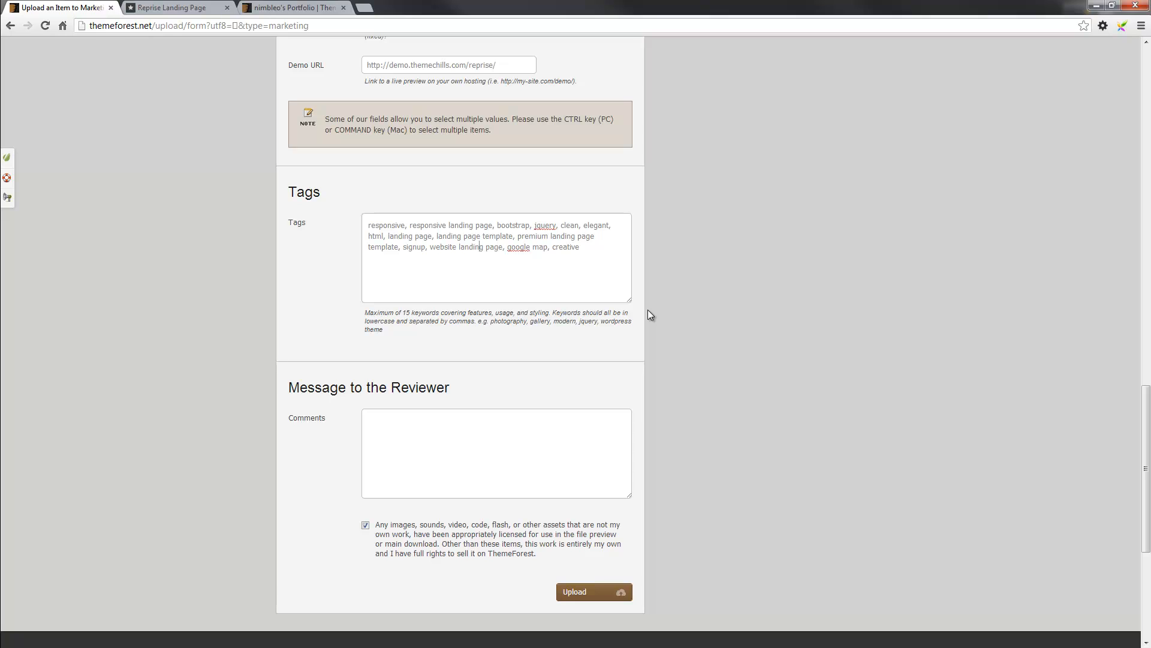
mouse_move(656, 356)
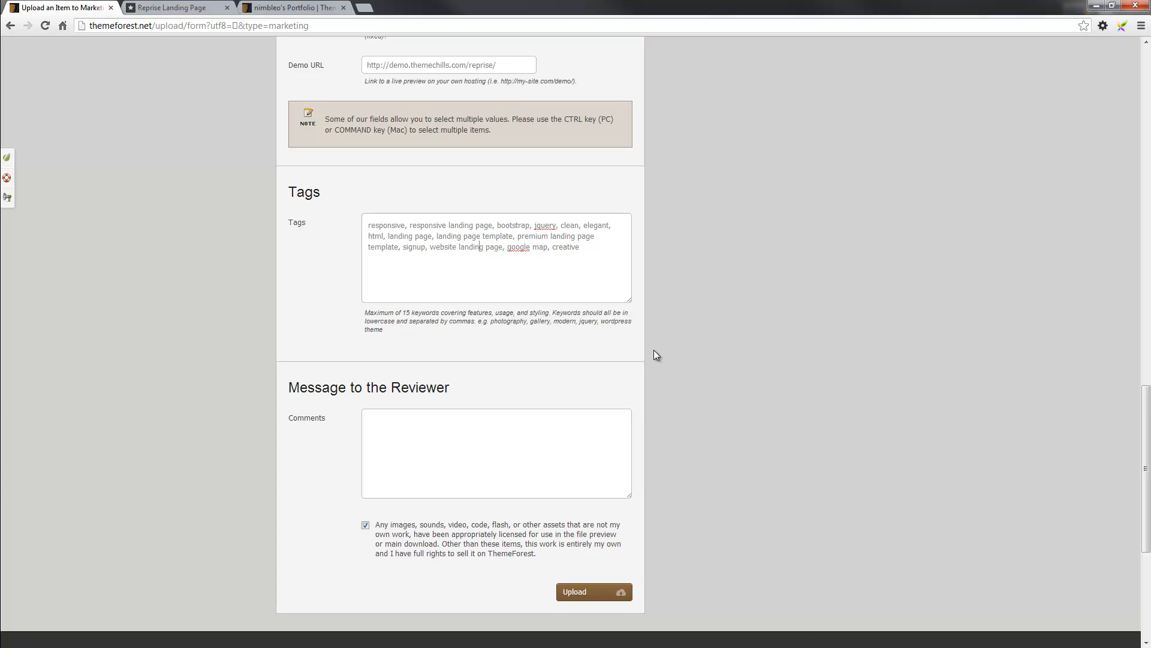
scroll(down, 3)
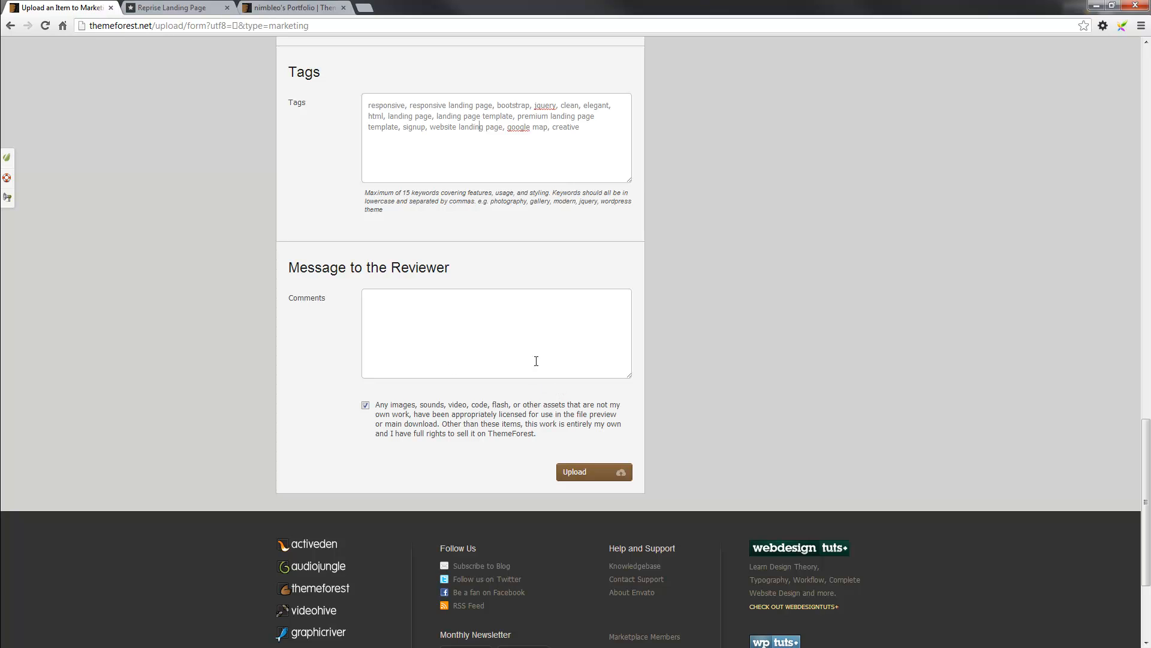
mouse_move(730, 472)
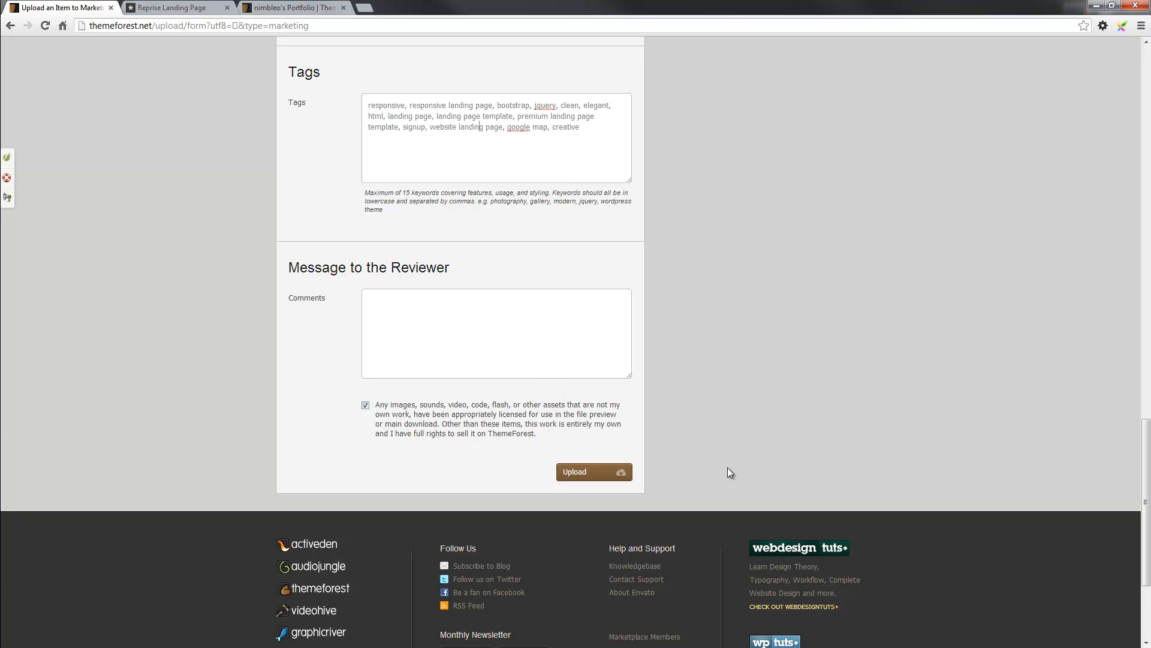
mouse_move(717, 442)
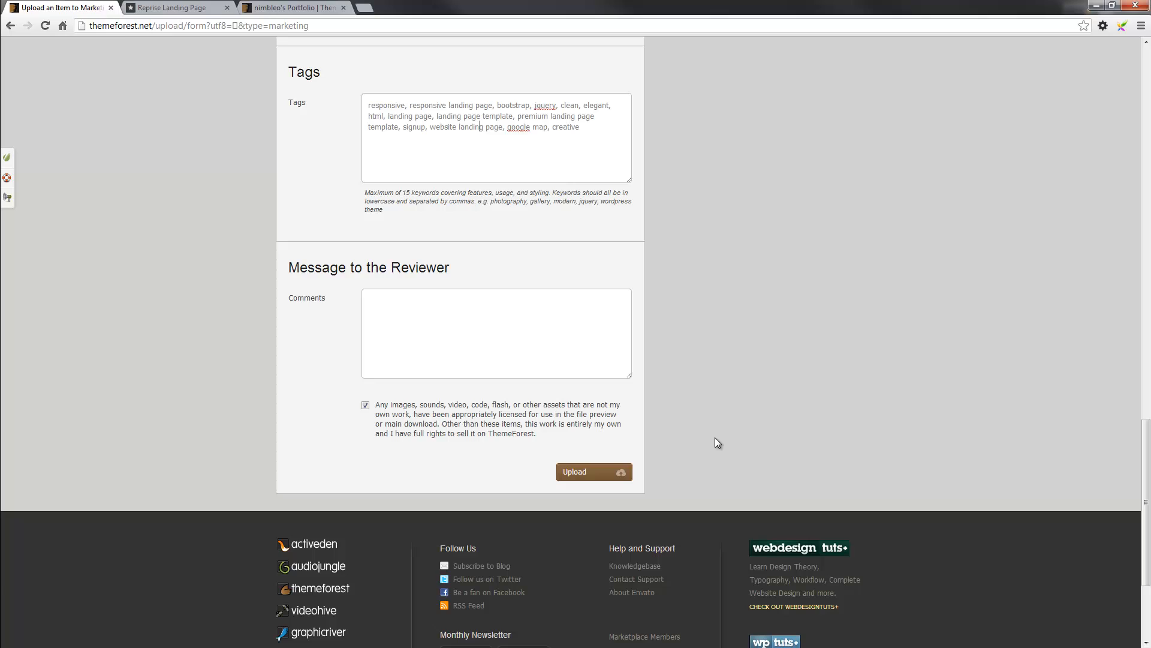
mouse_move(642, 397)
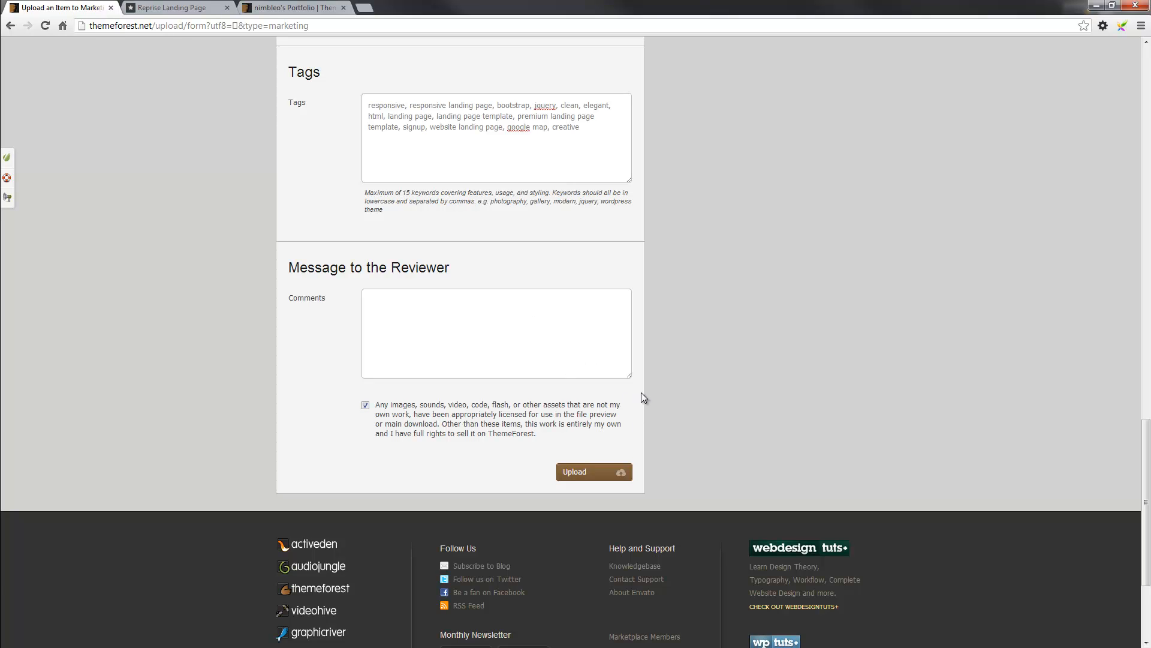
mouse_move(677, 400)
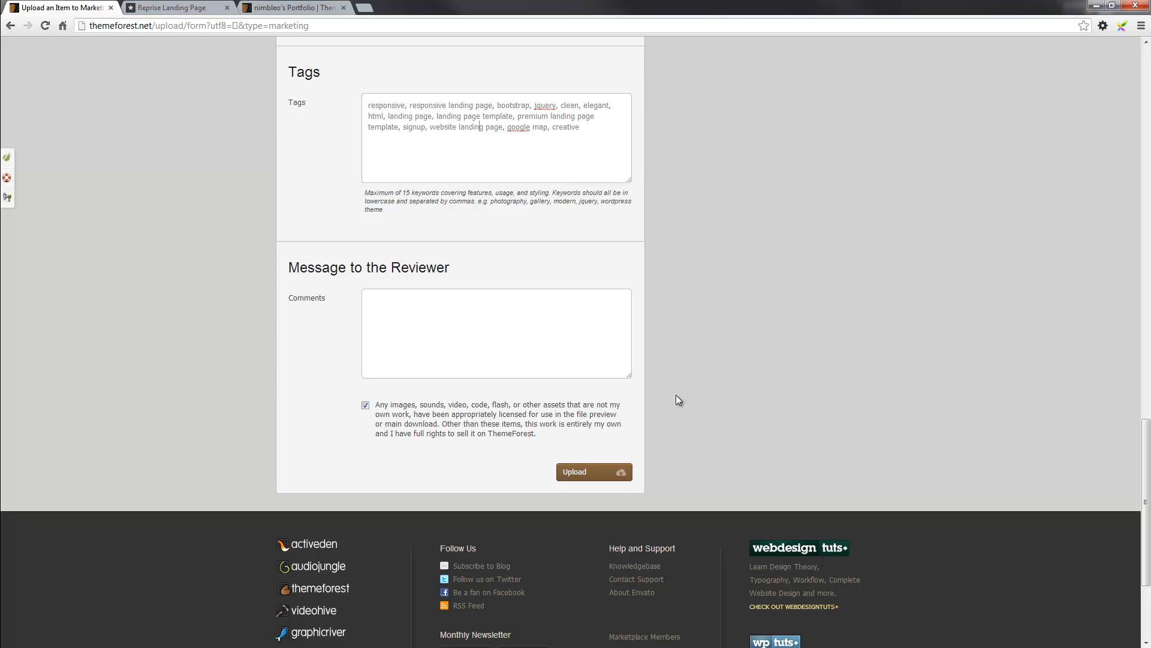
mouse_move(984, 603)
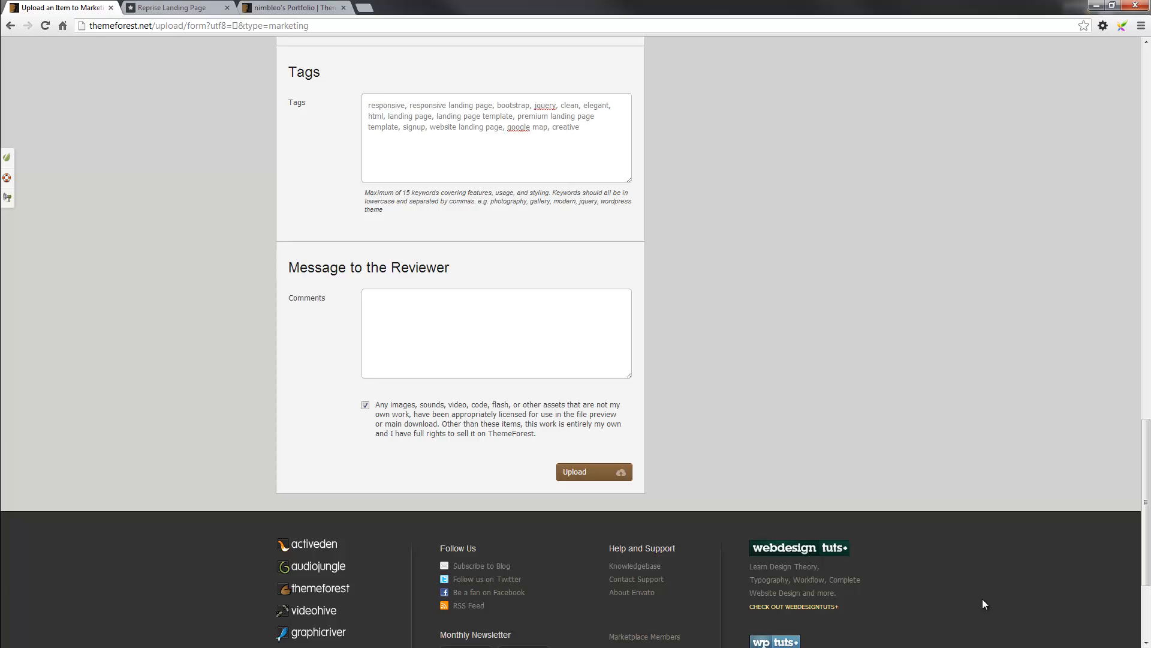
mouse_move(1070, 499)
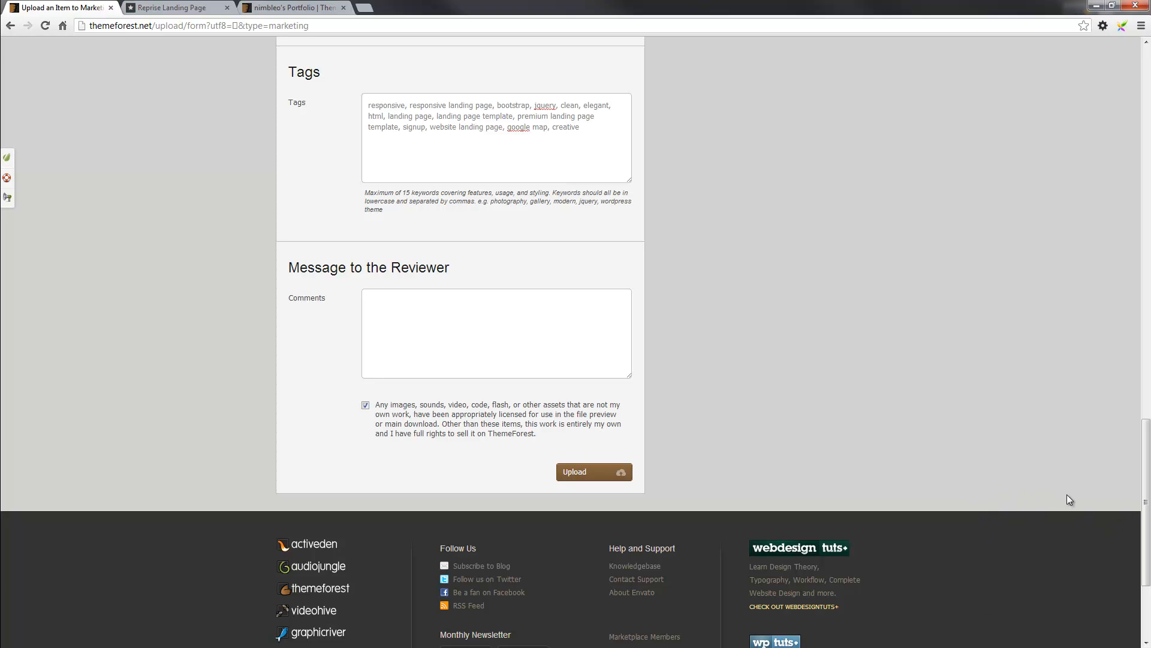
scroll(up, 3)
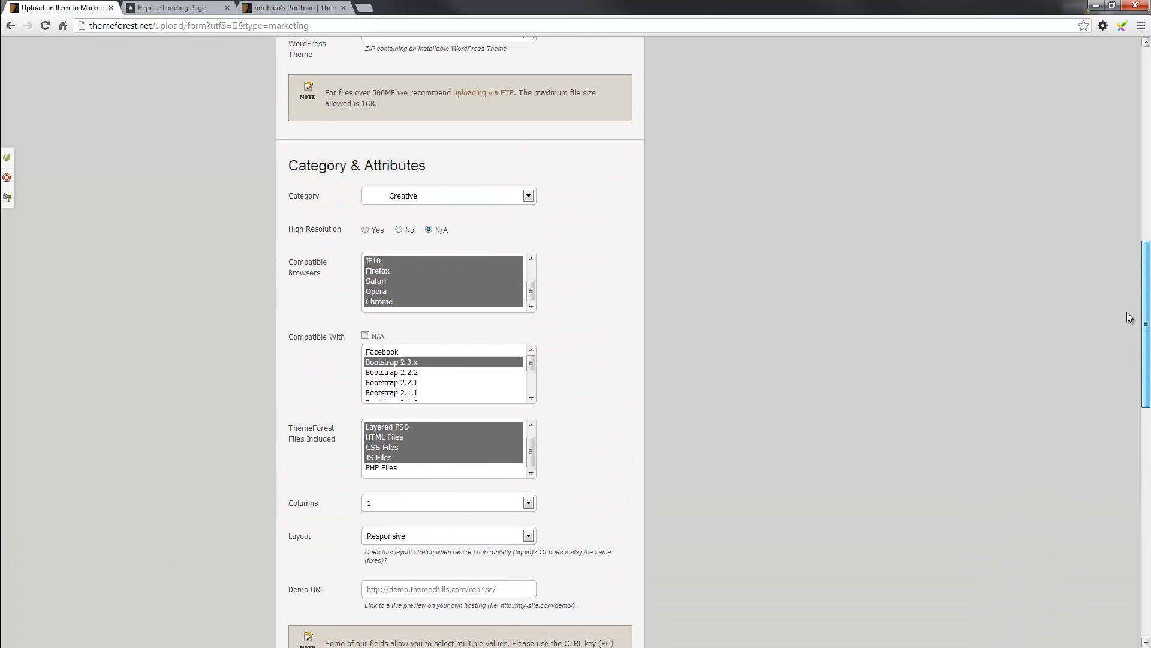
scroll(up, 3)
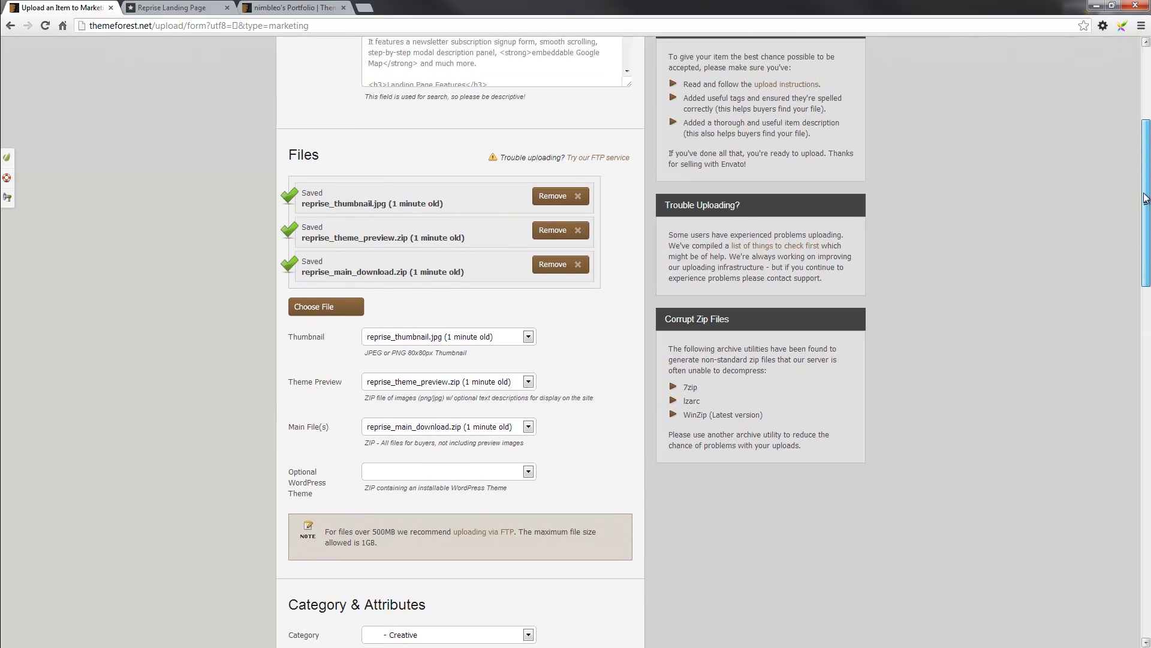
scroll(up, 3)
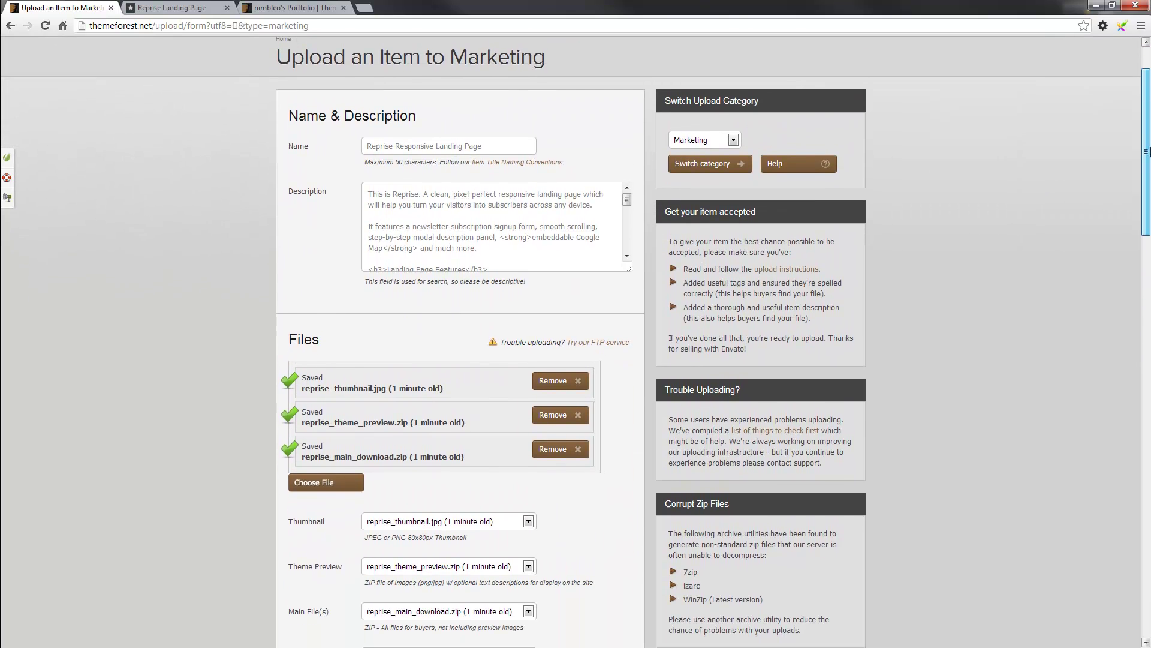
scroll(down, 3)
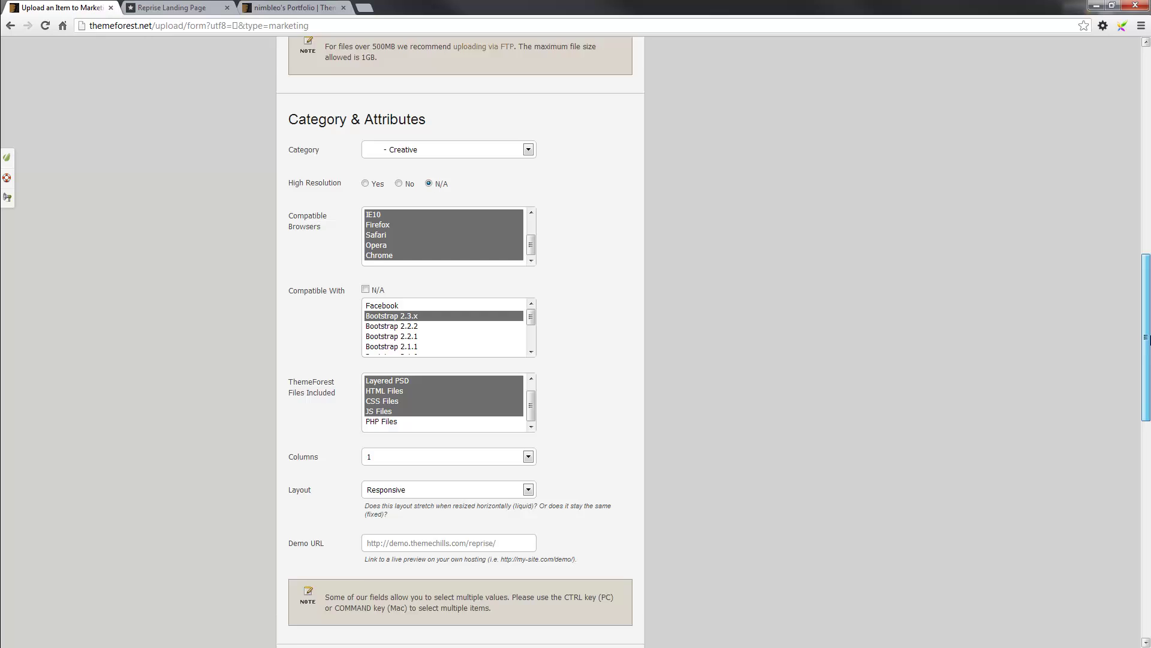
scroll(down, 3)
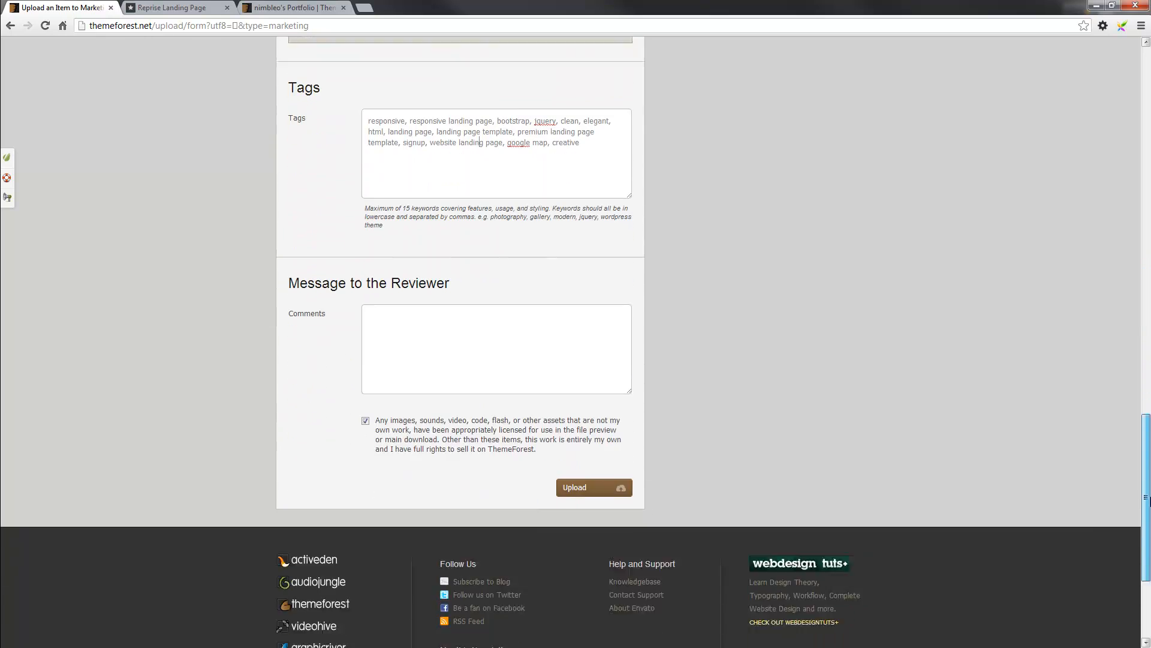
scroll(down, 3)
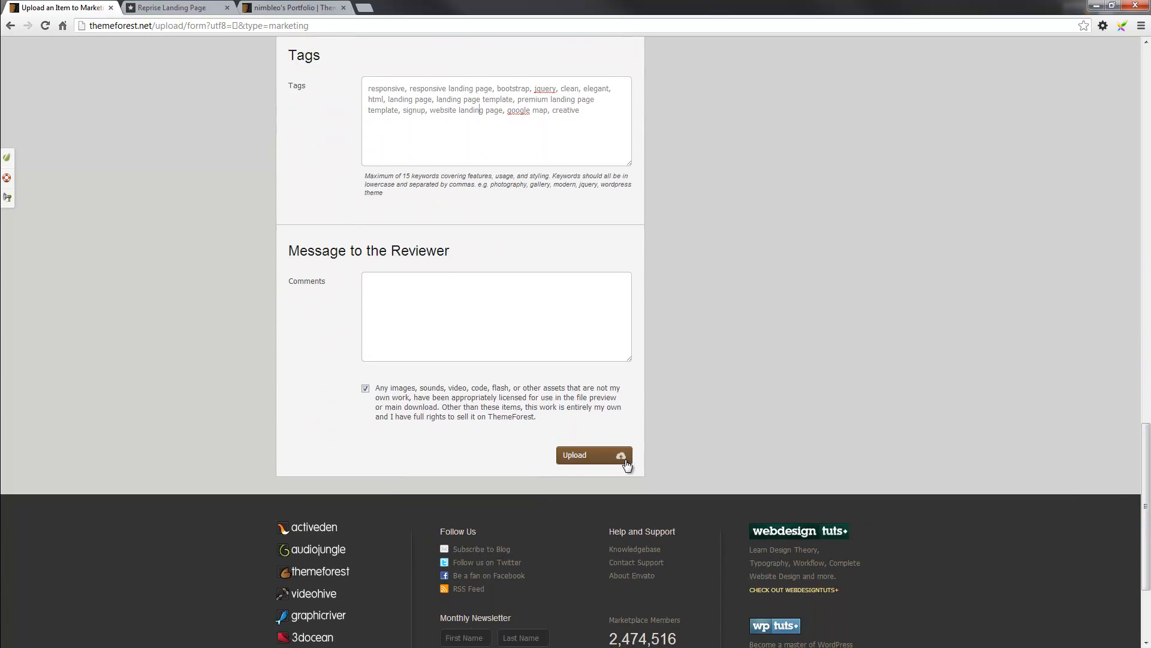
Submit the Reprise Responsive Landing Page item for review with the Upload button
click(592, 455)
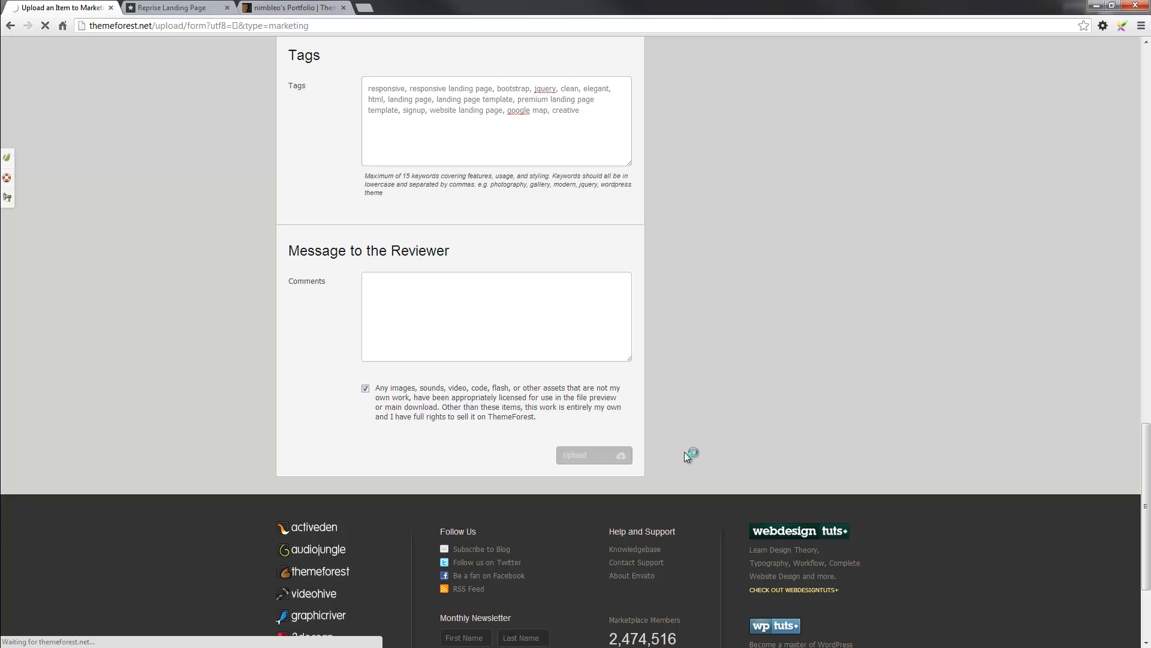
click(593, 455)
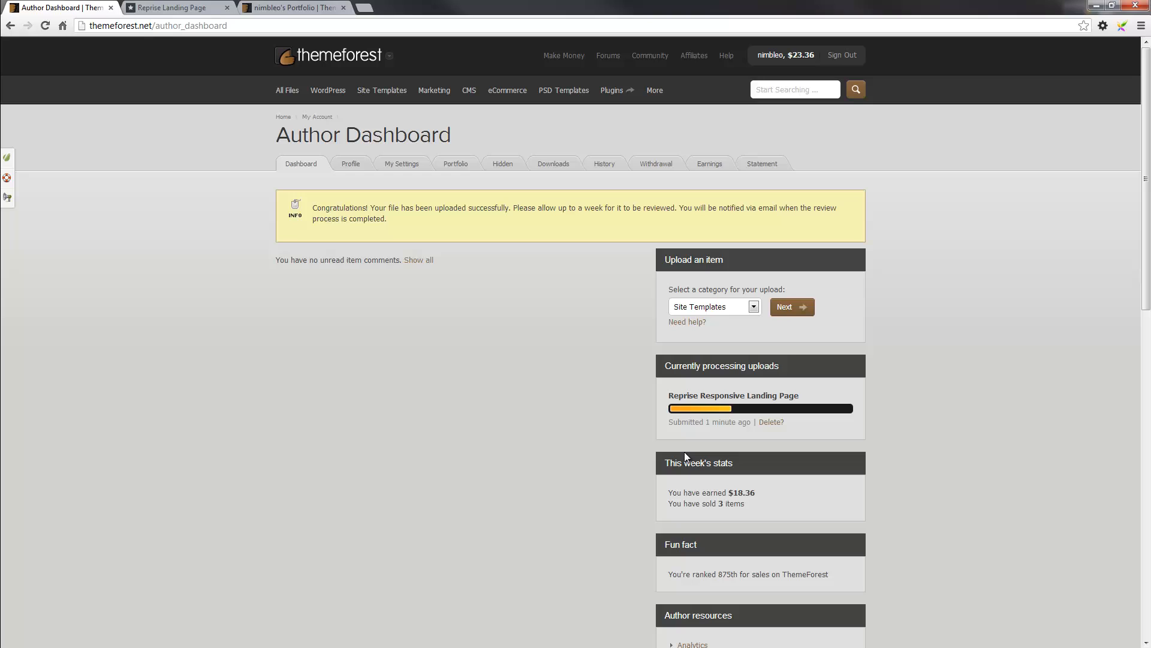
mouse_move(766, 420)
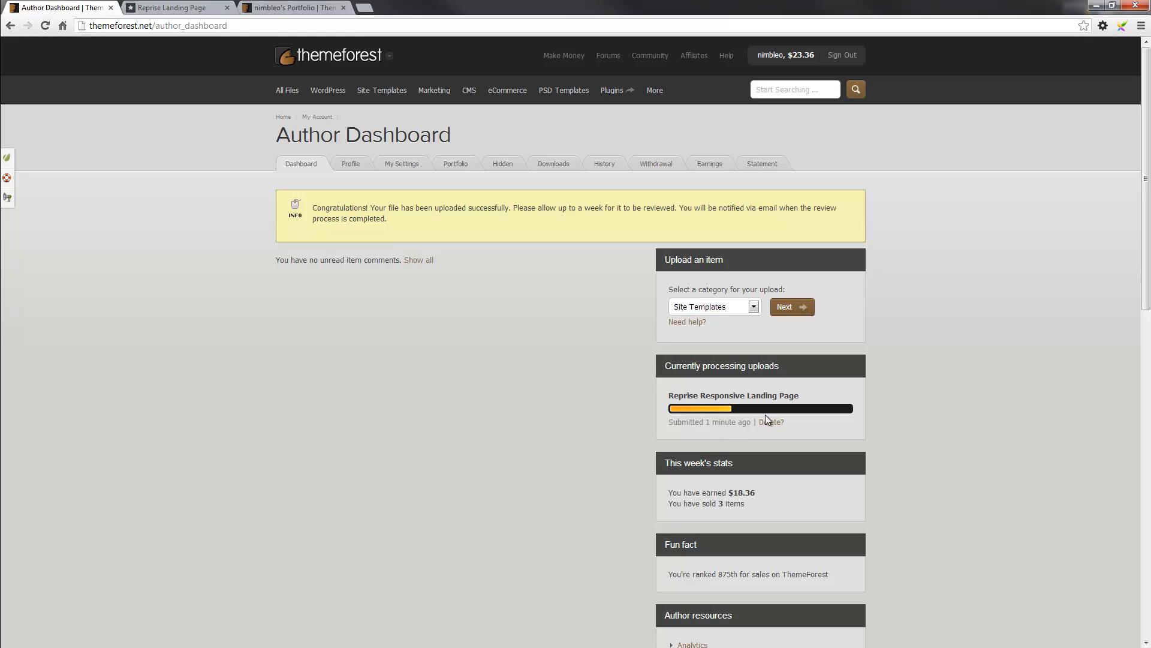
scroll(down, 3)
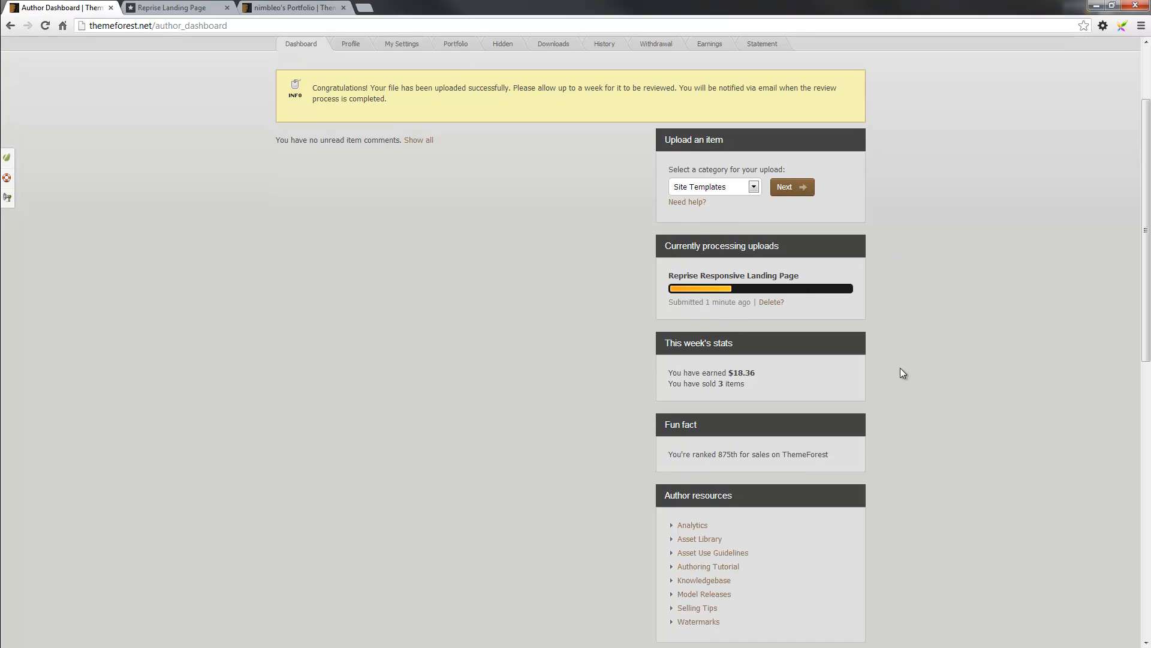
mouse_move(741, 318)
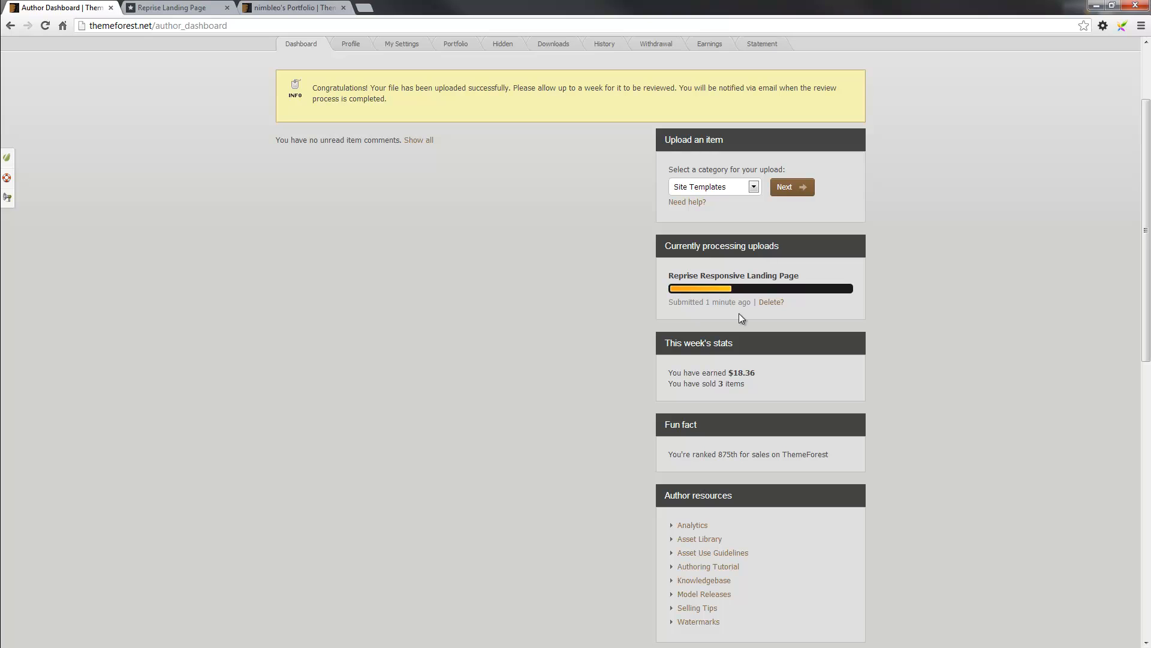
mouse_move(756, 332)
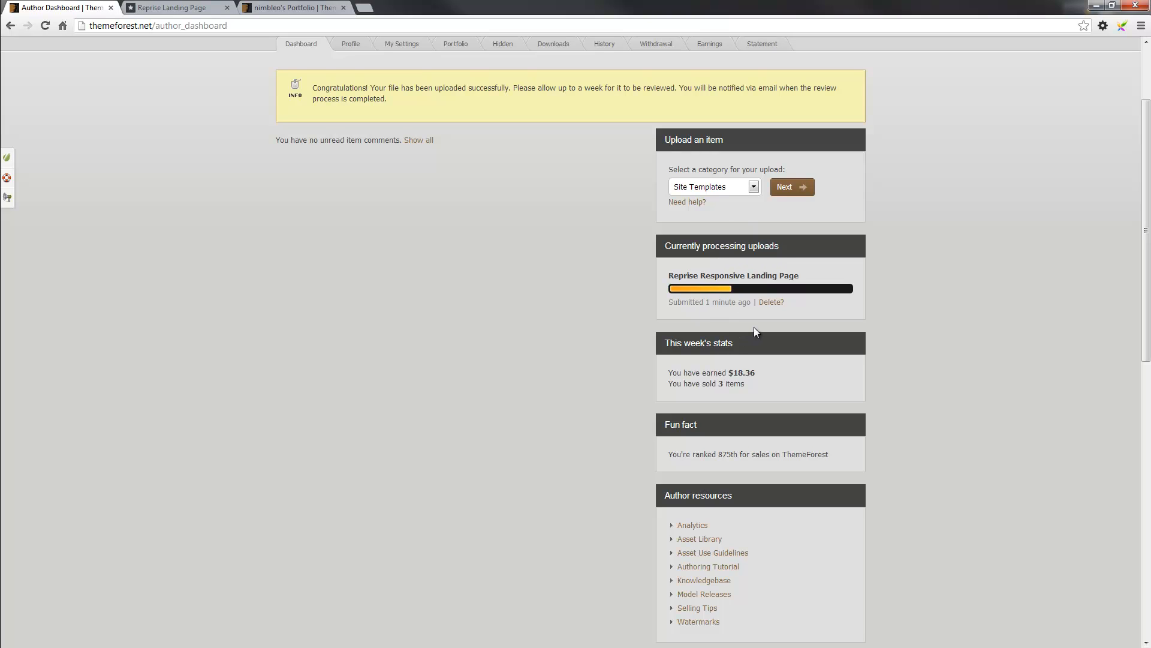